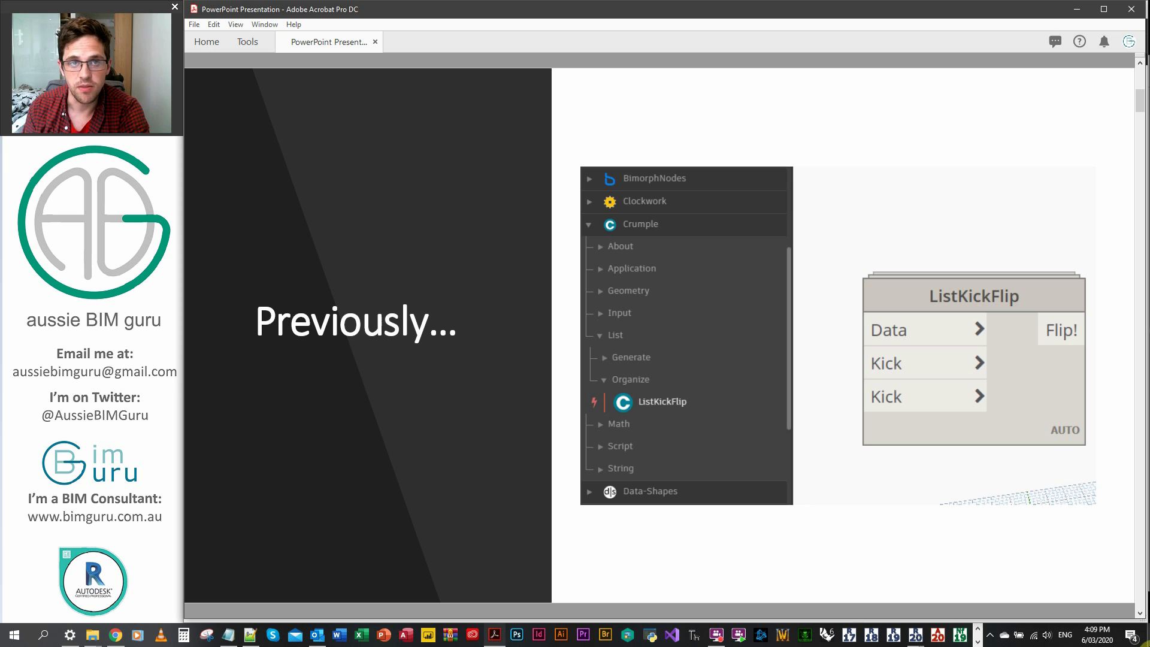
mouse_move(1009, 506)
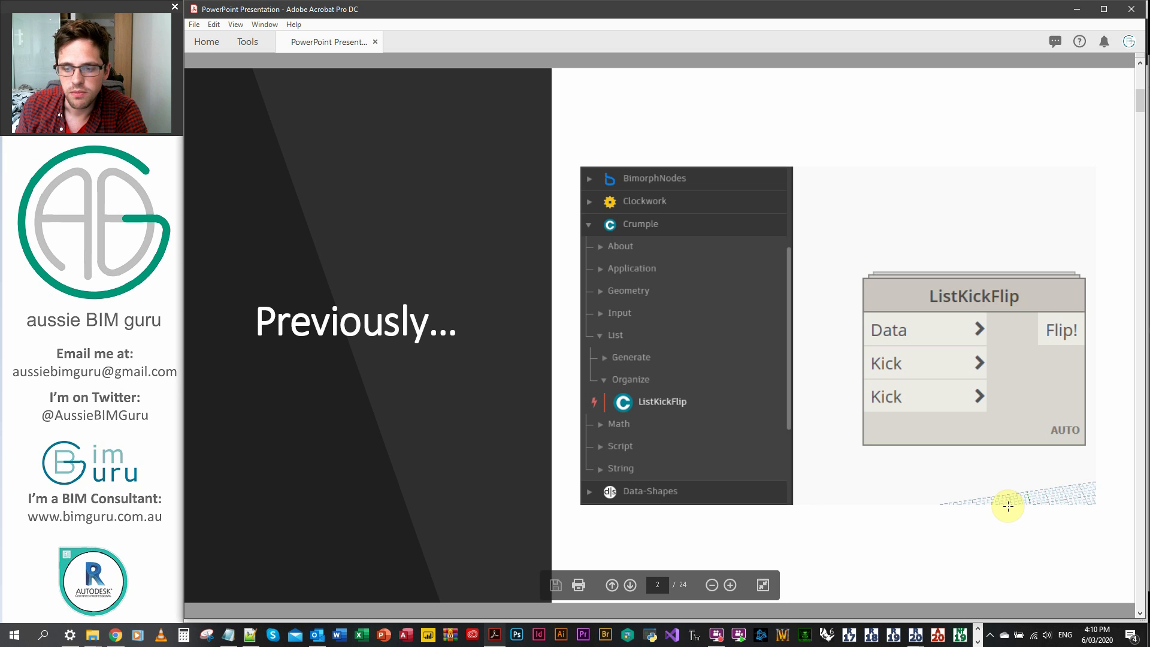
Step: Advance past the recap slides to the 'Why should you make custom packages?' slide
left_click(629, 585)
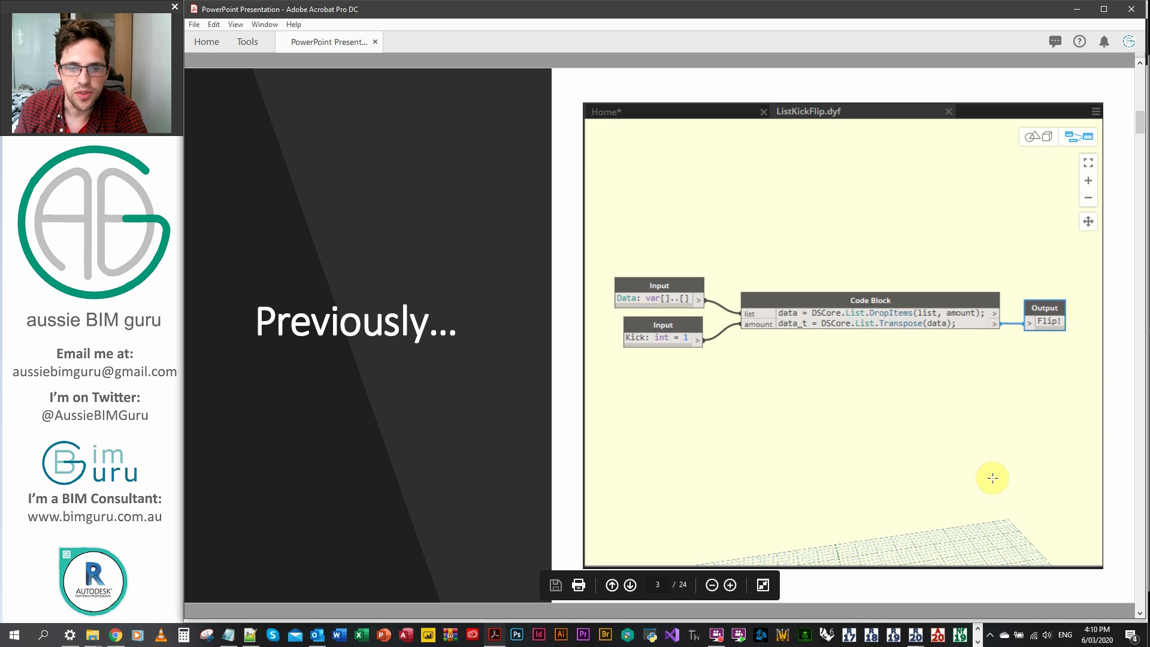
left_click(629, 585)
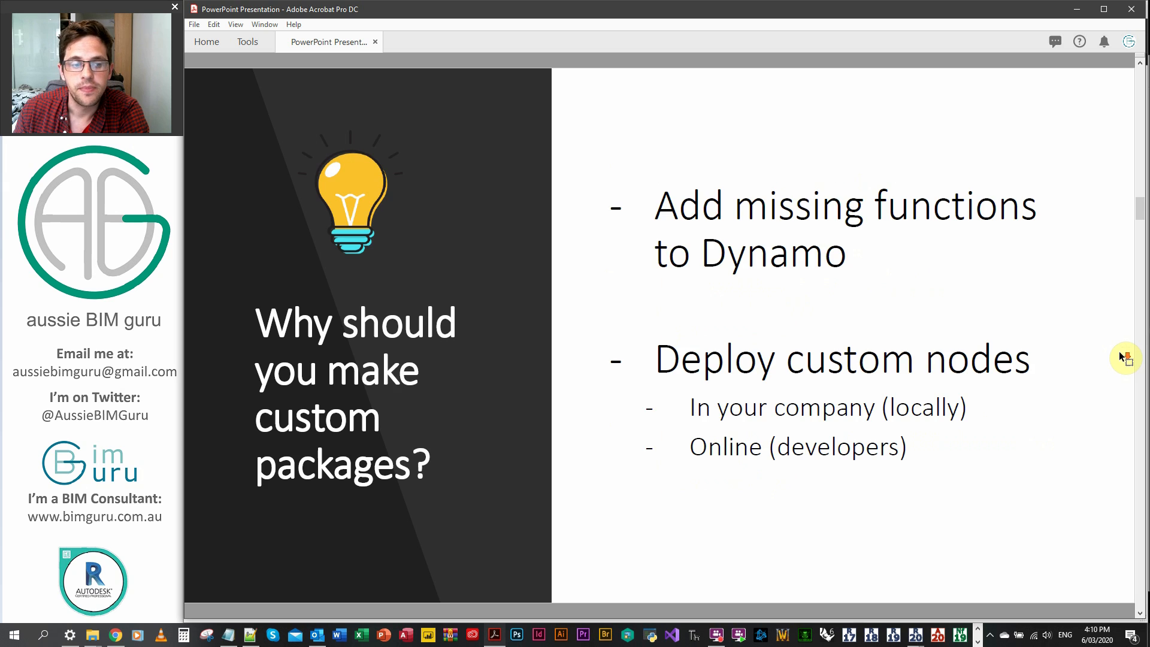
mouse_move(1121, 311)
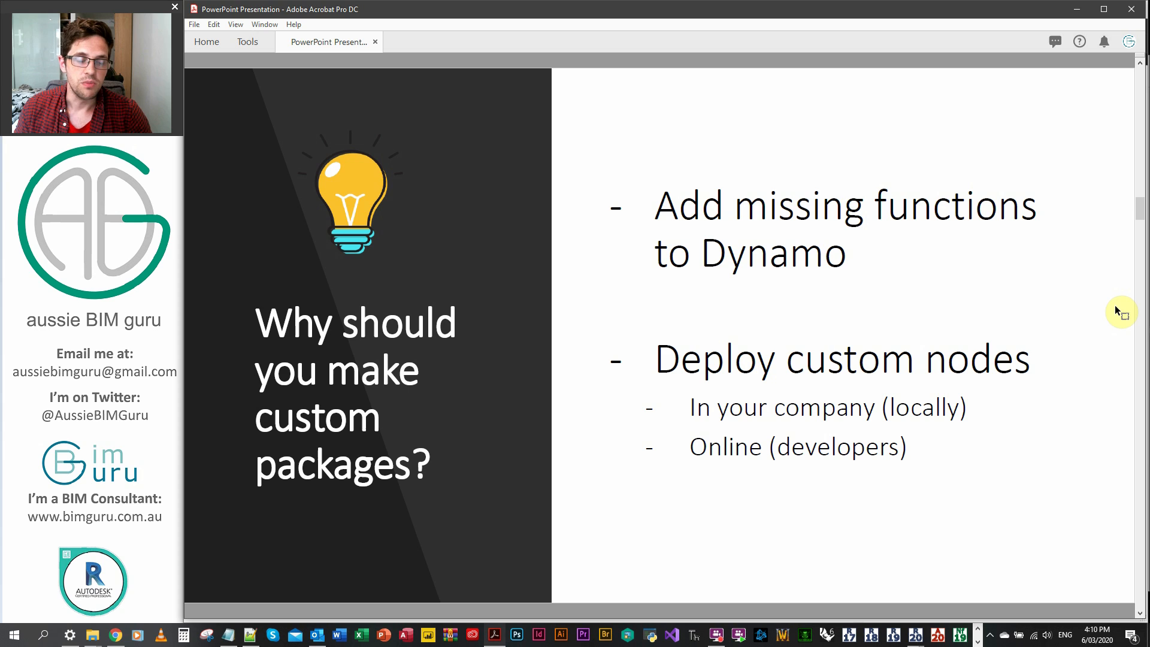
mouse_move(1108, 328)
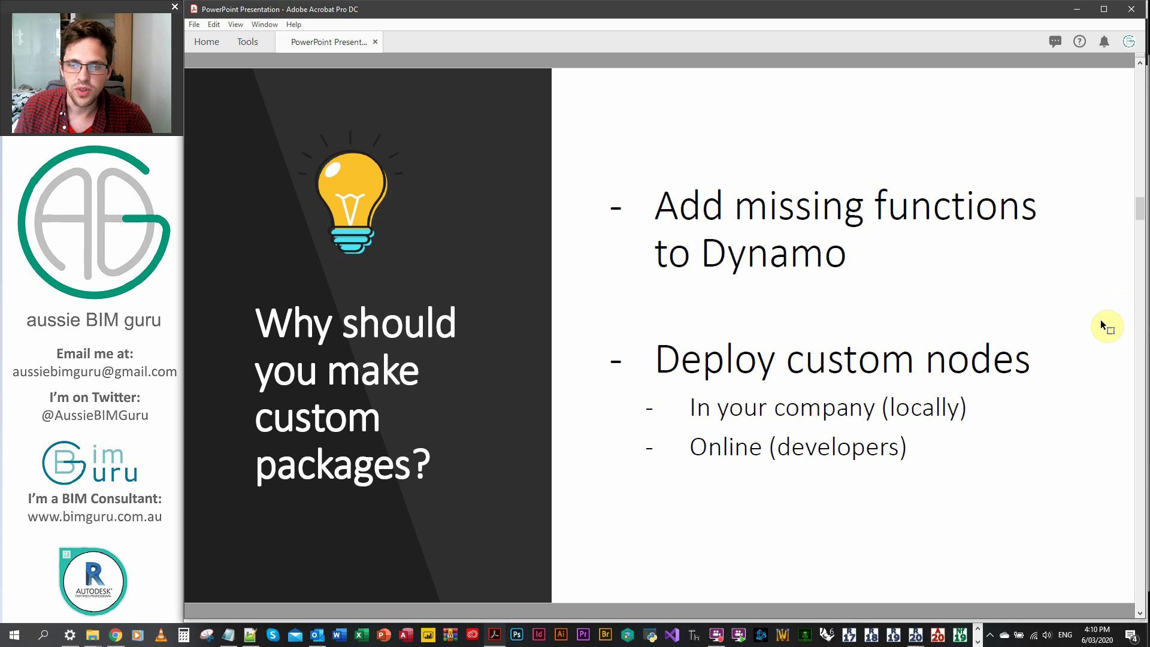
Step: Page down to the 'Node and package Redundancy' slide
scroll("down", 3)
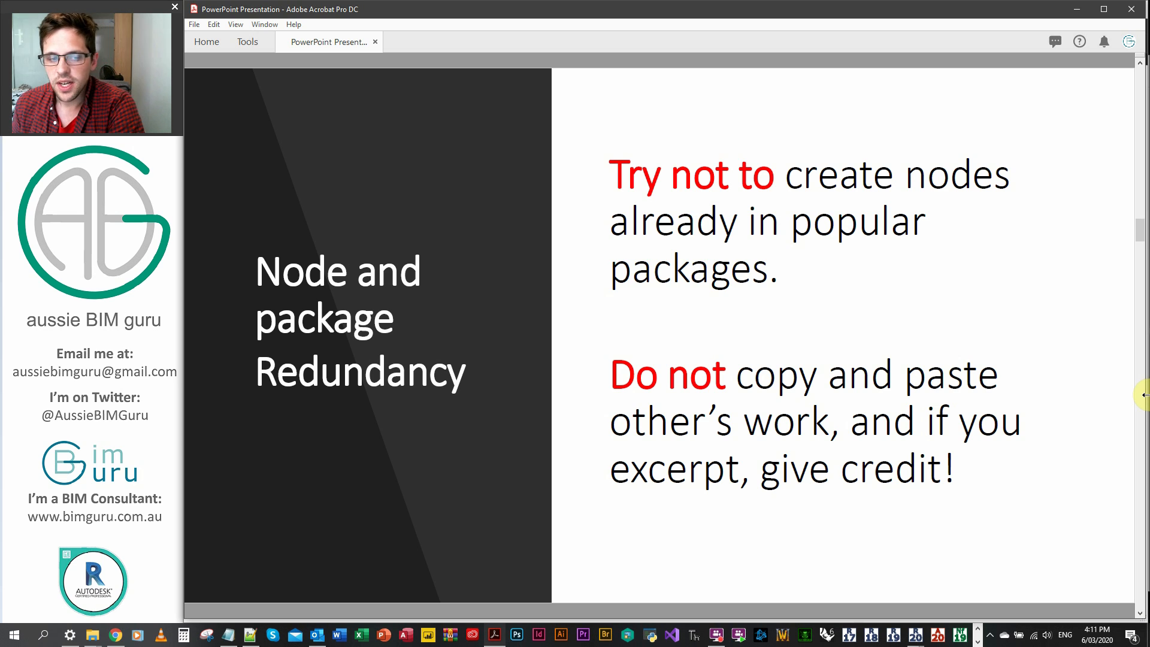
mouse_move(1103, 370)
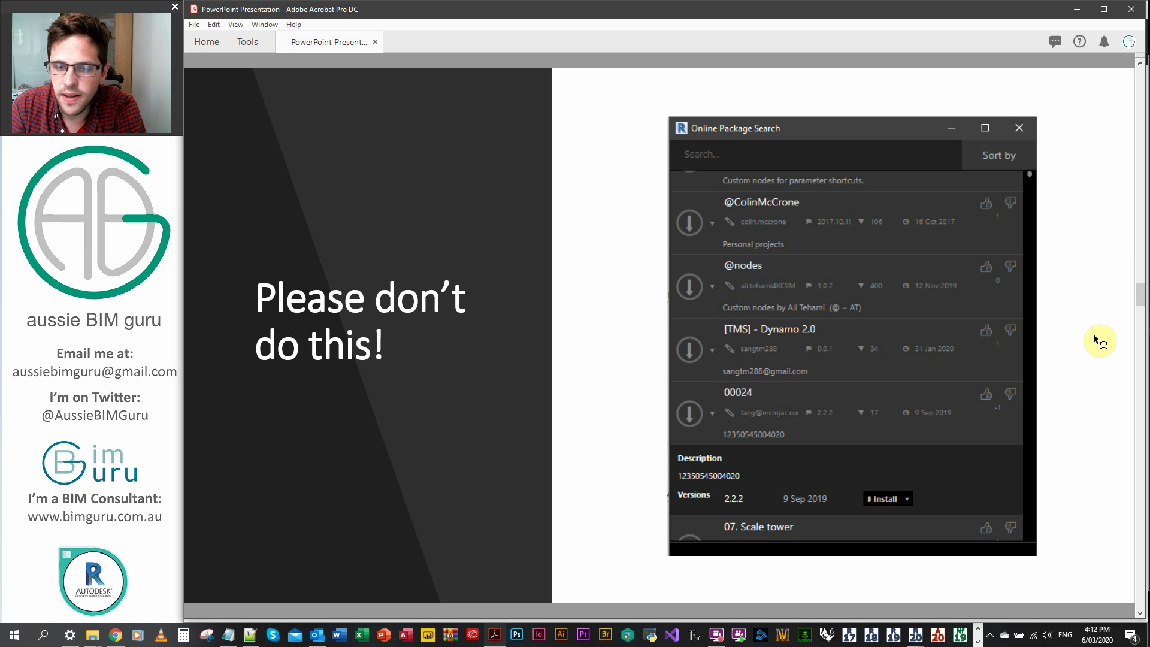
mouse_move(1000, 370)
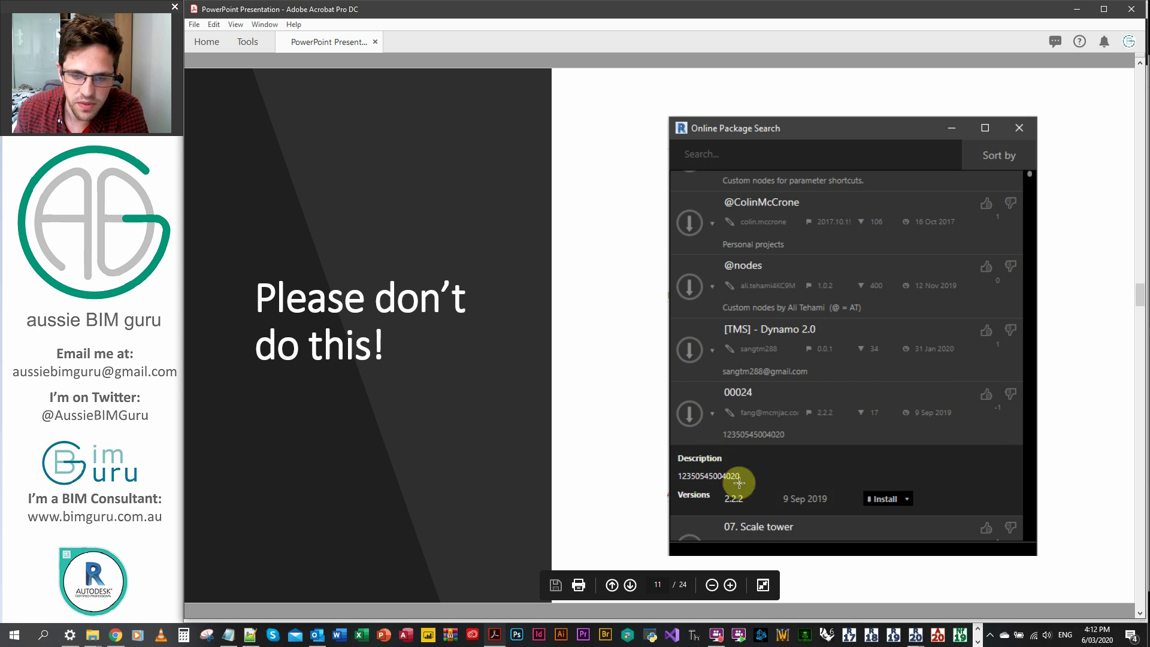
mouse_move(1099, 309)
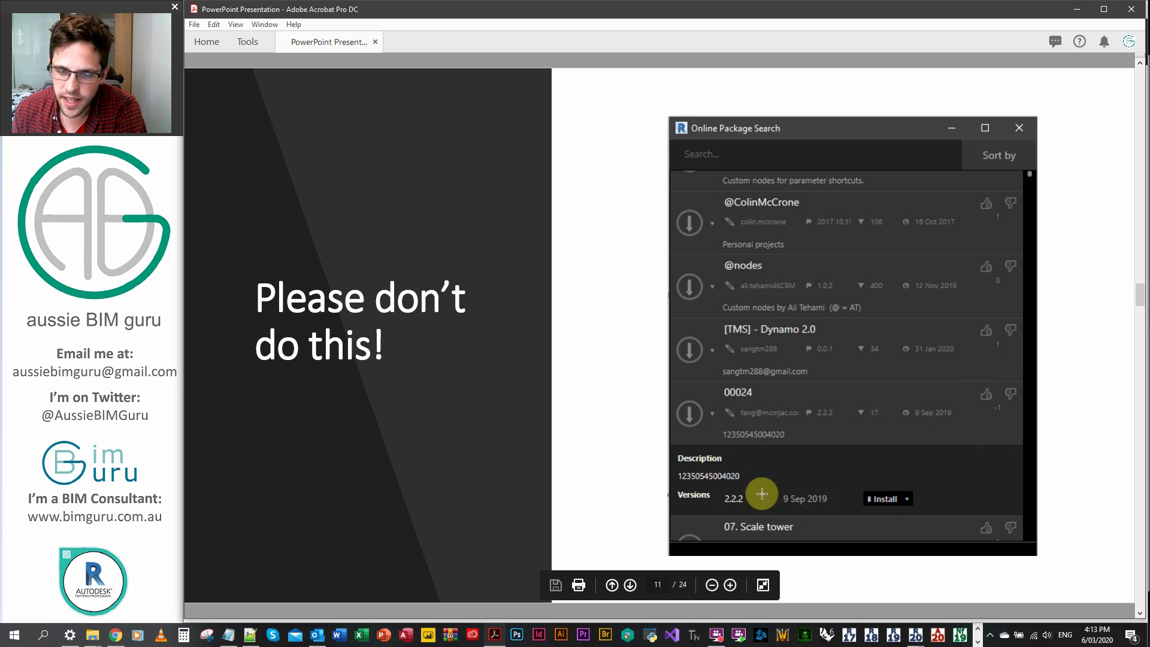
mouse_move(912, 506)
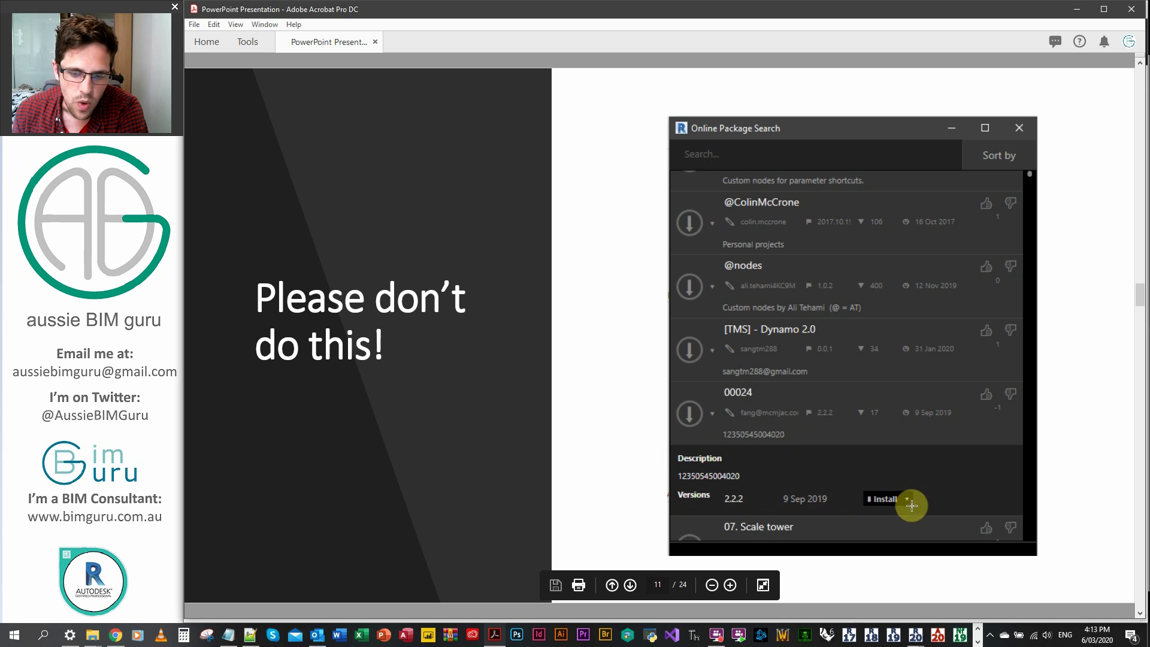
mouse_move(1123, 370)
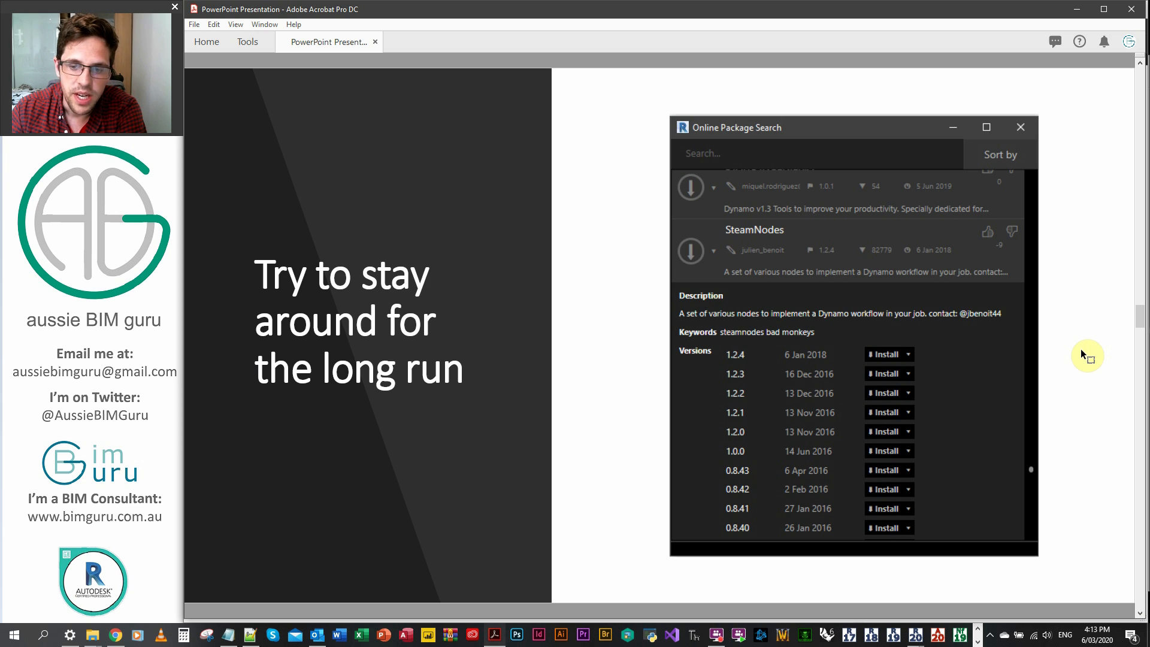
mouse_move(1076, 350)
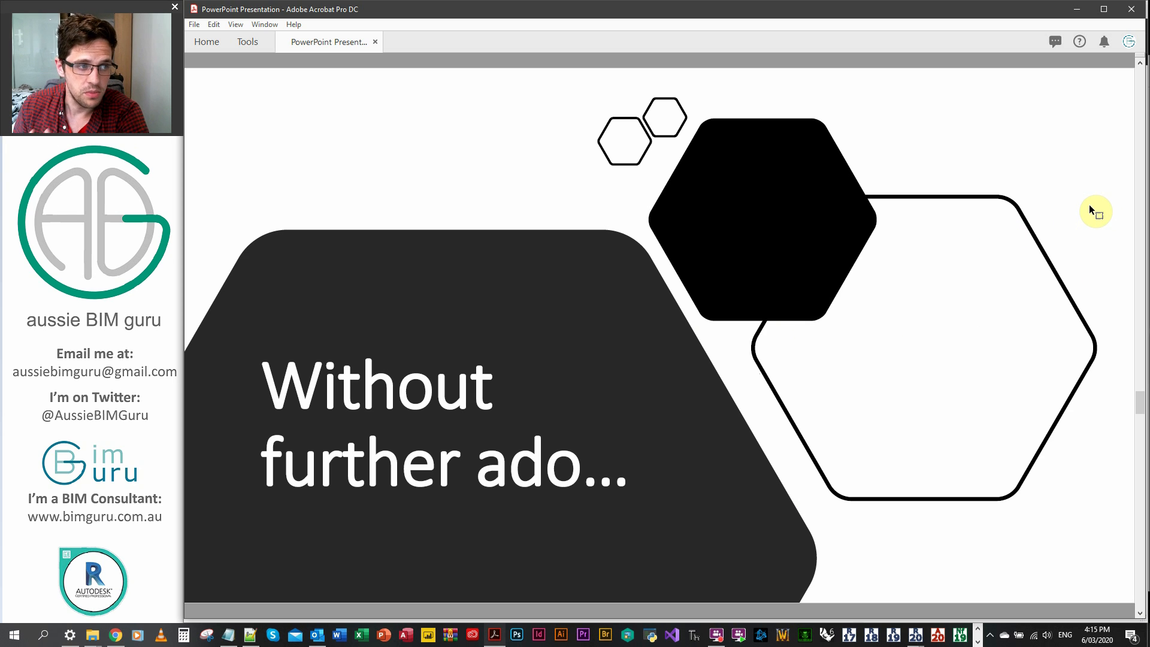
mouse_move(1093, 192)
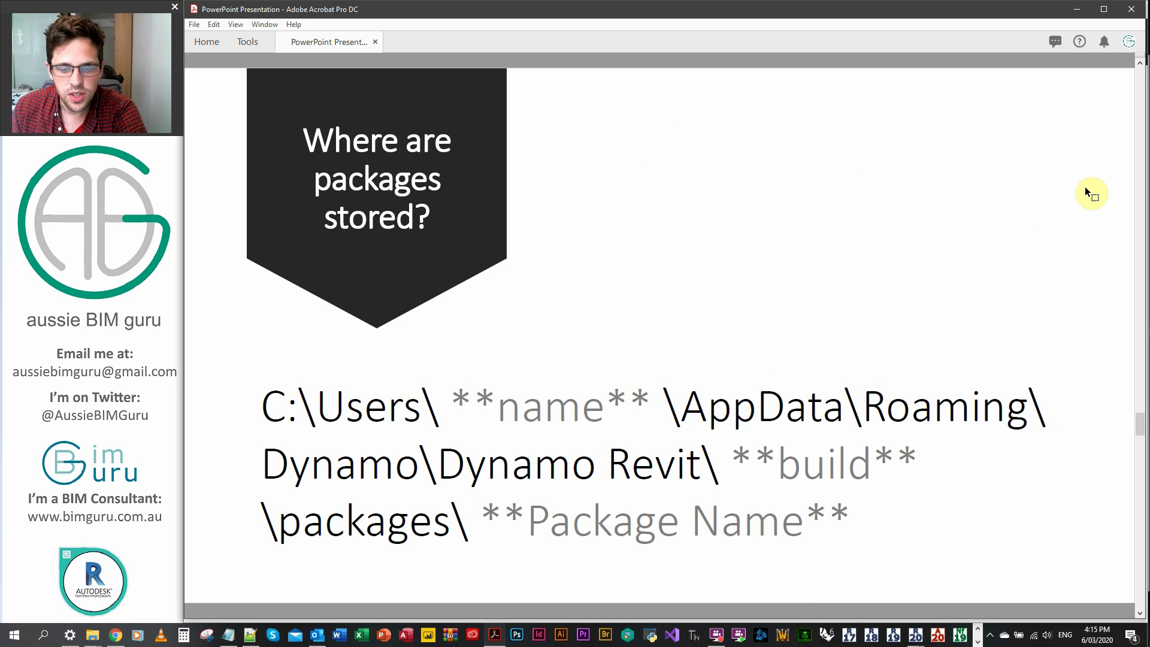
mouse_move(167, 433)
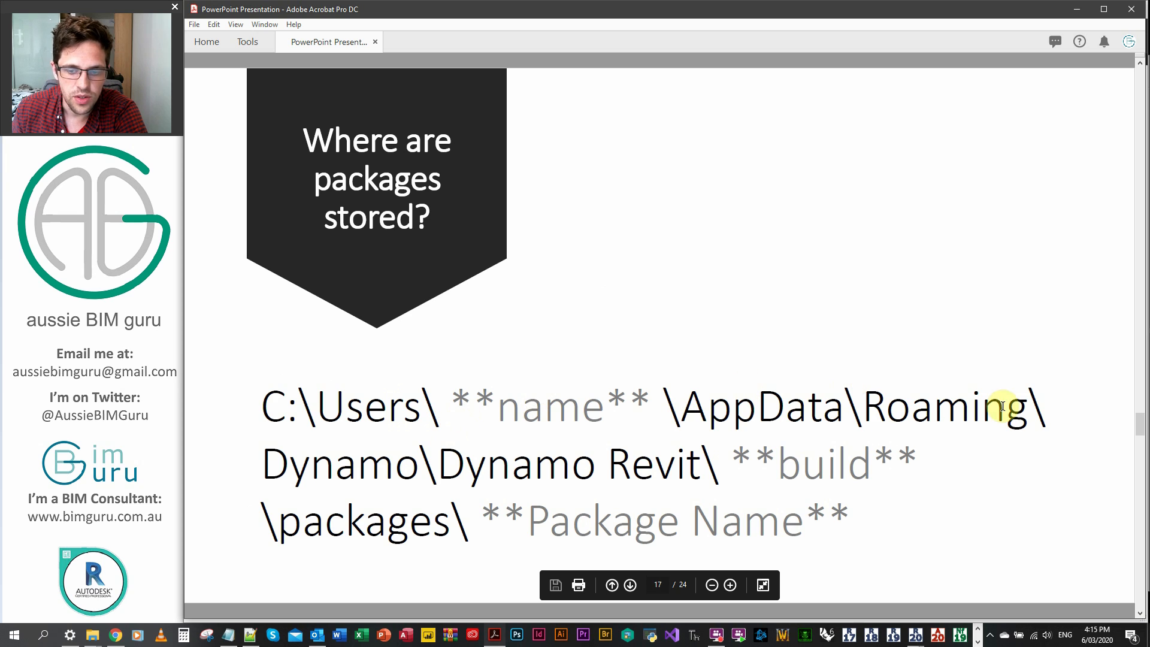
mouse_move(653, 466)
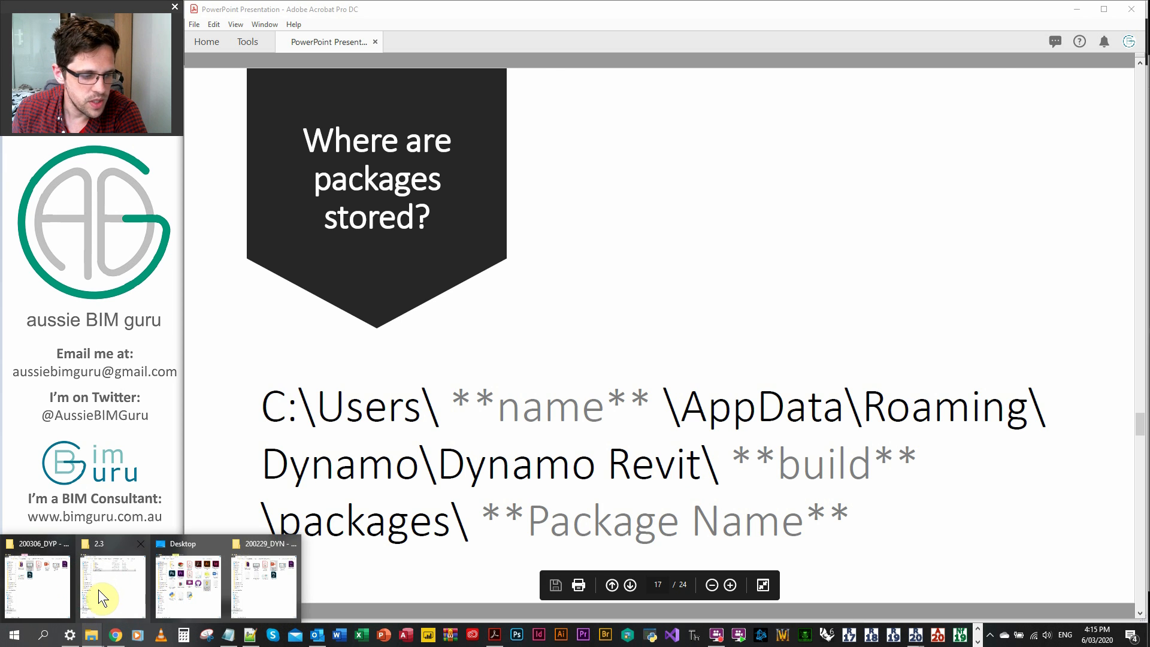
Step: Browse into the Crumple package's bin and package subfolders under the 2.3 packages folder
left_click(112, 580)
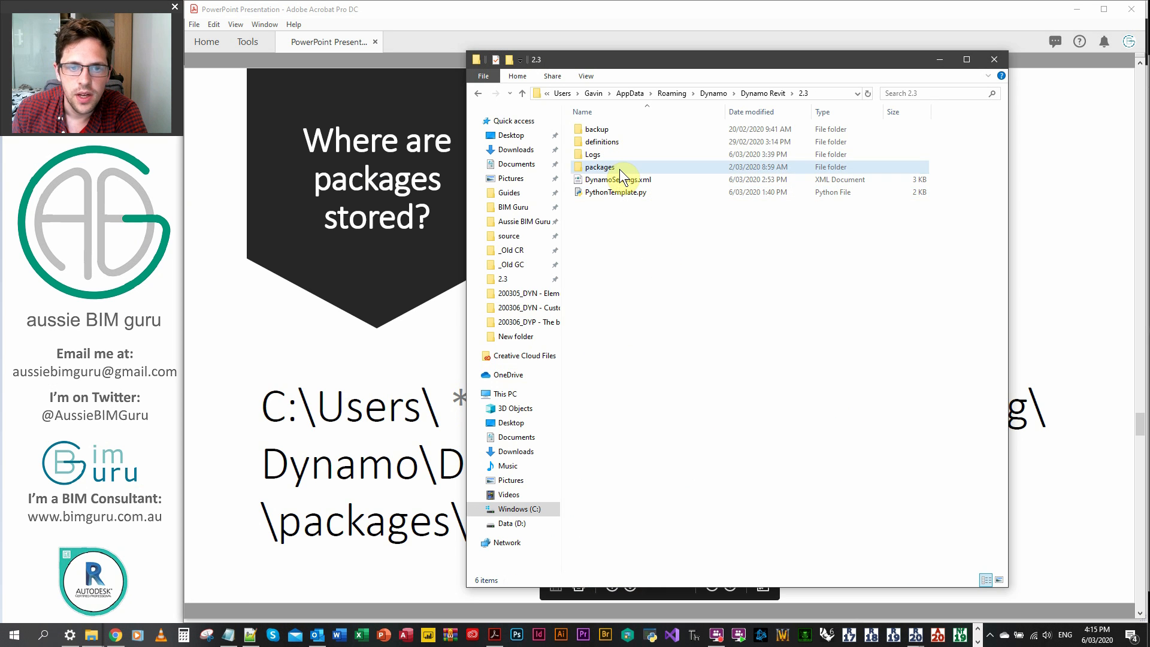
double_click(599, 166)
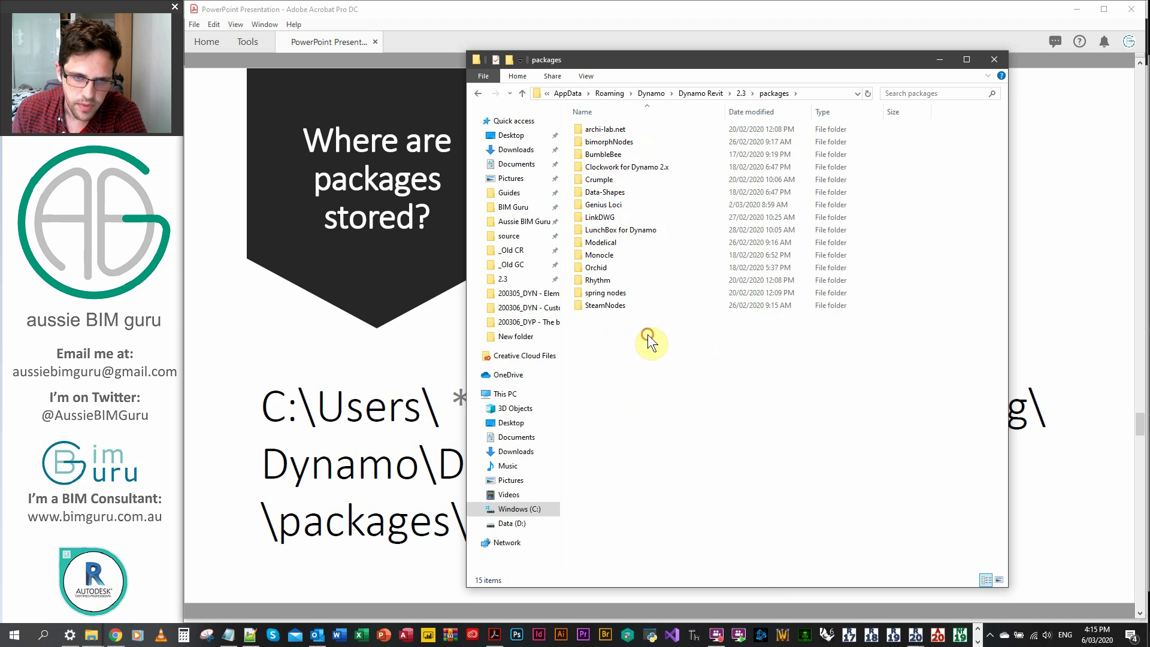
left_click(599, 179)
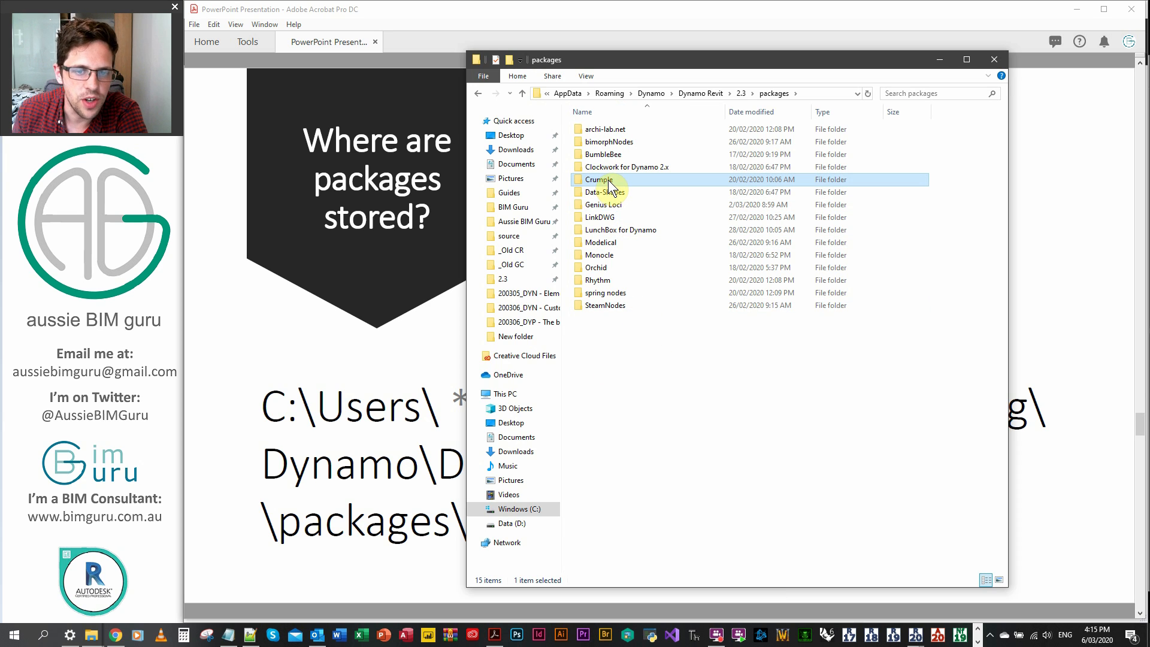
double_click(600, 180)
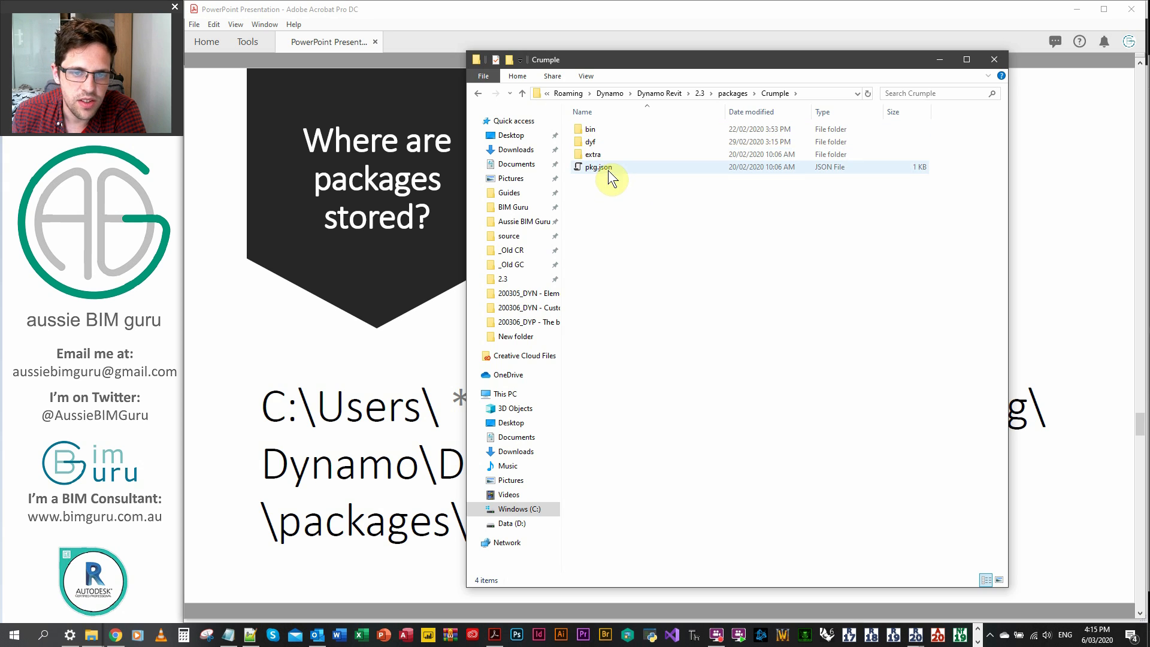
double_click(590, 129)
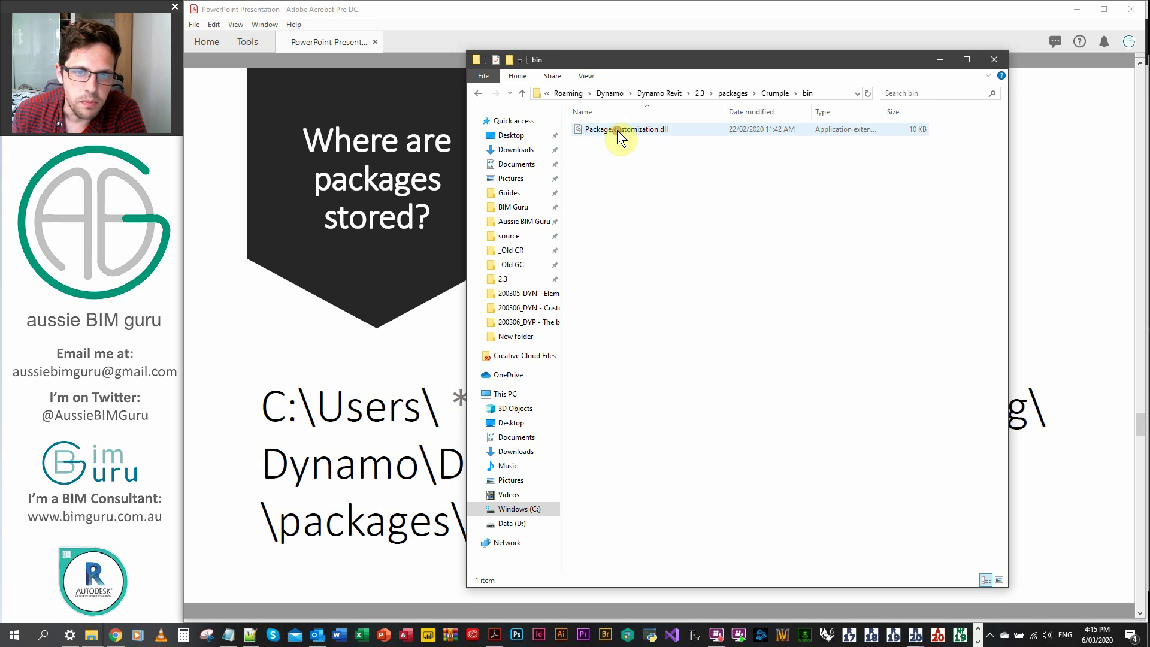
mouse_move(650, 139)
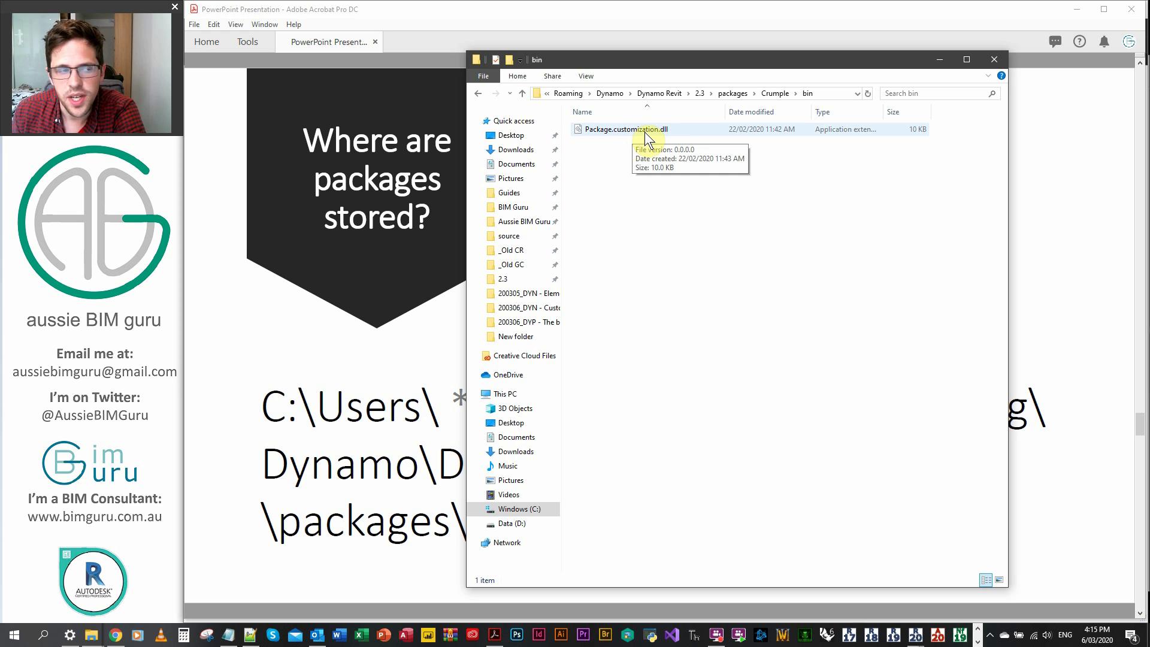
mouse_move(660, 141)
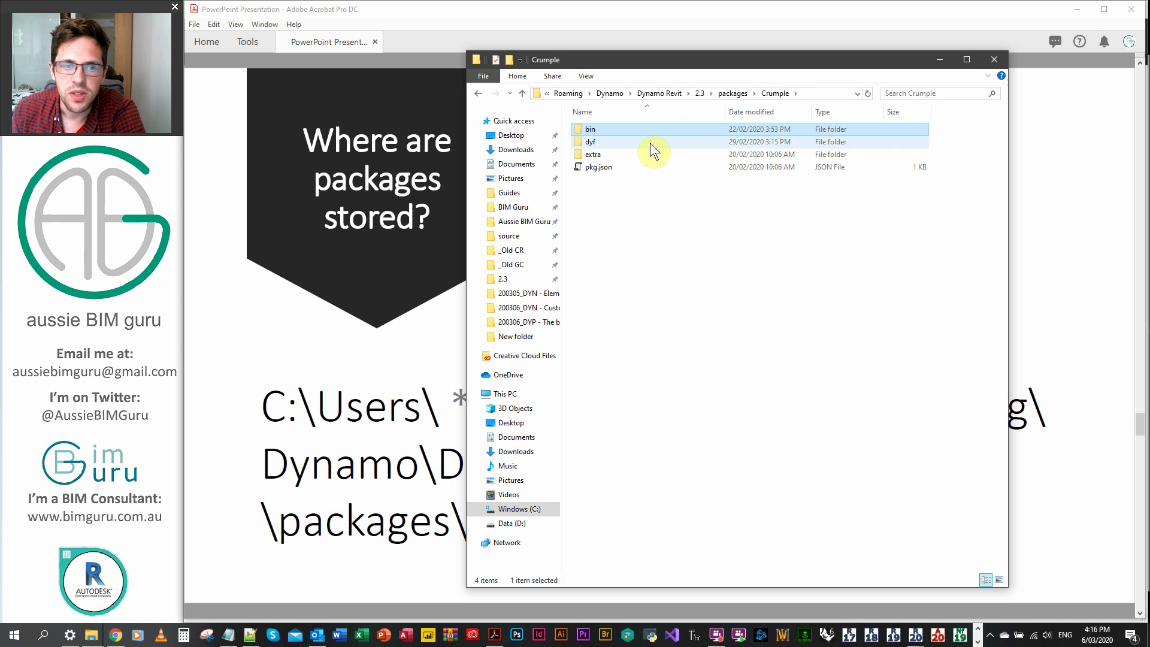
double_click(590, 142)
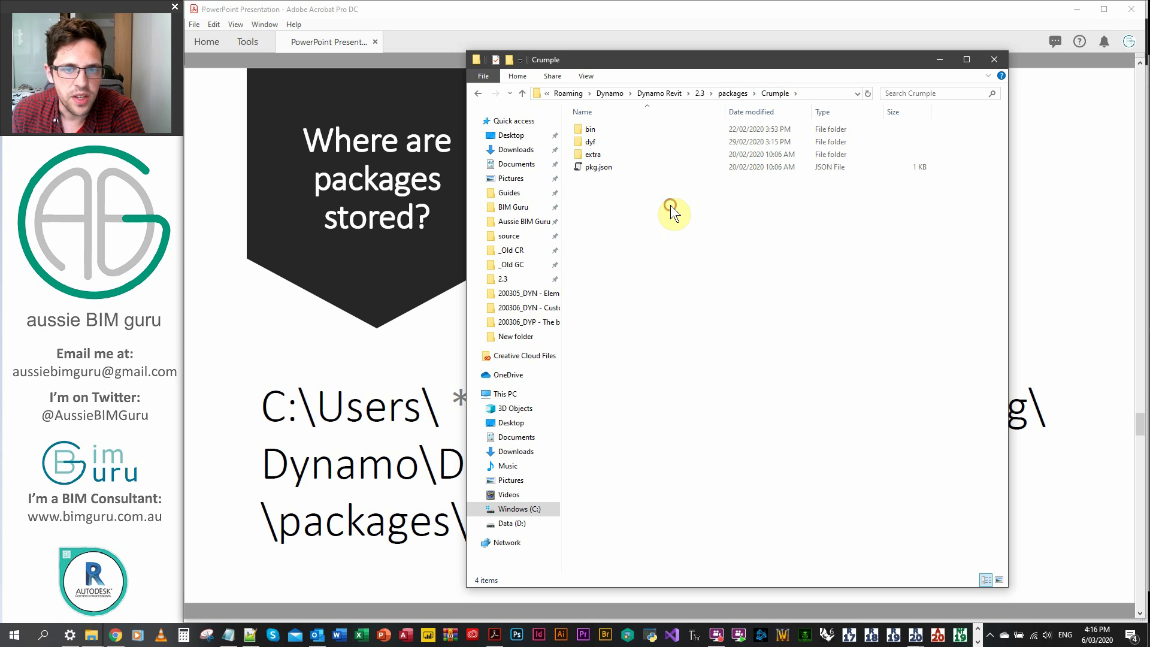
mouse_move(678, 221)
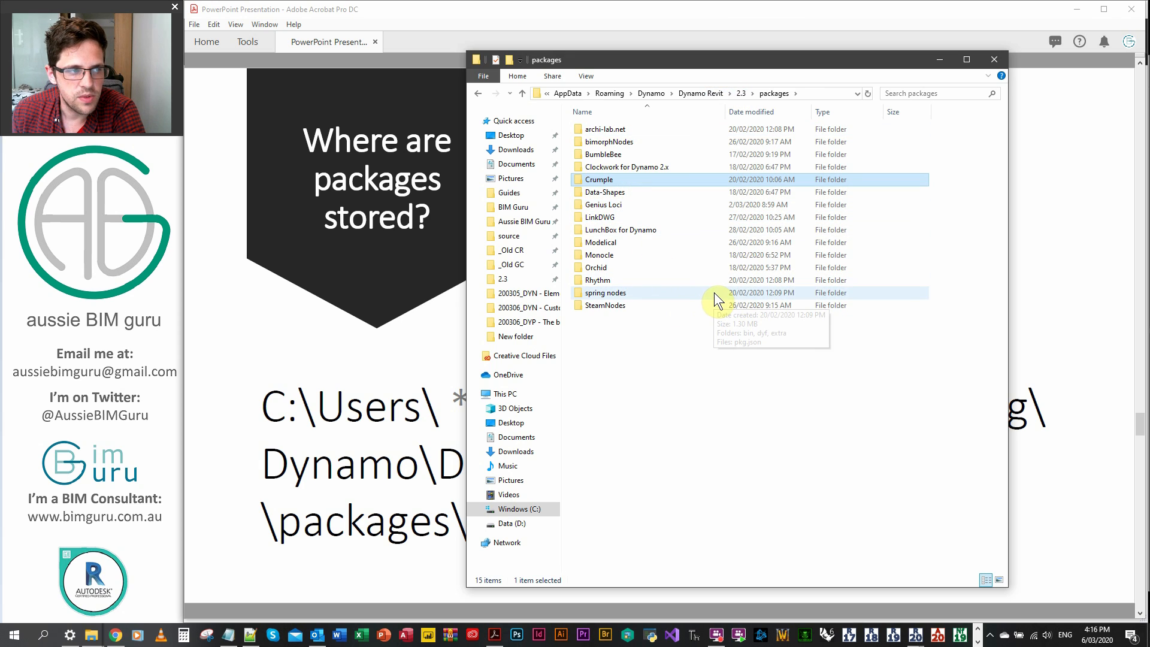
mouse_move(945, 106)
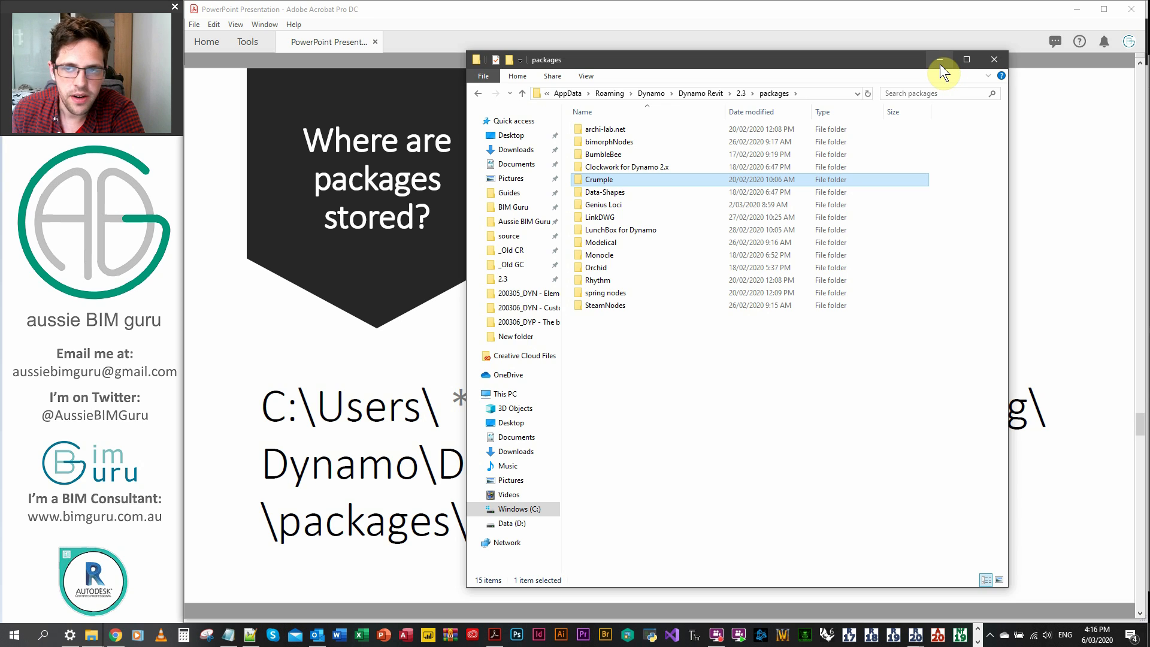
mouse_move(943, 62)
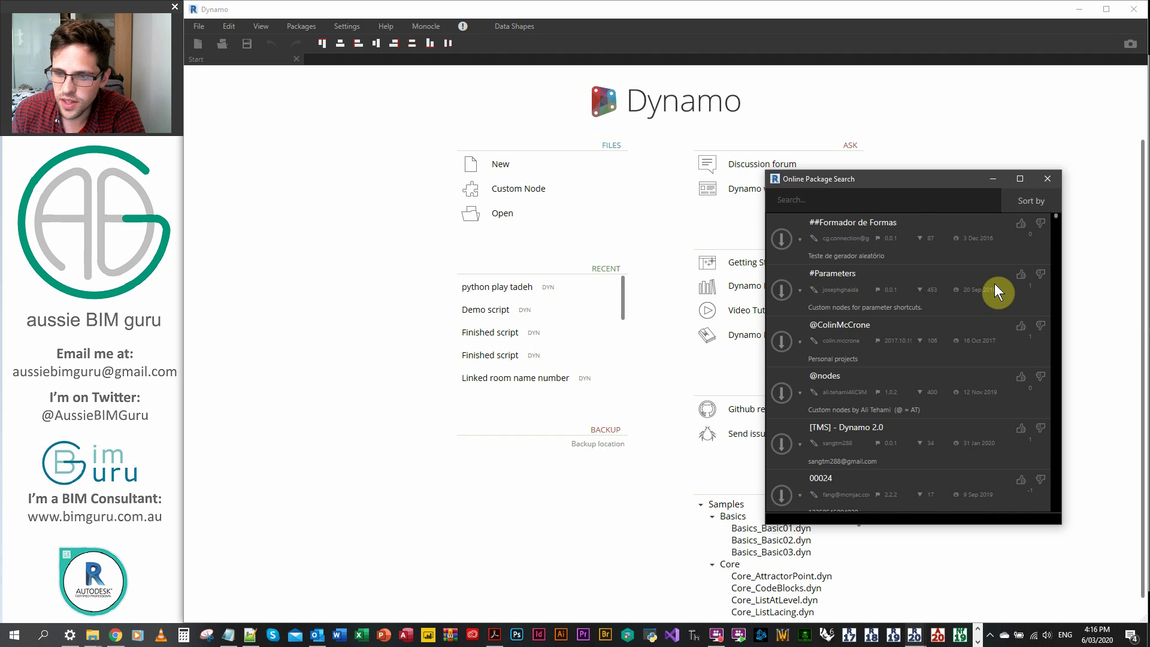
Step: Browse the Online Package Search list, close it, and start a new blank workspace
scroll("down", 3)
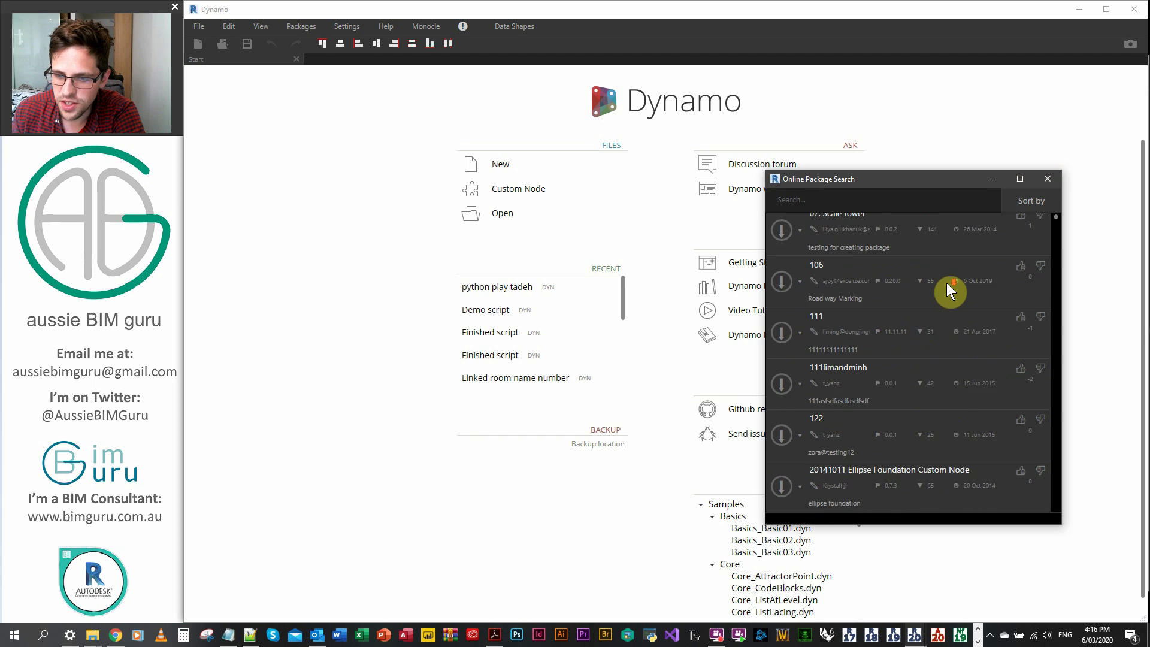
scroll("down", 3)
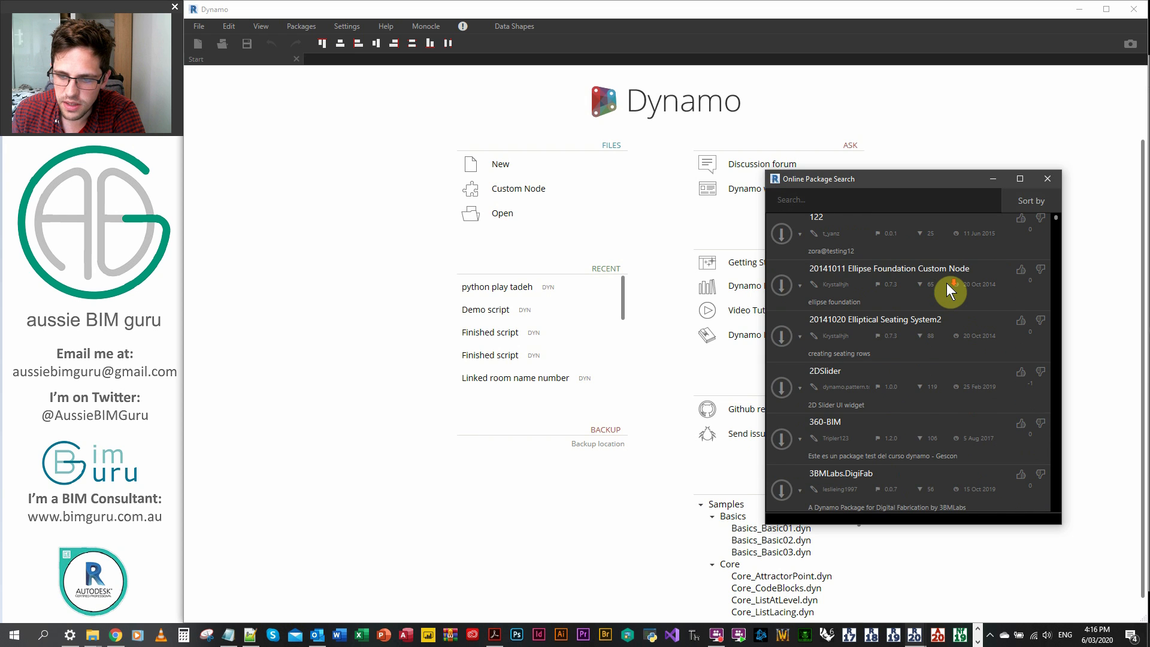
scroll("down", 3)
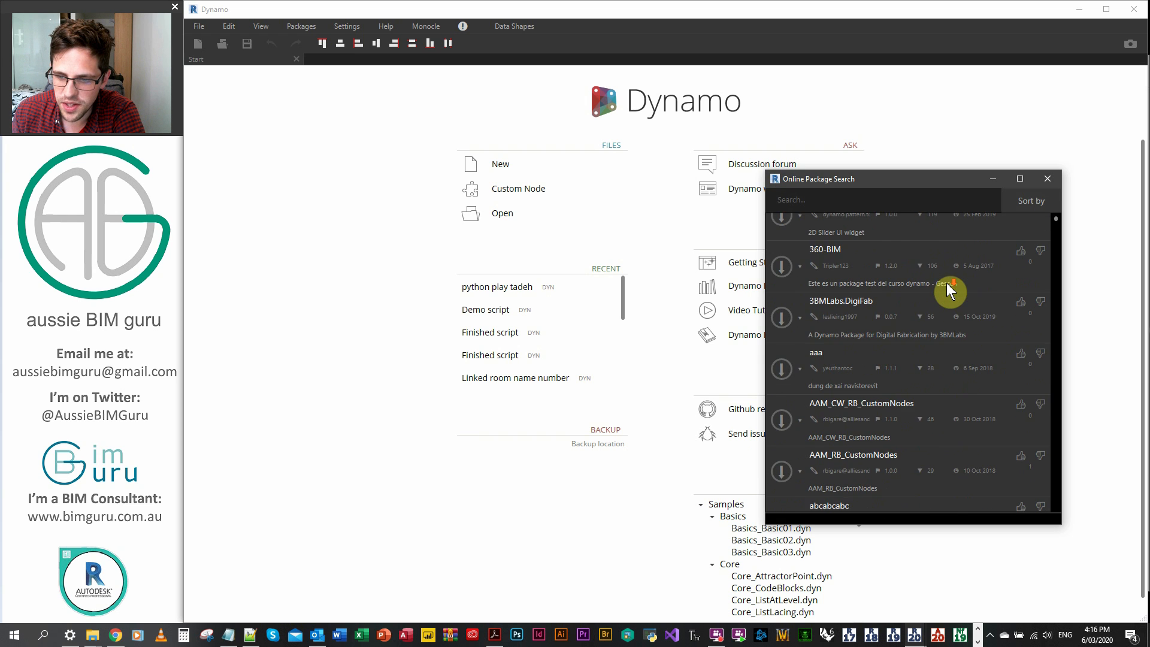
scroll("down", 3)
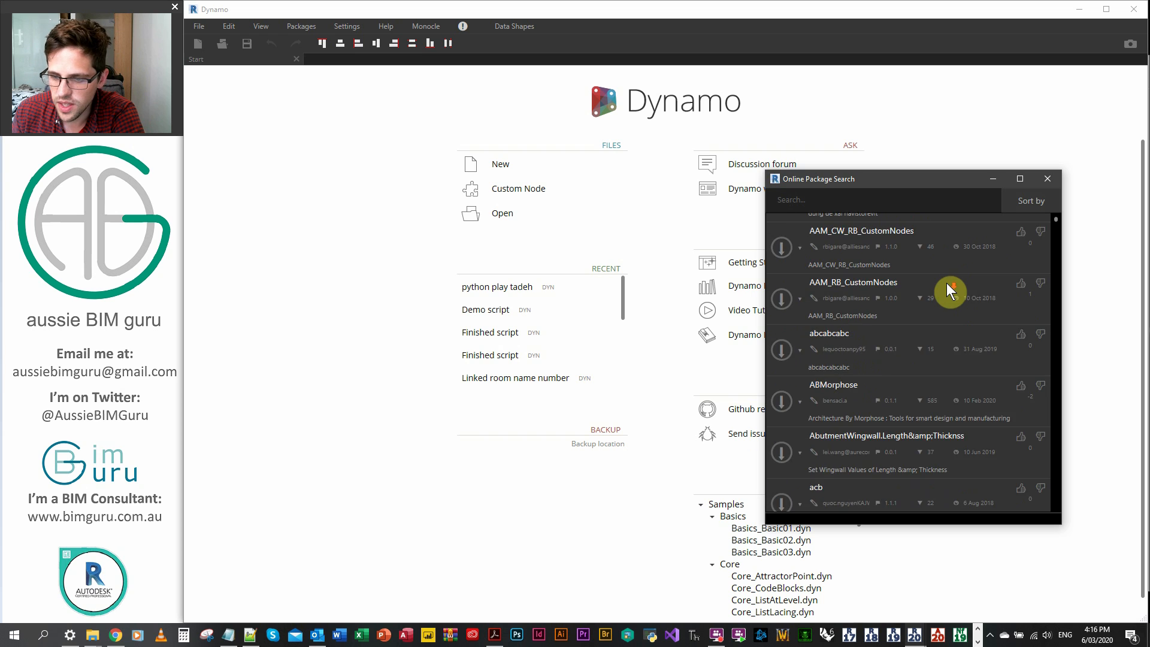
scroll("down", 3)
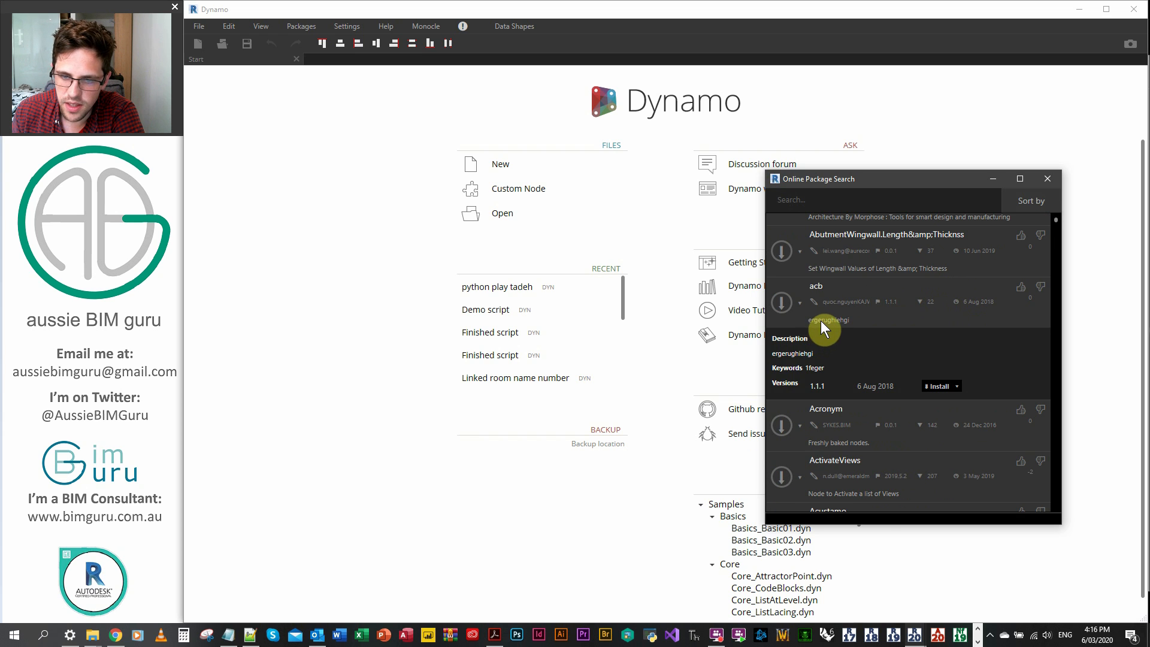
mouse_move(854, 328)
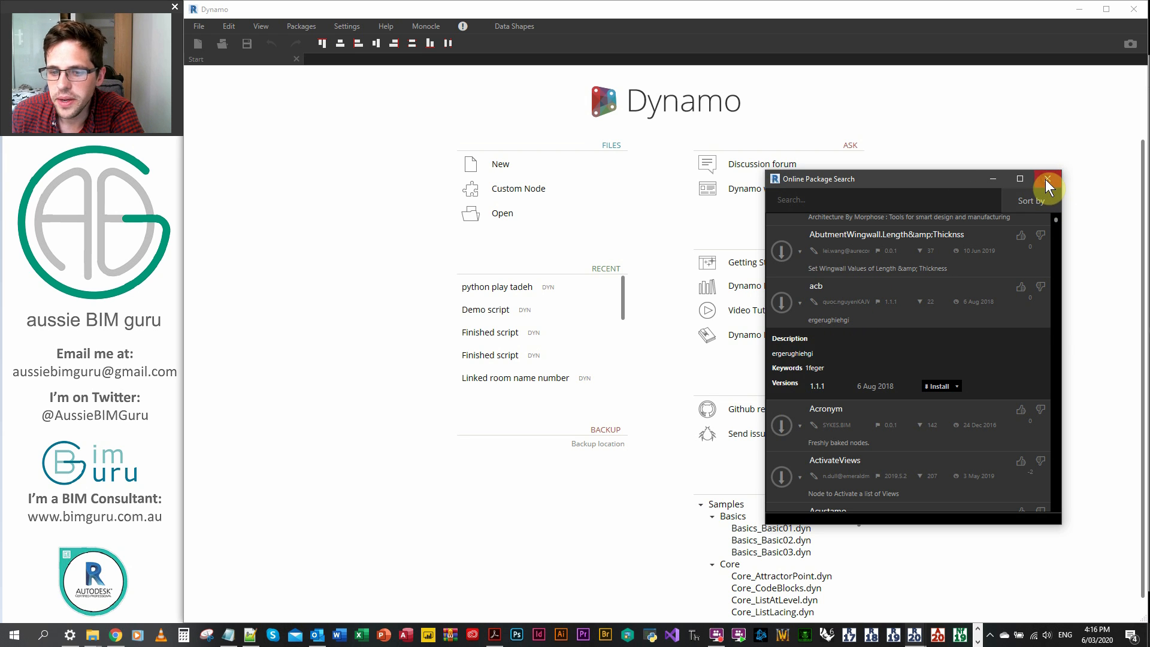
left_click(1047, 182)
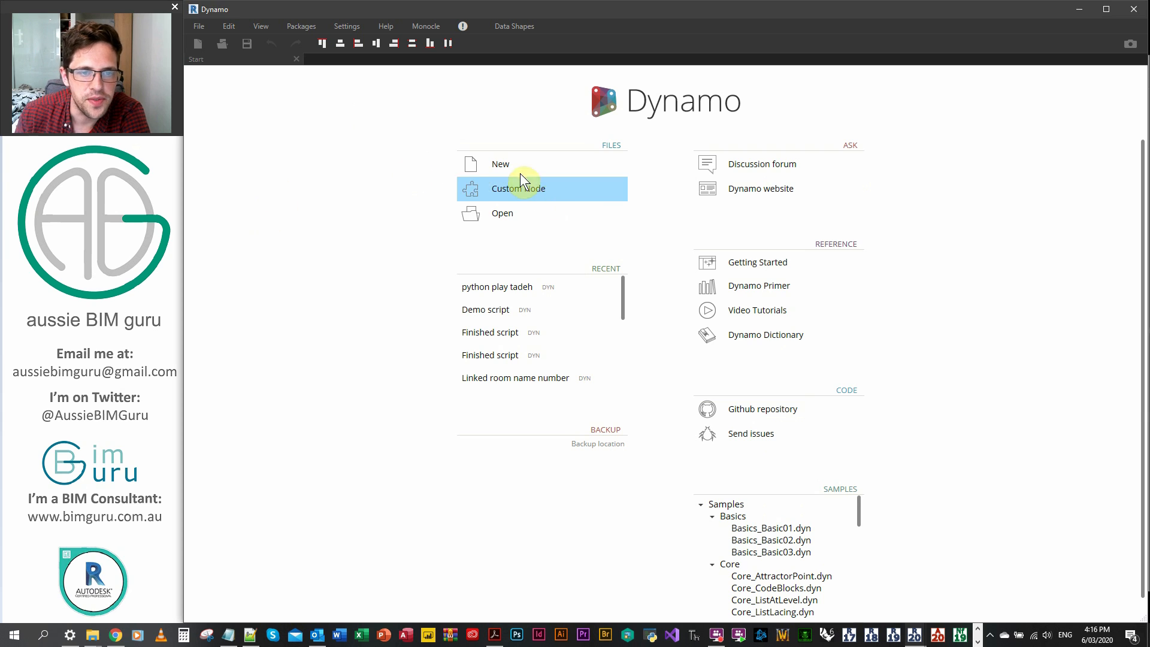
left_click(500, 164)
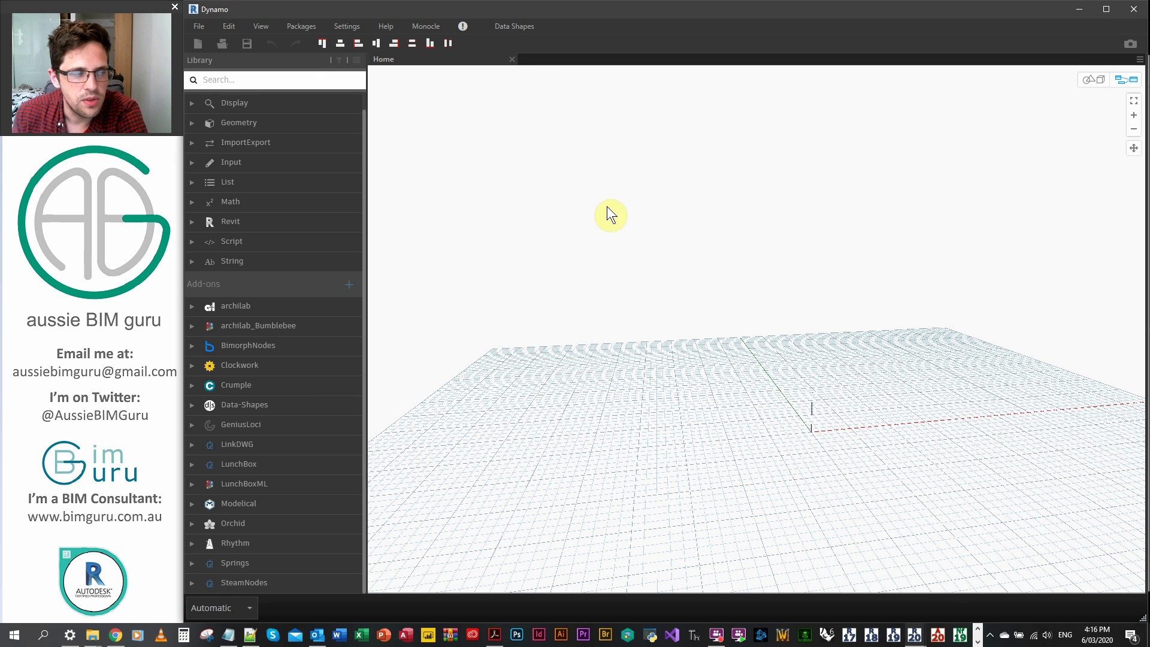
mouse_move(234, 396)
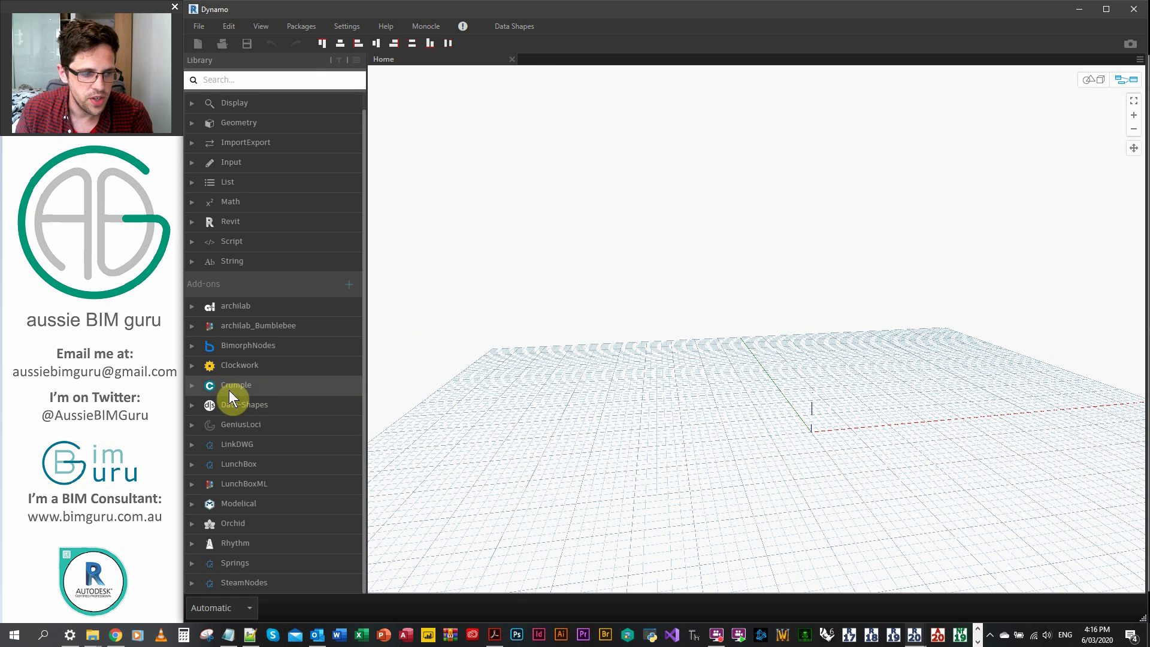
mouse_move(566, 229)
type("test;")
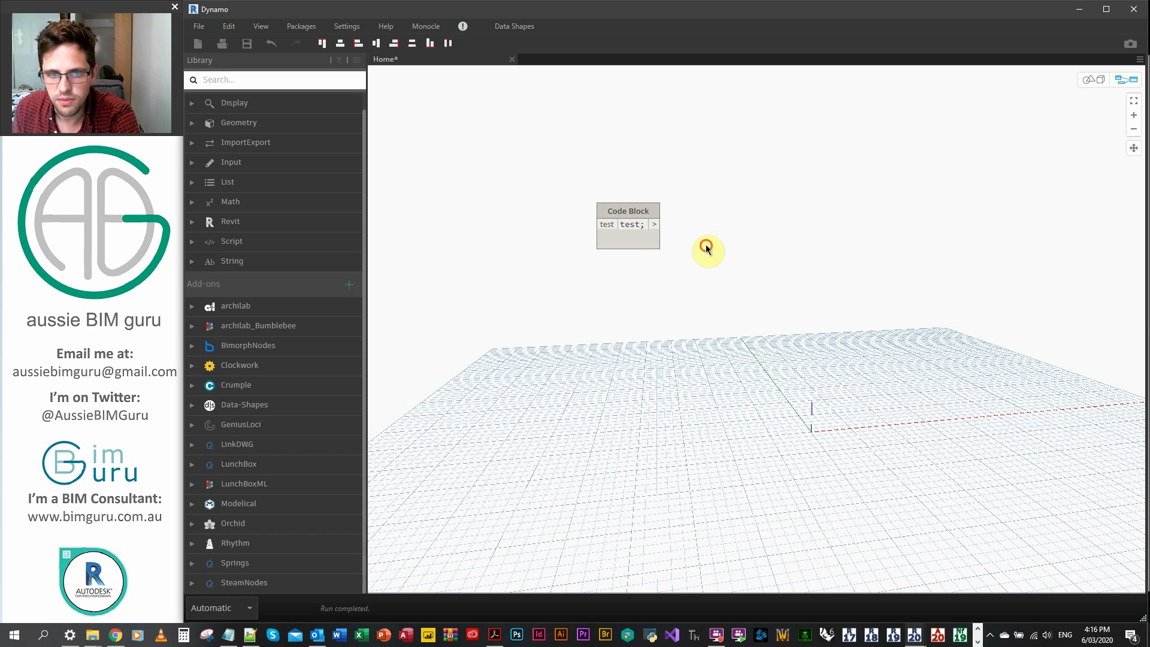
Step: Create a custom node from the code block named Test, description test, category Test.test
right_click(707, 245)
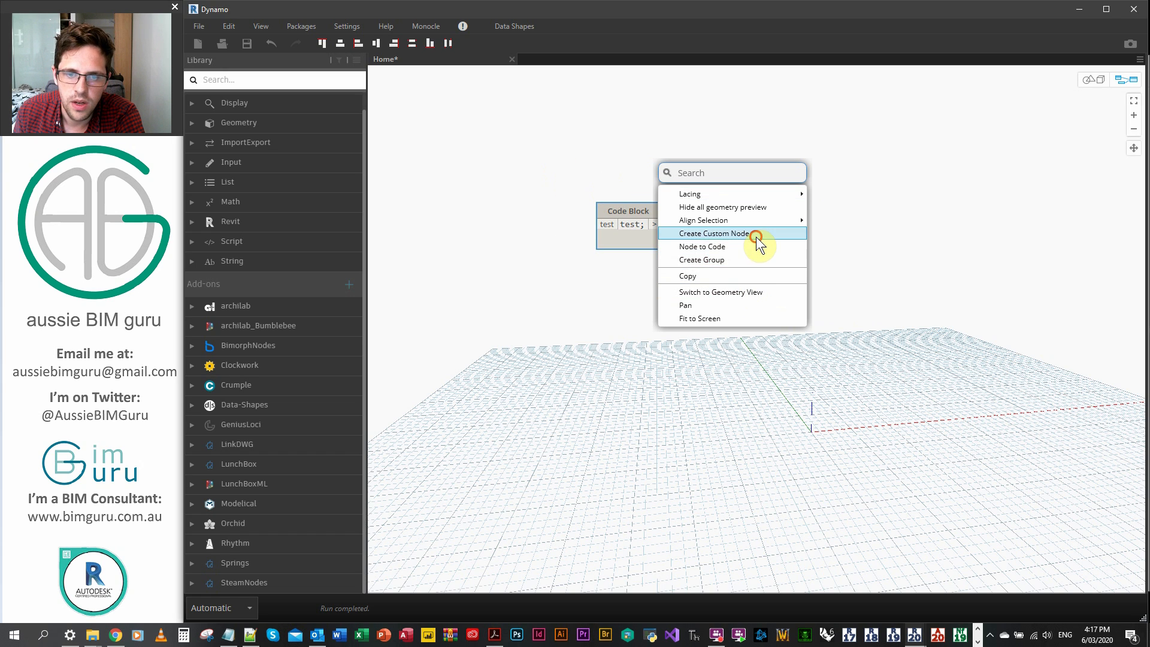
left_click(715, 234)
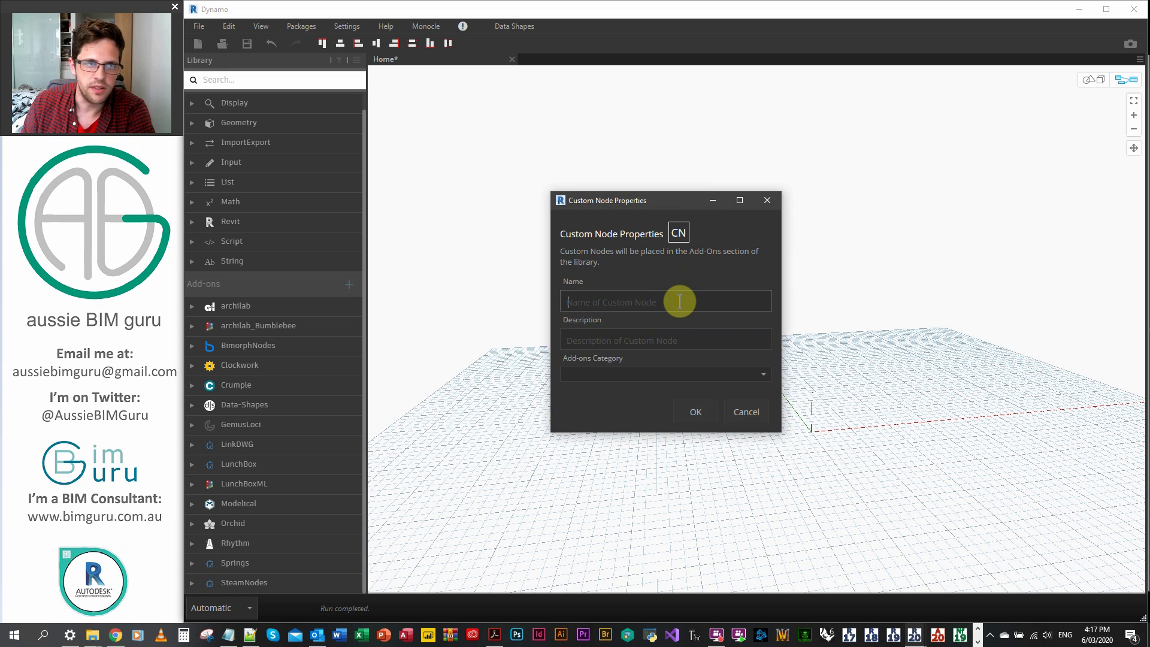
type("Tes")
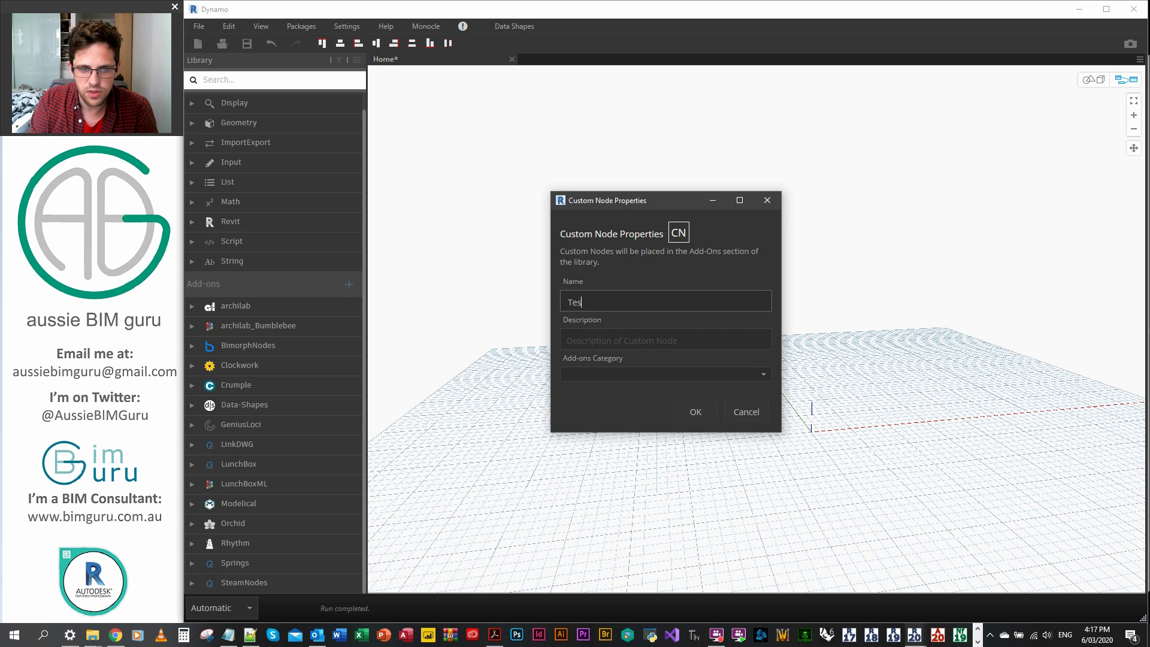
type("twst")
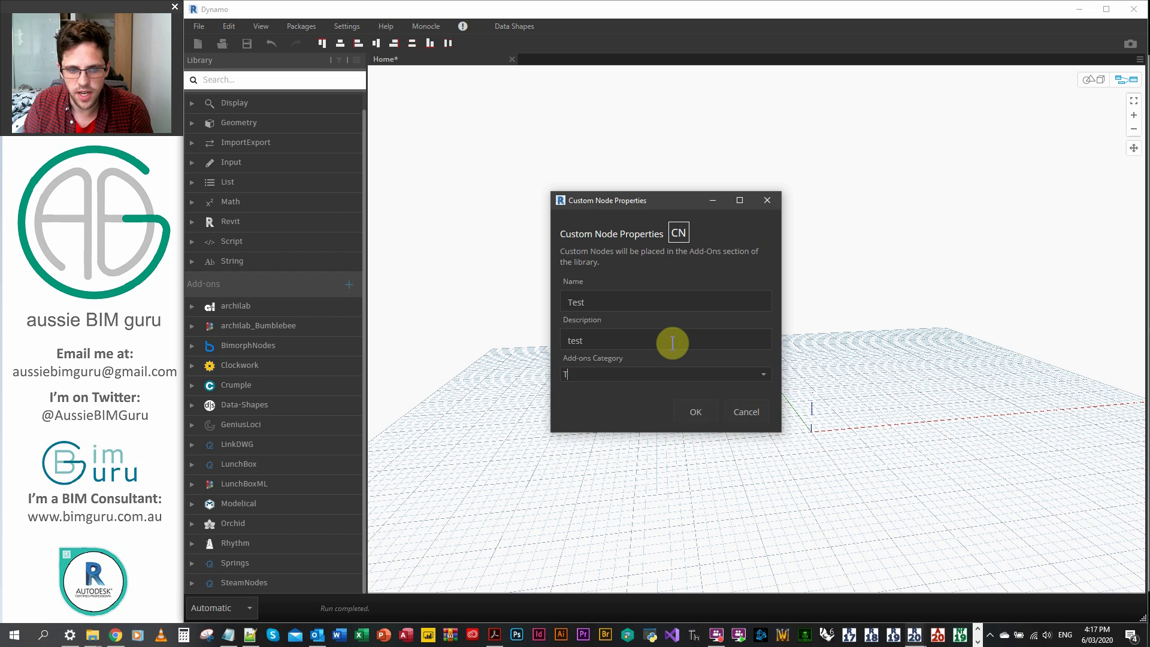
type("est.te")
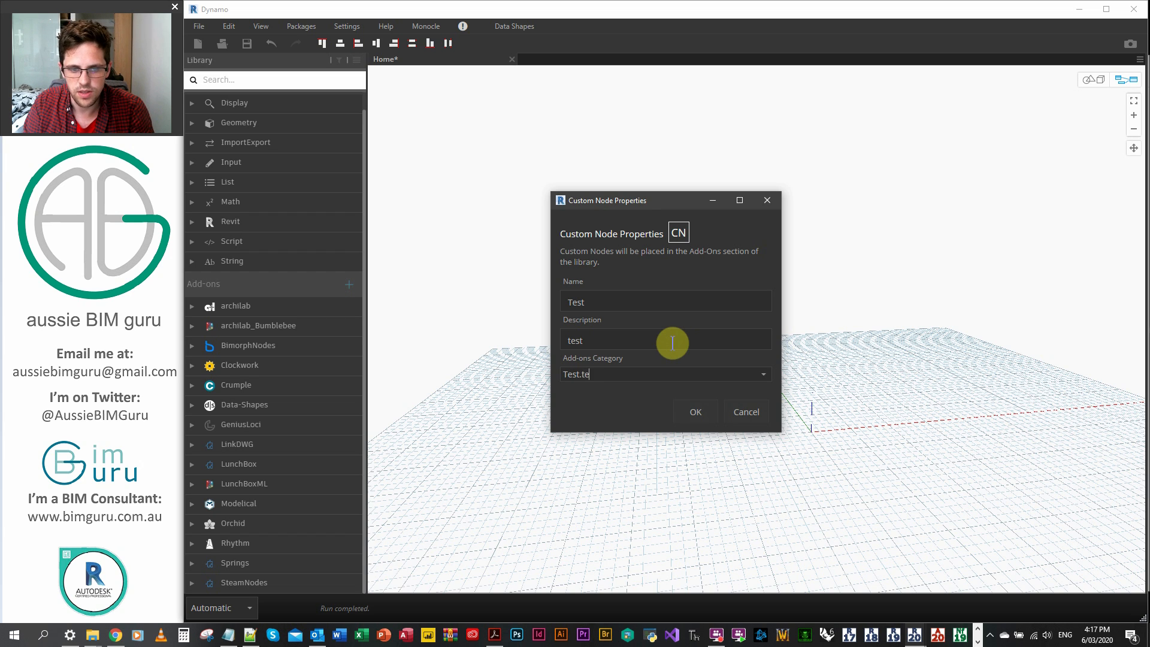
left_click(694, 411)
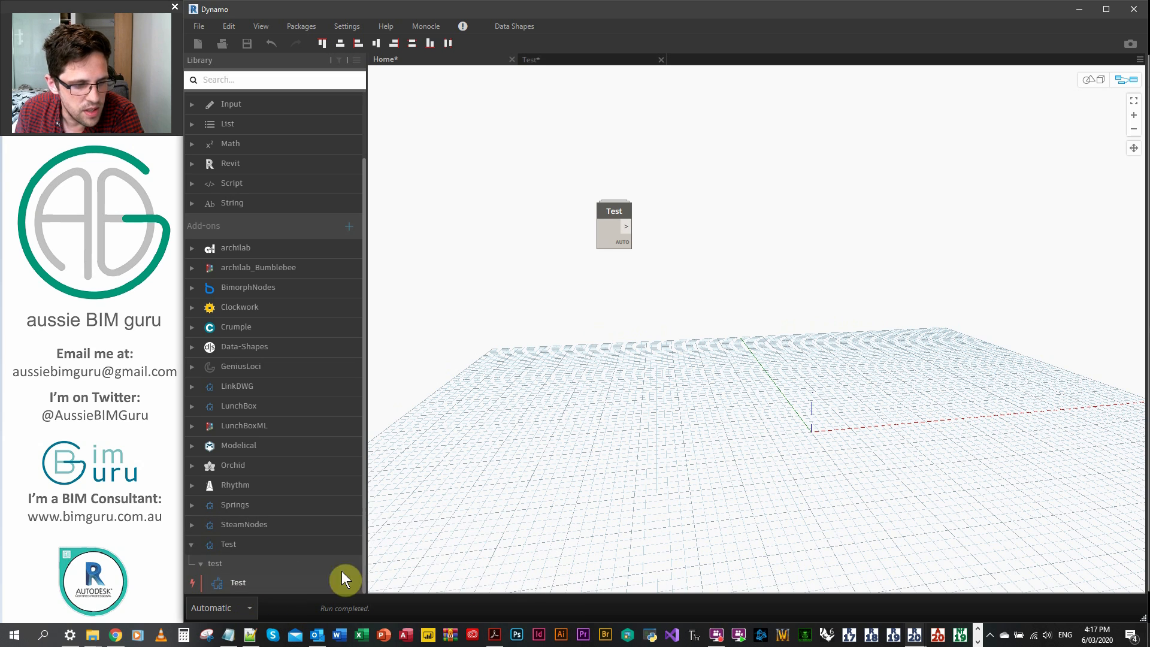
Step: Edit the Test custom node and save its definition as Test.dyf on the Desktop
right_click(613, 224)
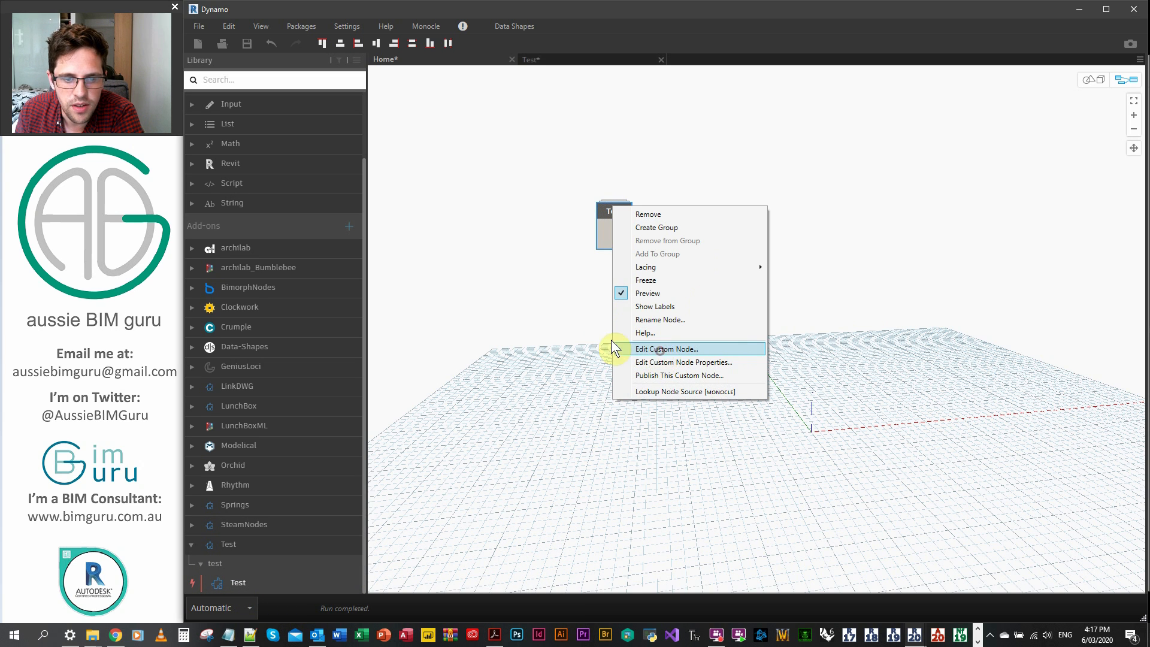
left_click(666, 349)
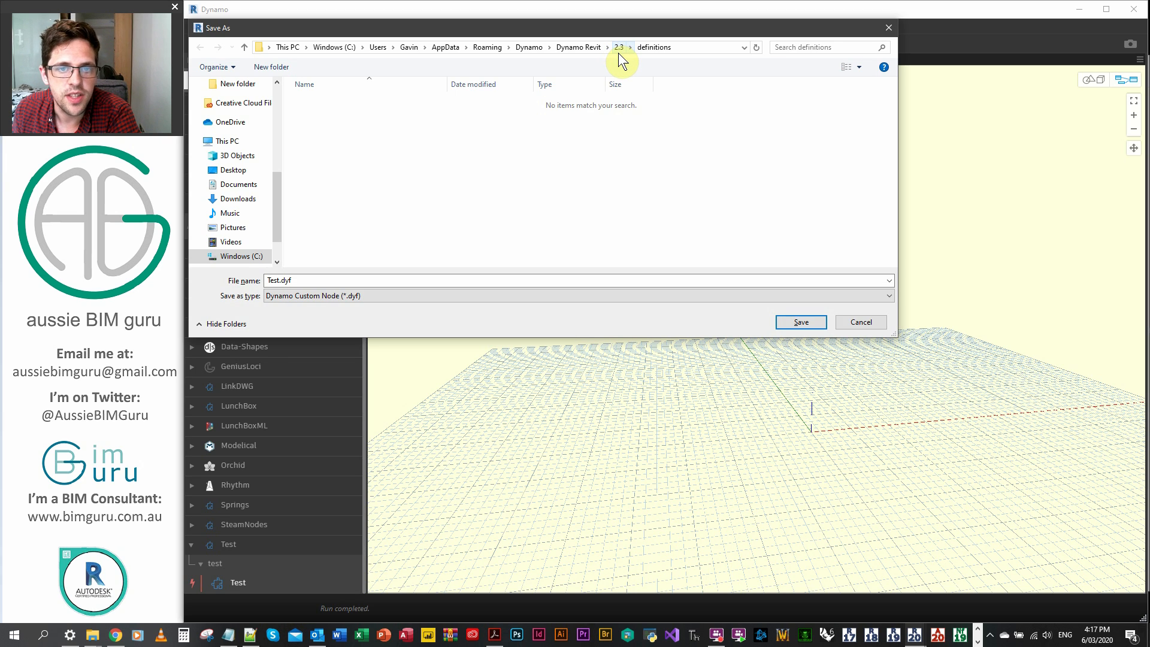
left_click(619, 46)
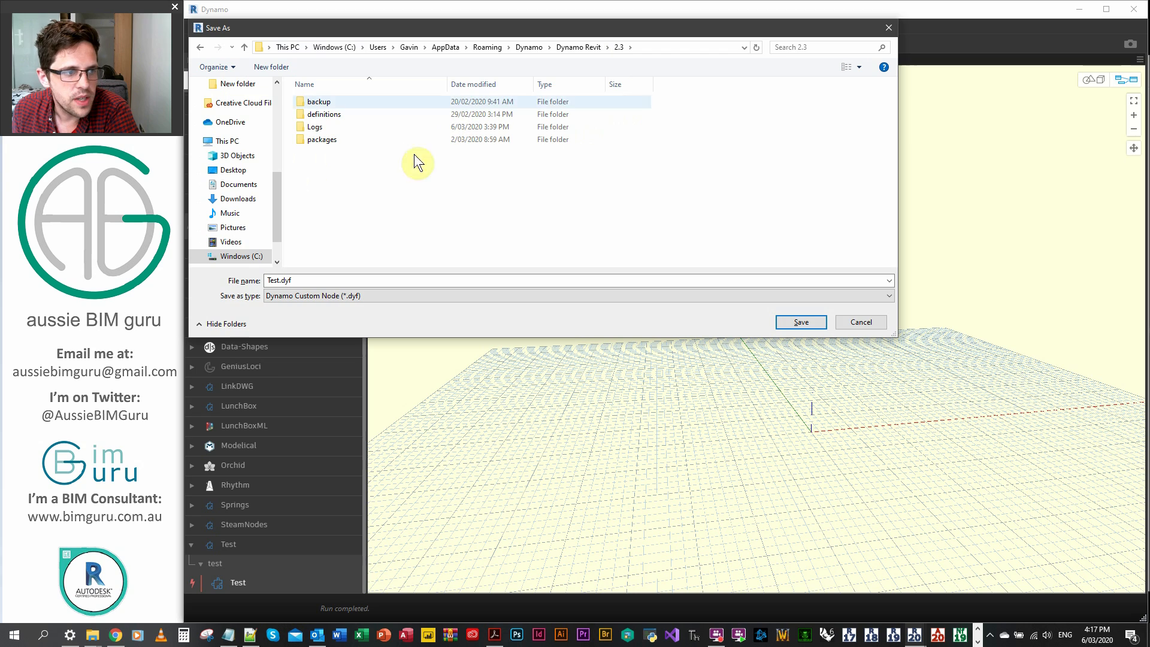
mouse_move(353, 119)
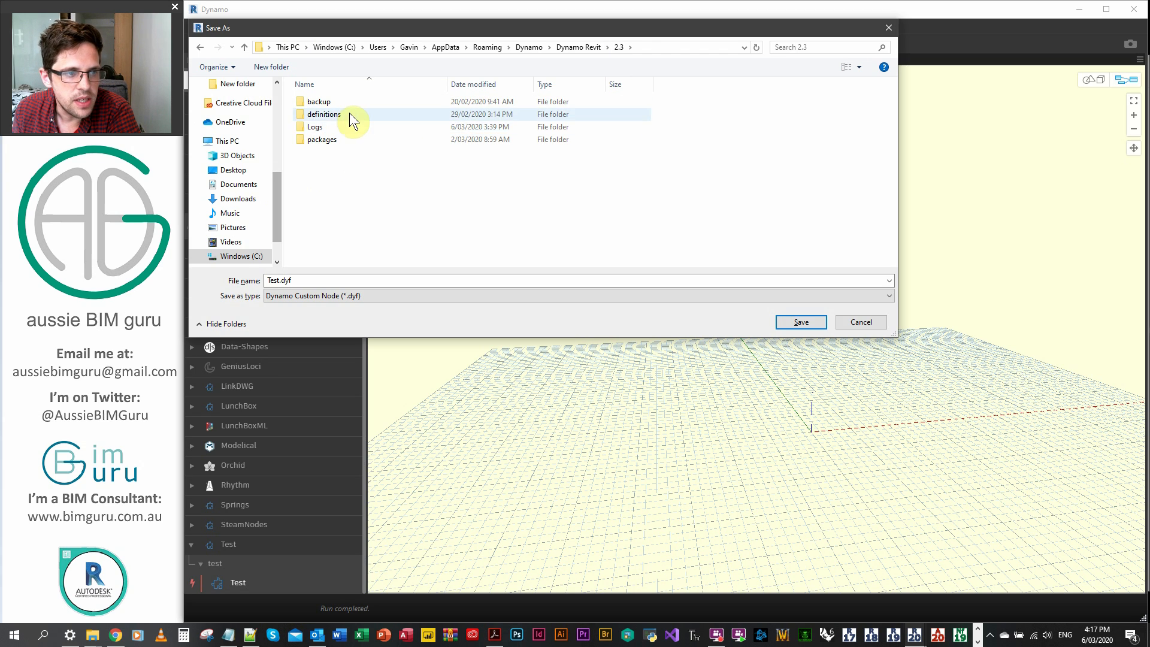
double_click(322, 114)
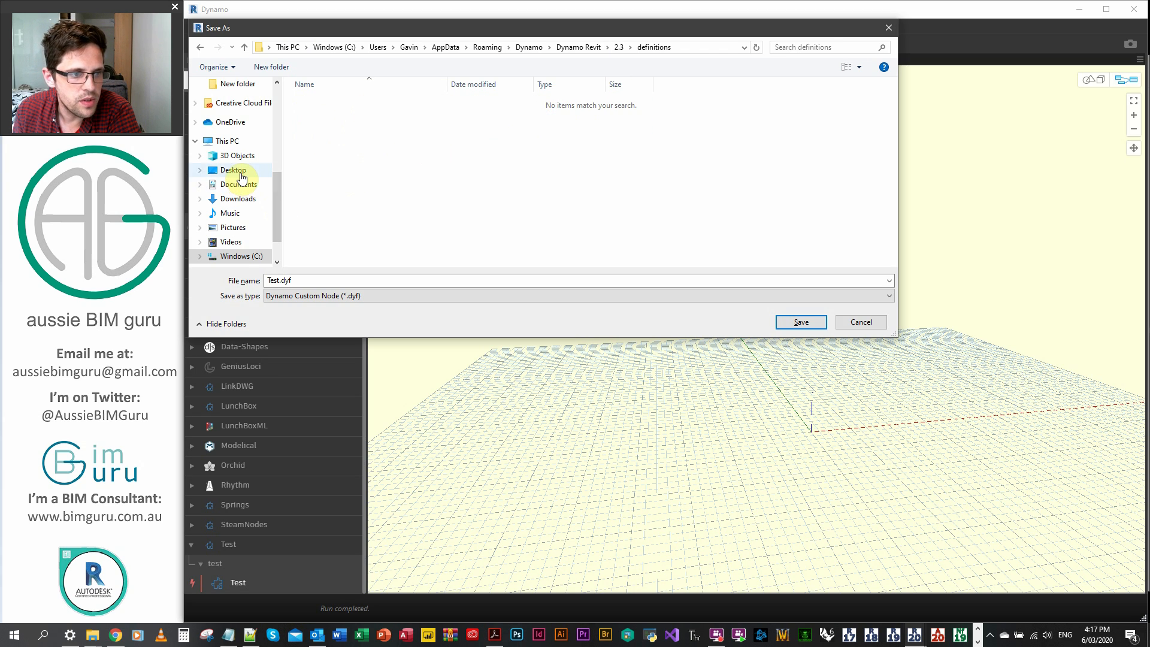
left_click(234, 169)
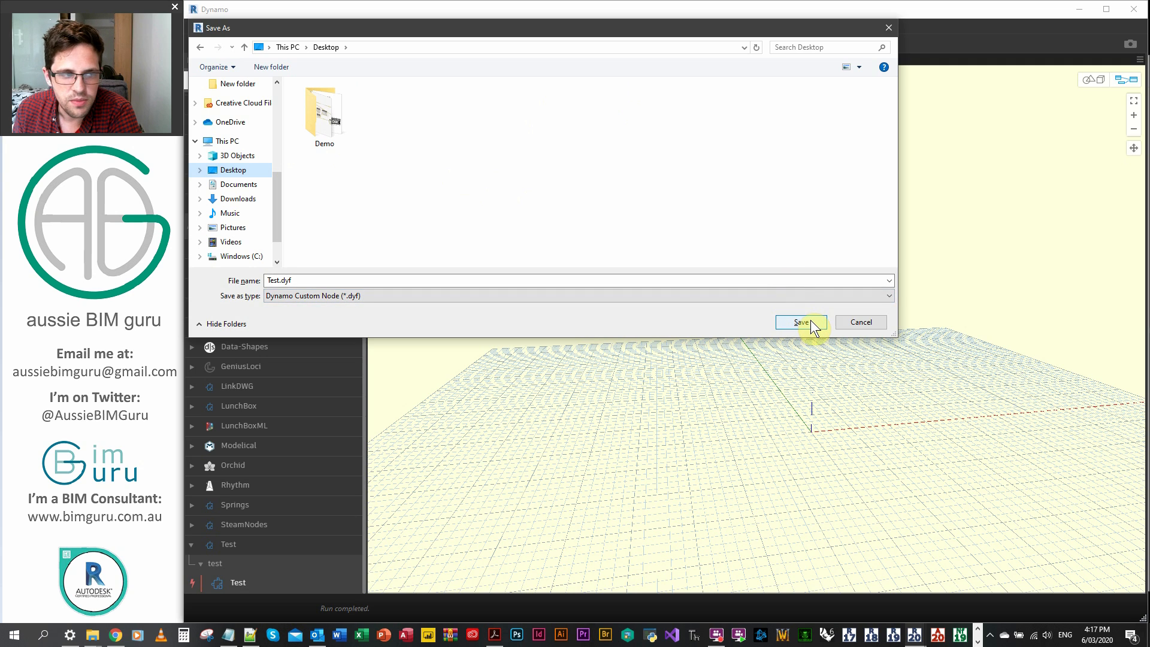
left_click(800, 322)
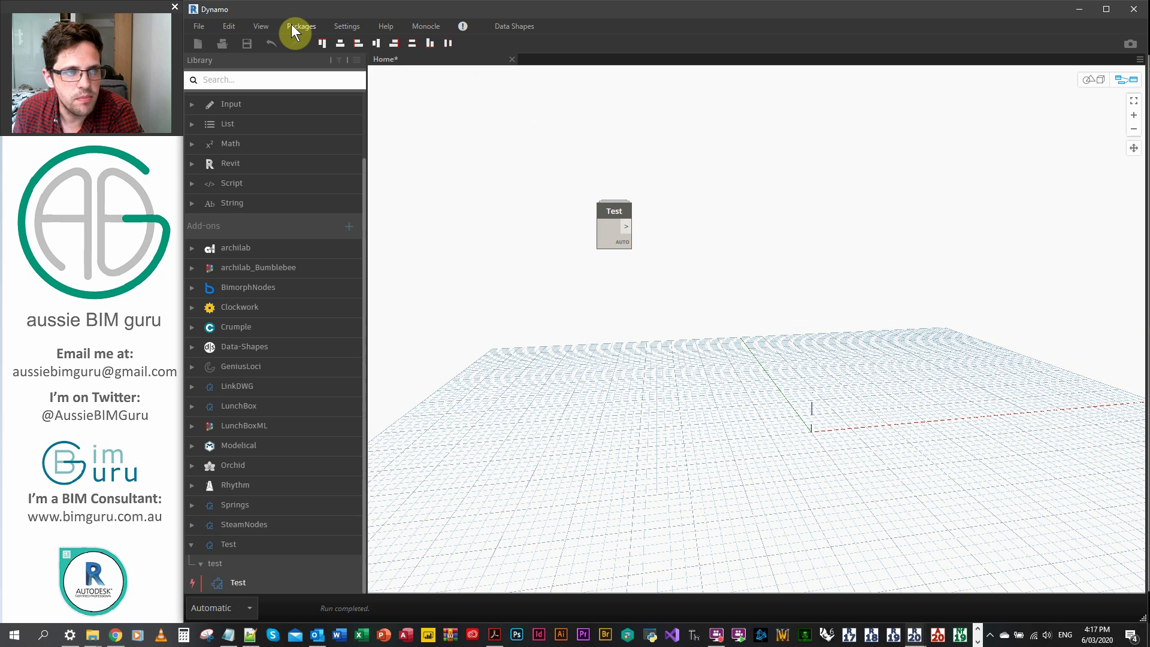
Step: Start publishing a package named 'Test package' with a 'This is' description
left_click(300, 25)
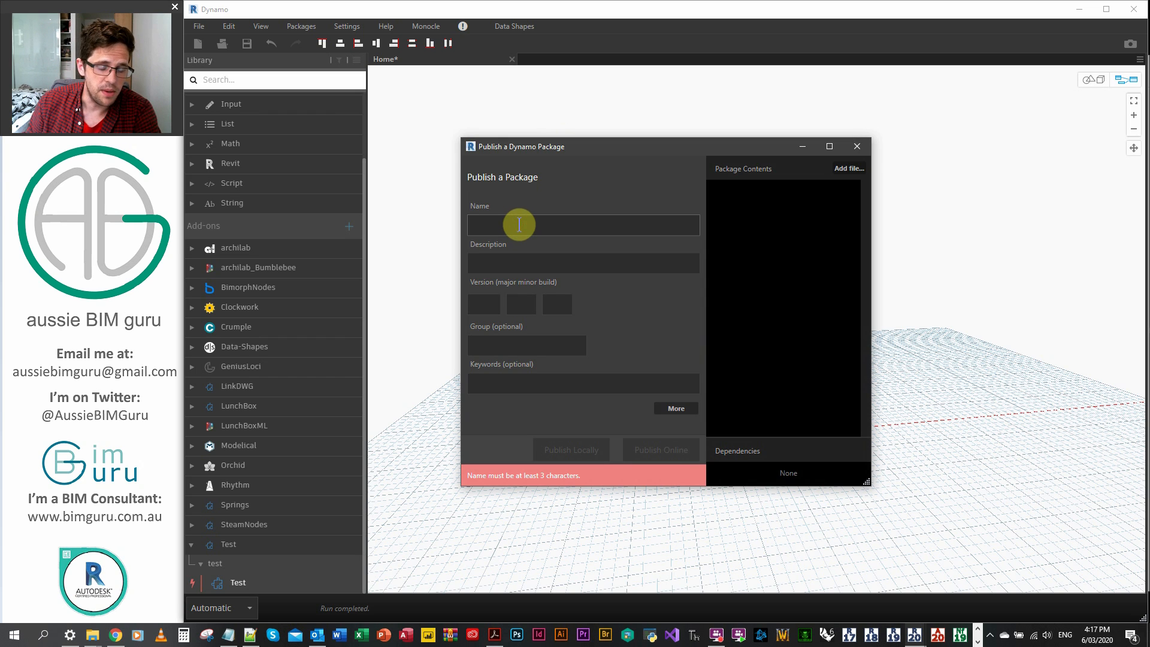
type("Test packa")
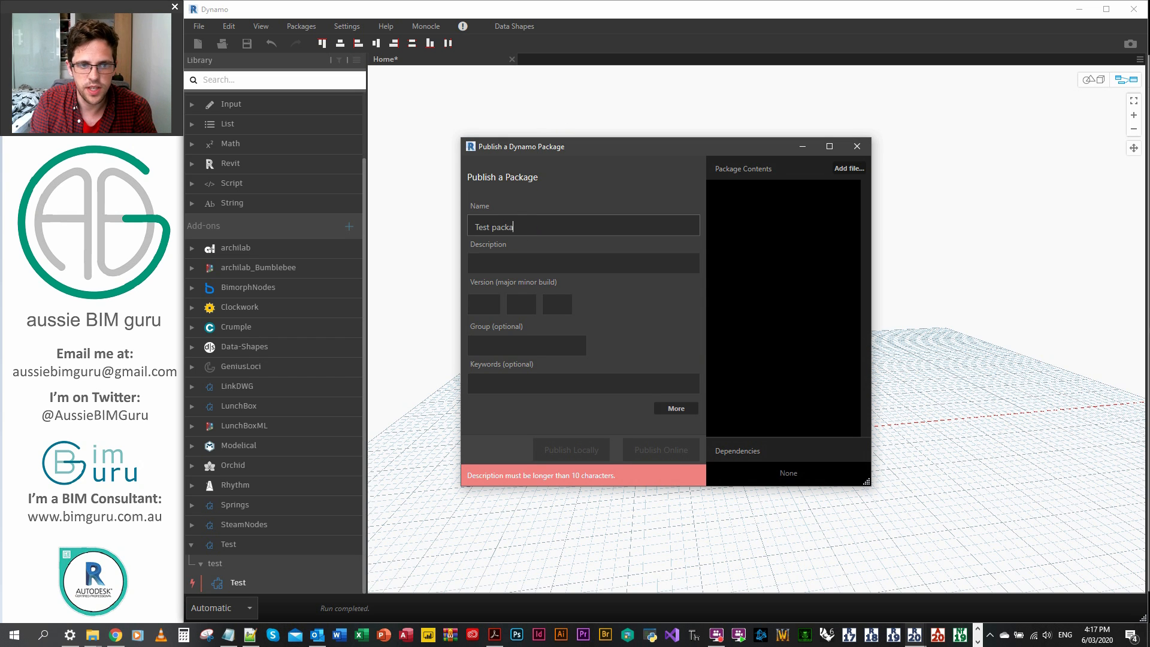
type("ge")
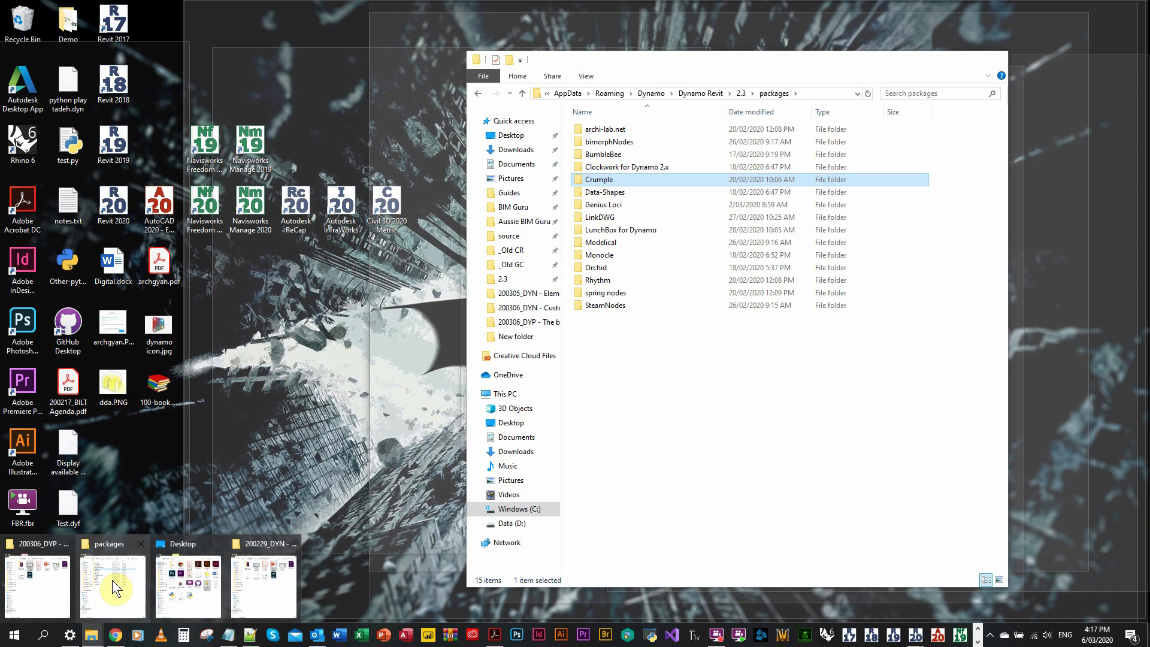
left_click(113, 580)
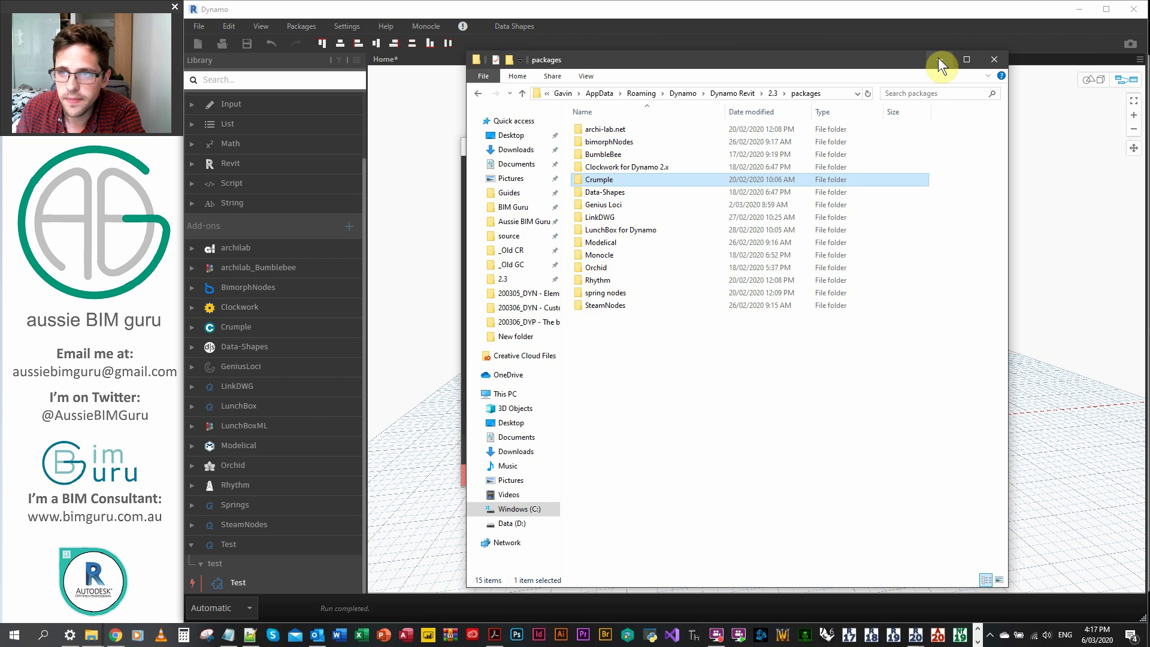
left_click(995, 60)
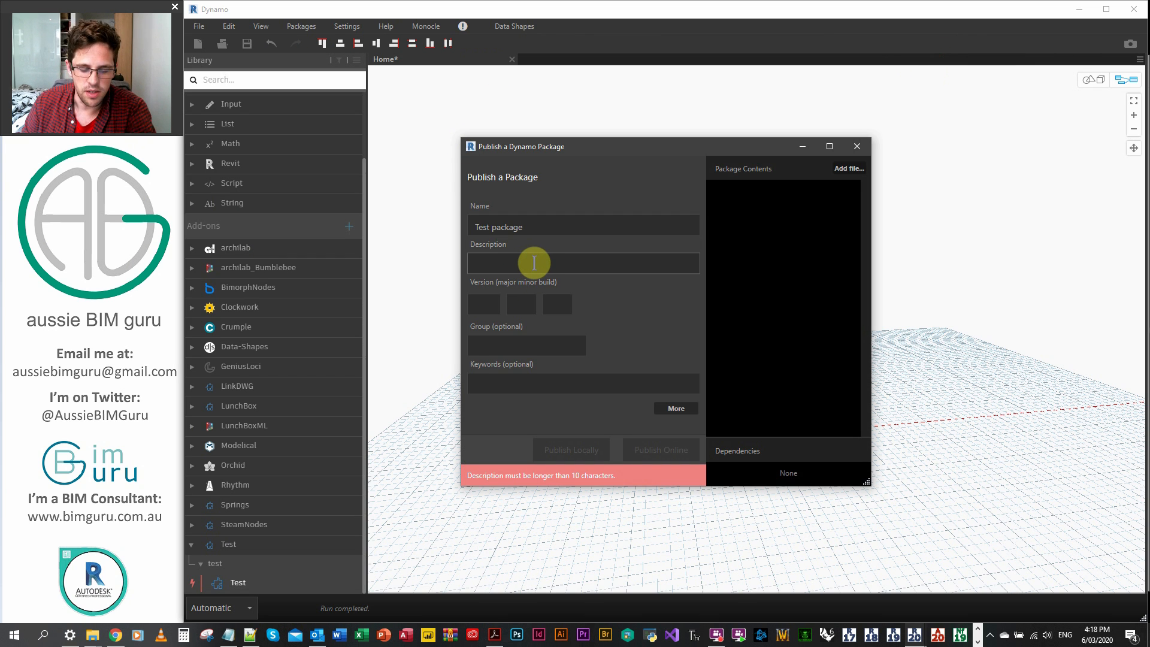
type("This is a test")
left_click(483, 304)
type("0")
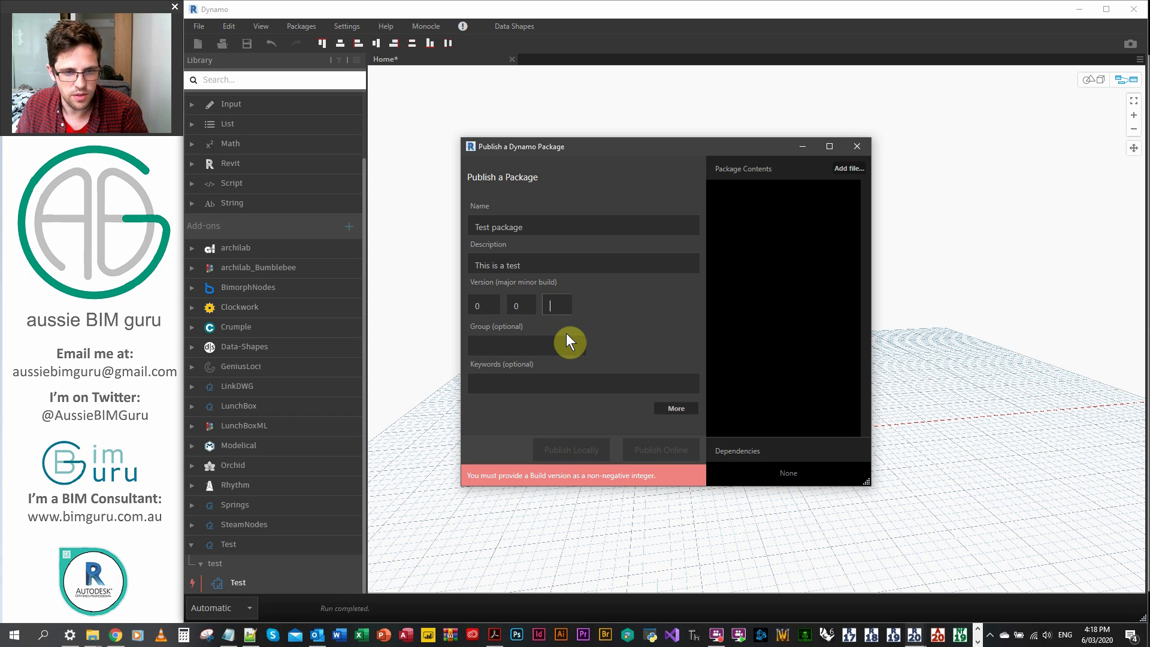
Step: Set build version 1 (0.0.1), group Test and keyword test, then begin adding a file
type("1")
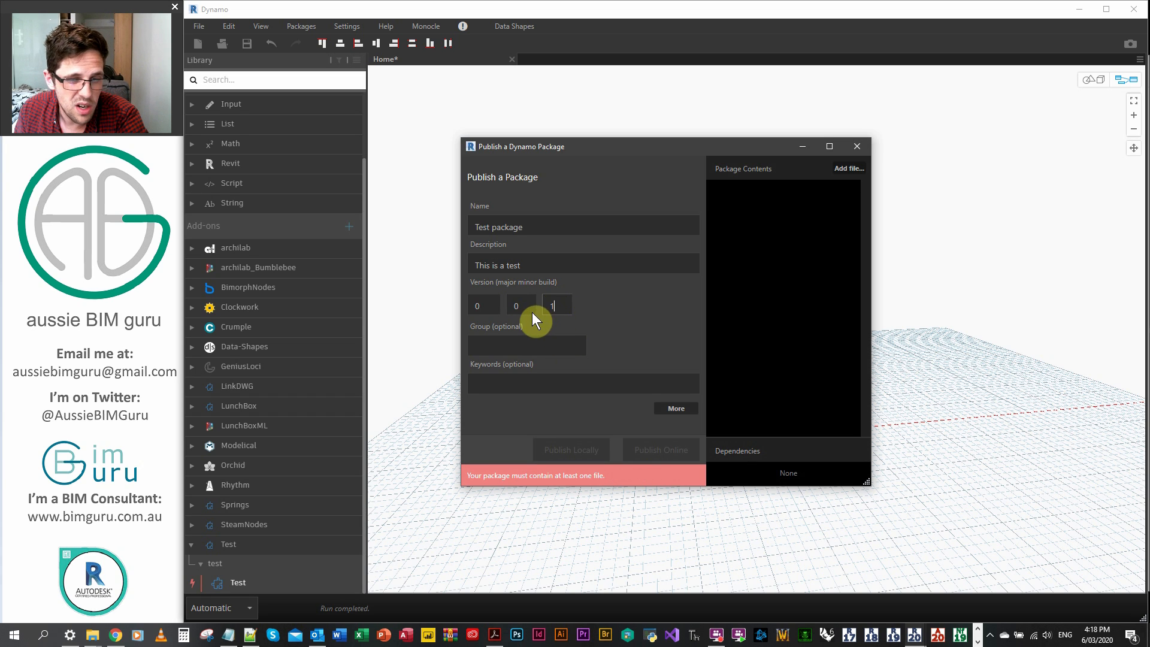
left_click(526, 345)
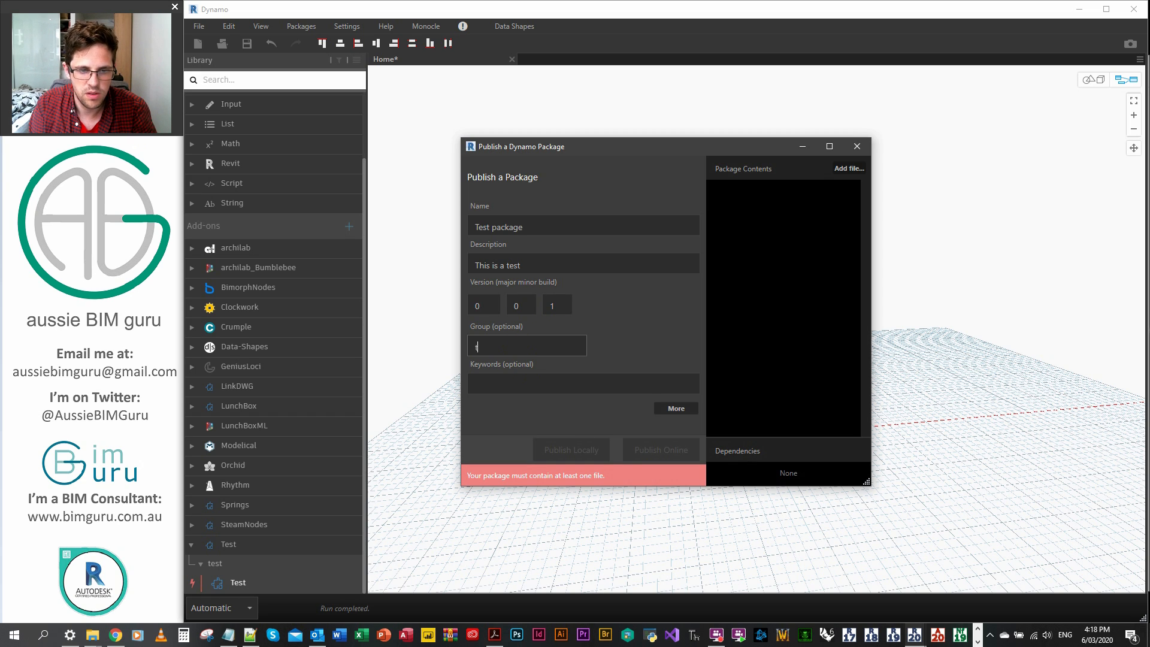
type("test")
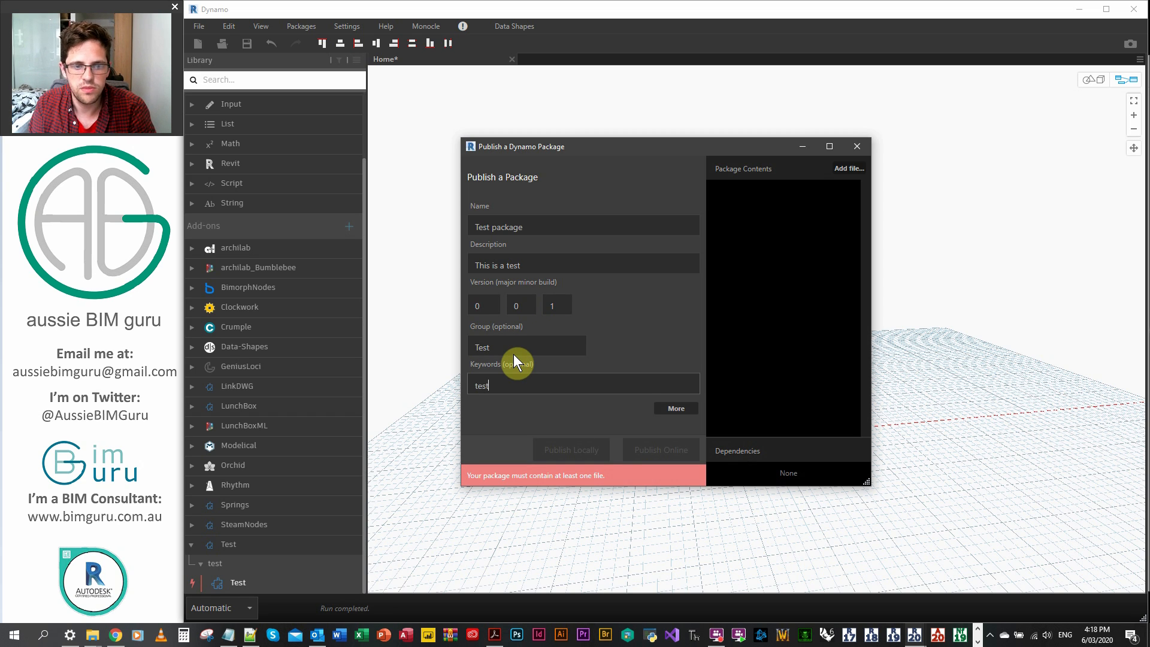
mouse_move(816, 178)
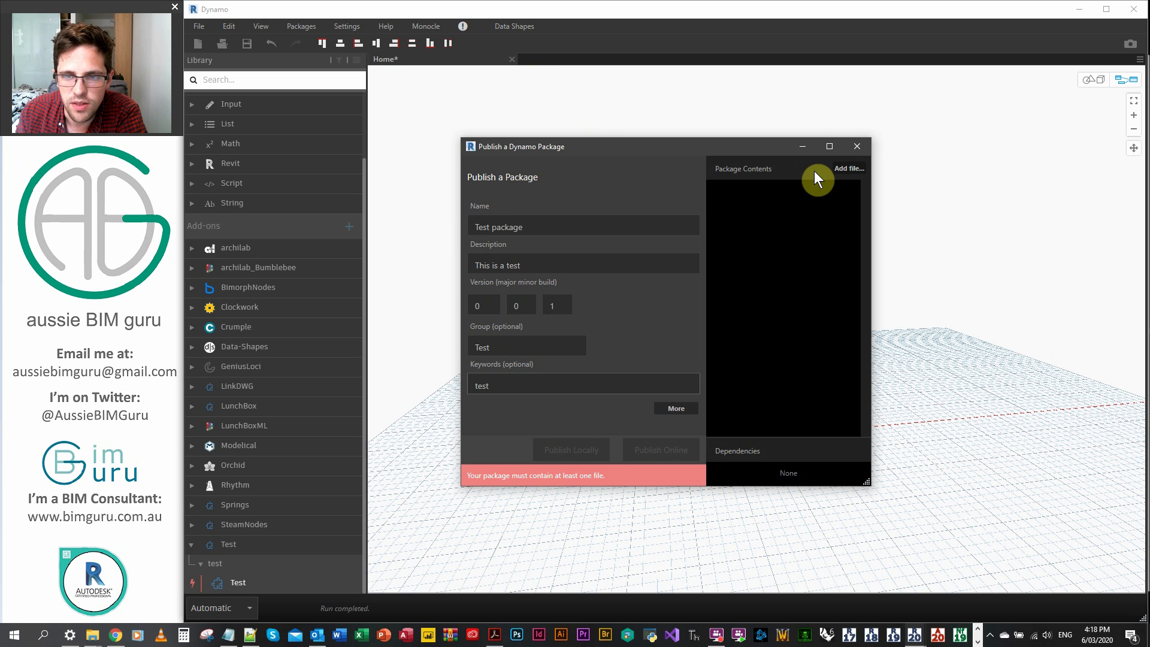
left_click(848, 169)
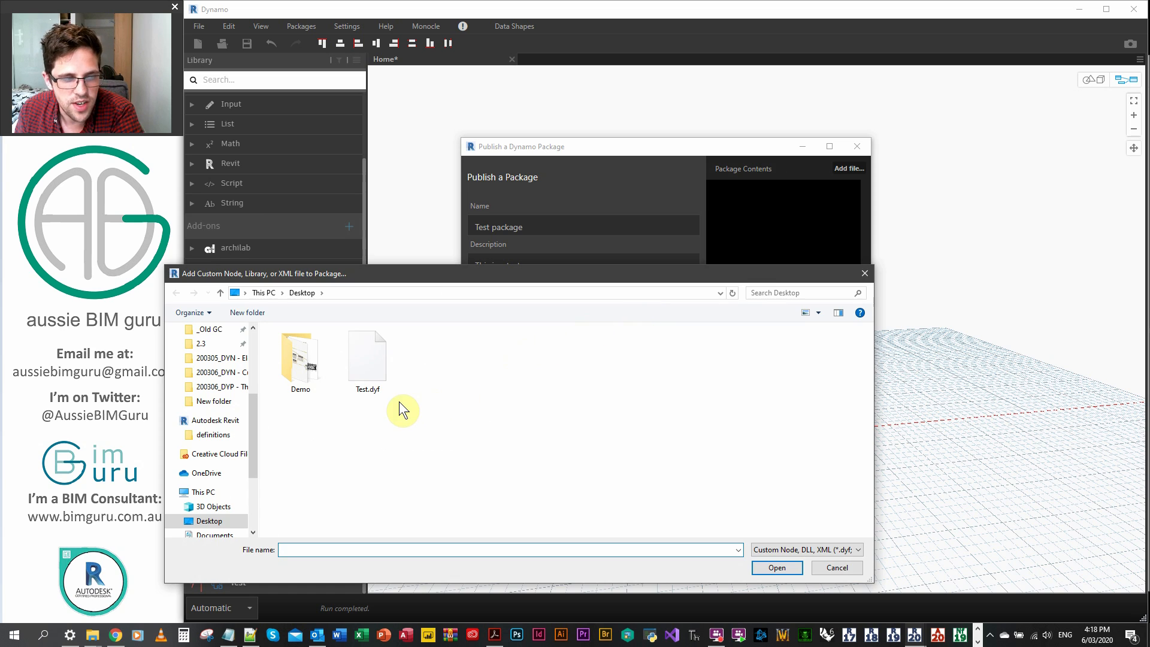
mouse_move(438, 388)
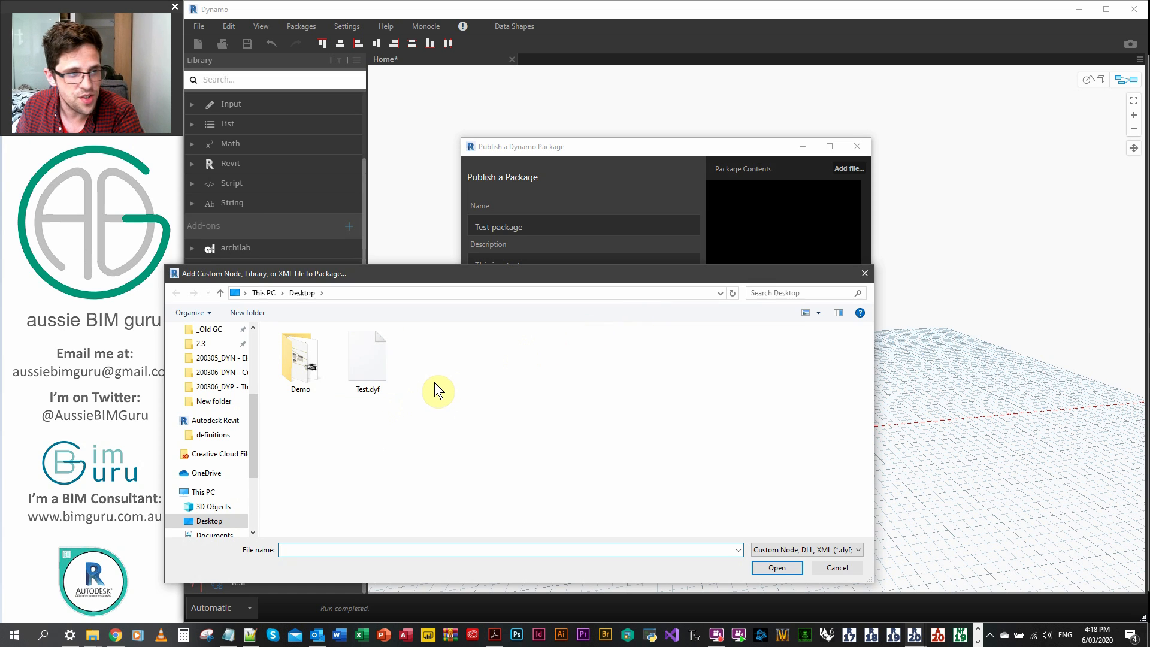
Step: Add Test.dyf from the Desktop to the package contents so the form reads Ready
left_click(366, 356)
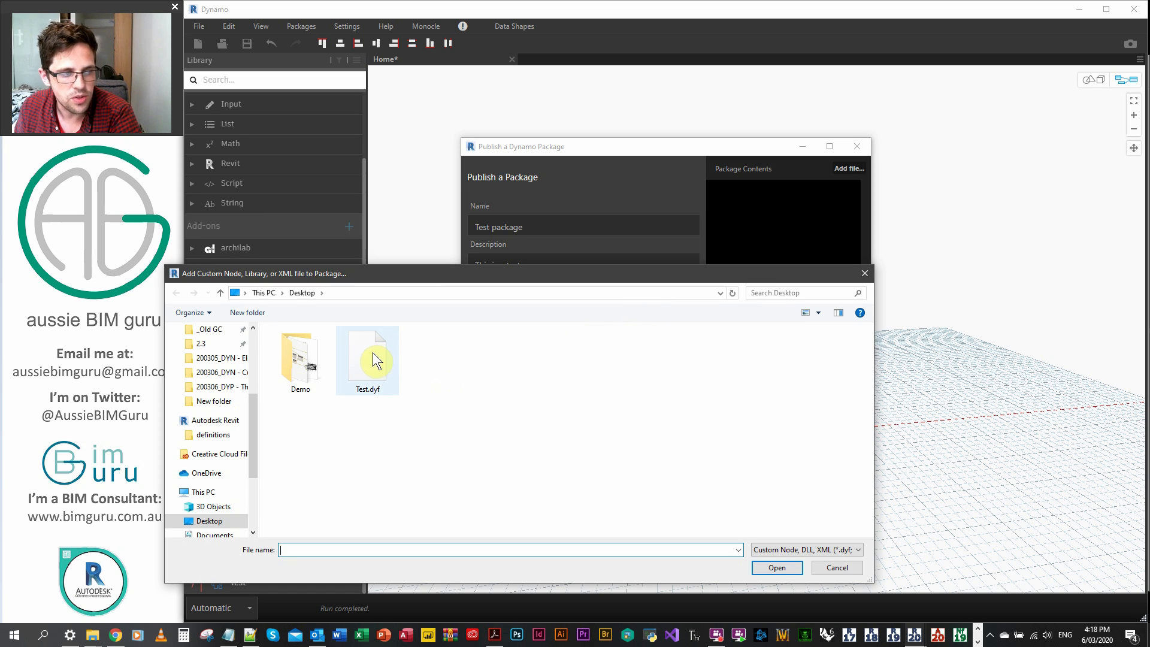
left_click(777, 567)
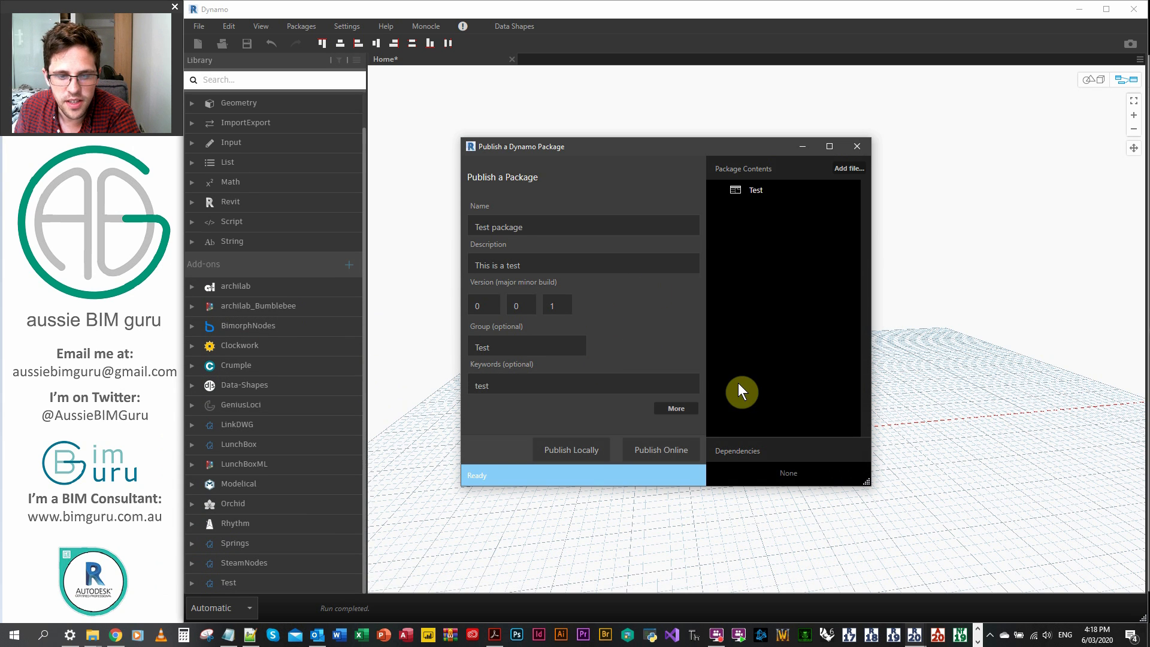
mouse_move(667, 474)
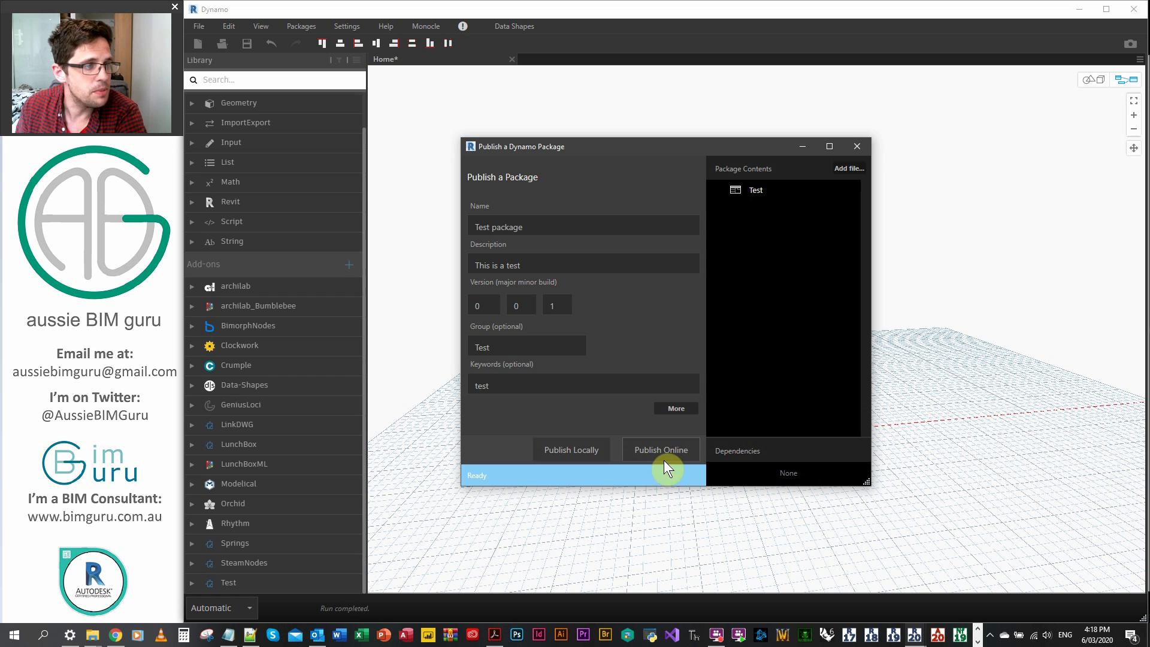
mouse_move(574, 429)
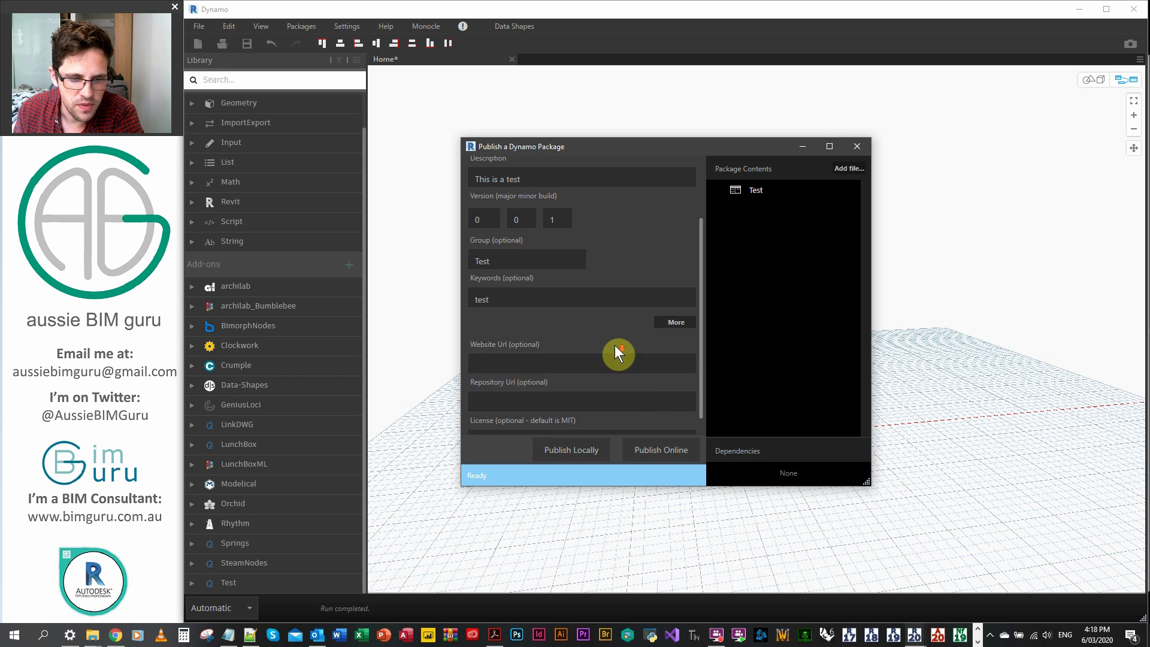
scroll("down", 3)
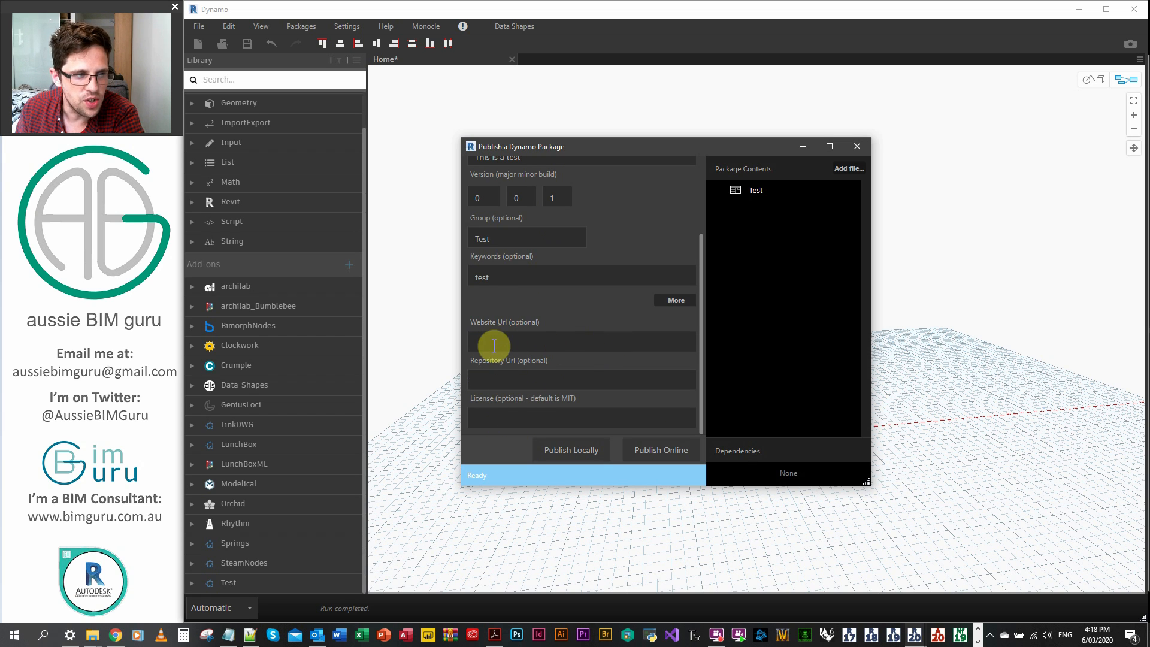
mouse_move(493, 380)
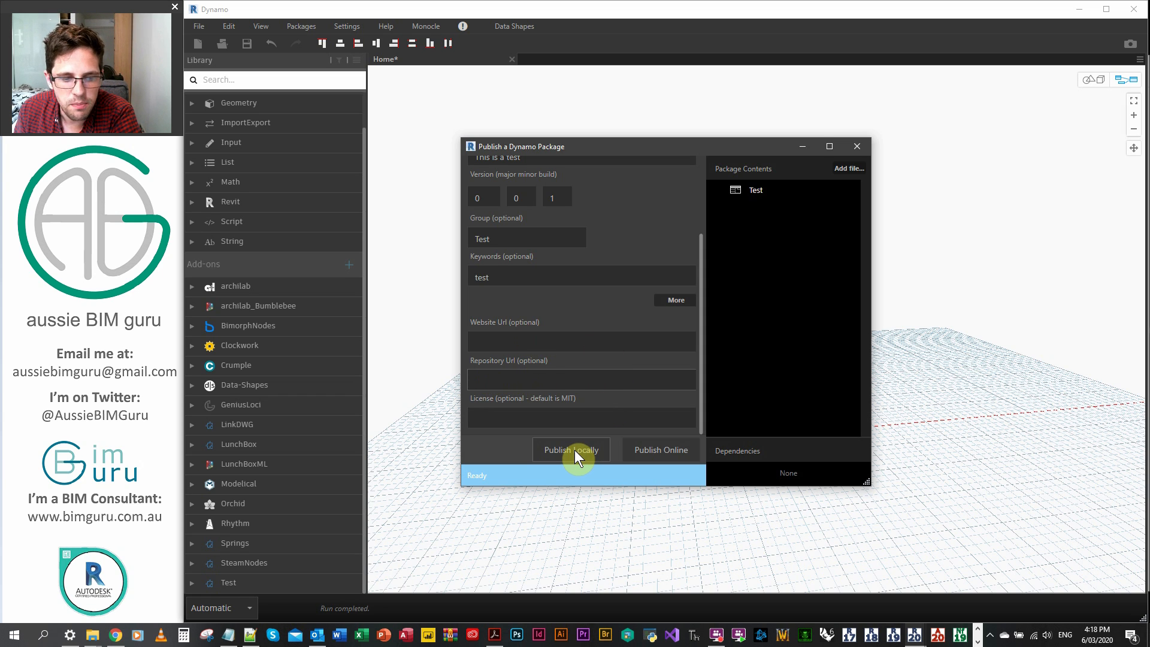
Step: Publish the package locally into the Dynamo packages folder
left_click(570, 450)
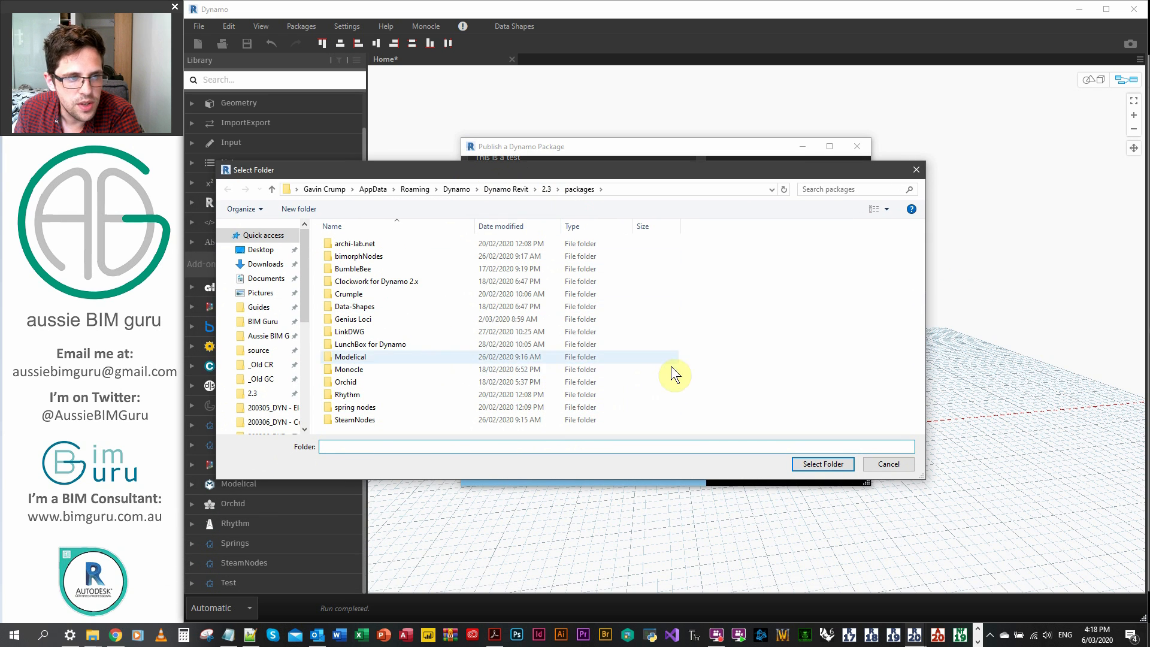
mouse_move(822, 463)
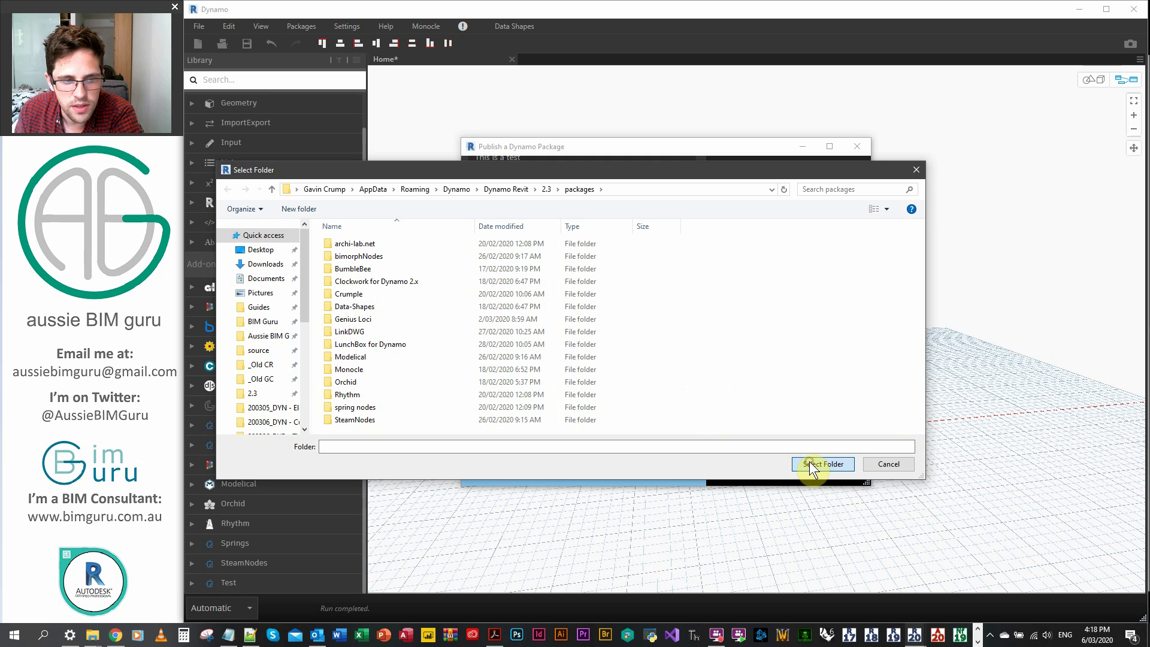
left_click(822, 463)
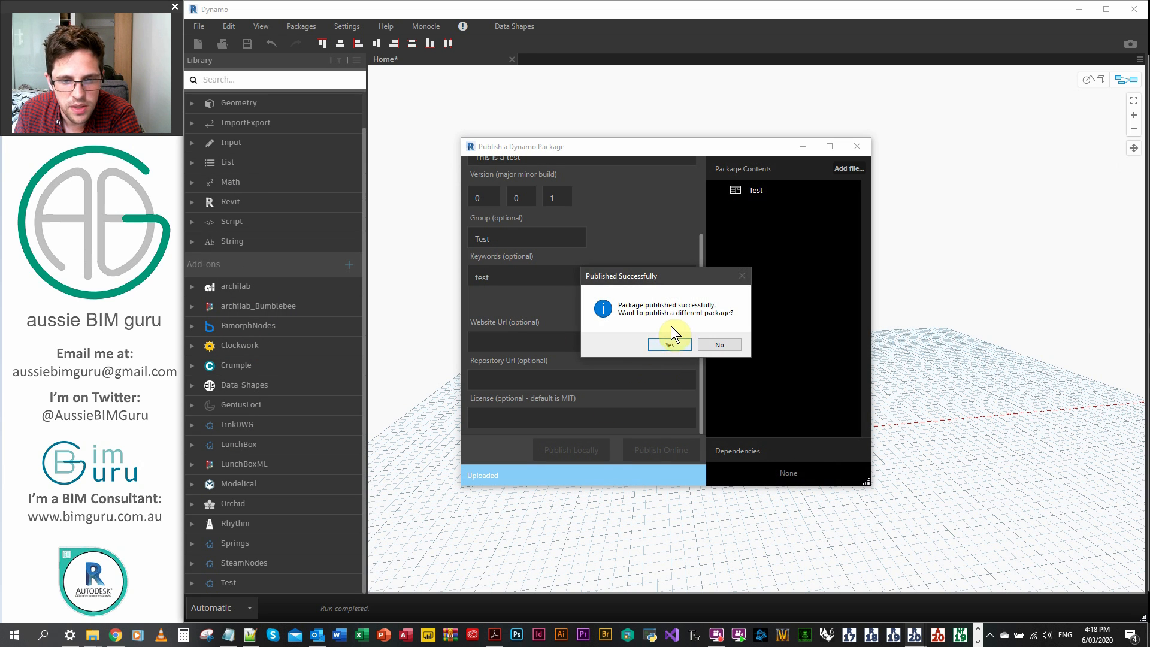
mouse_move(719, 345)
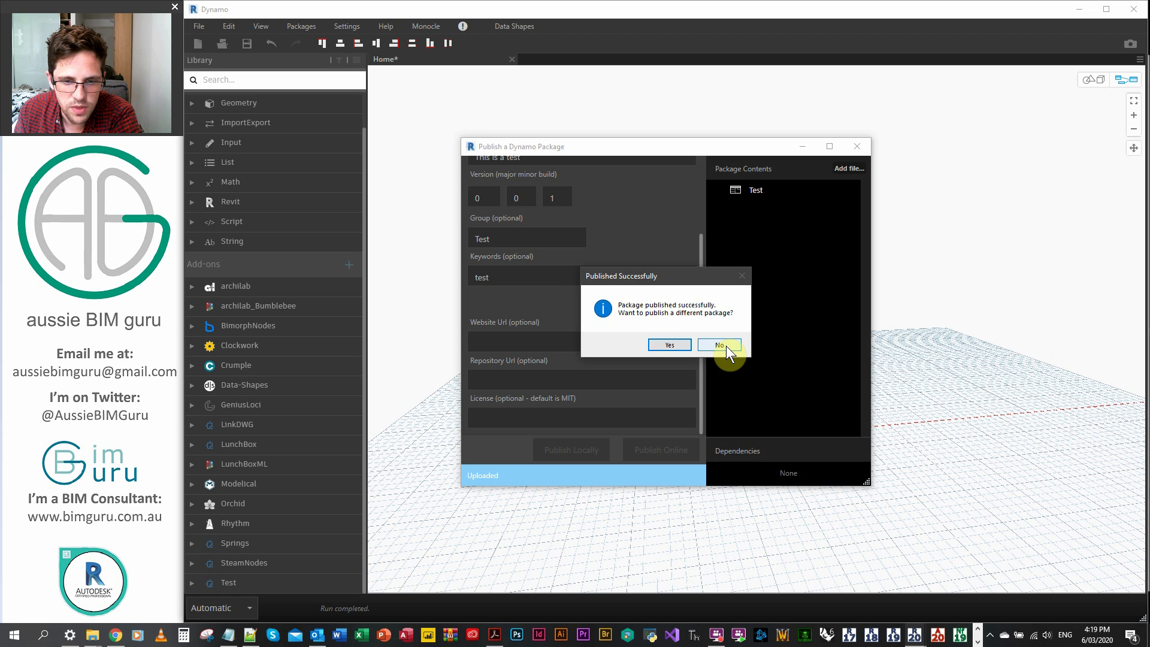
Step: Decline publishing another package and return to the Dynamo Home workspace
left_click(719, 345)
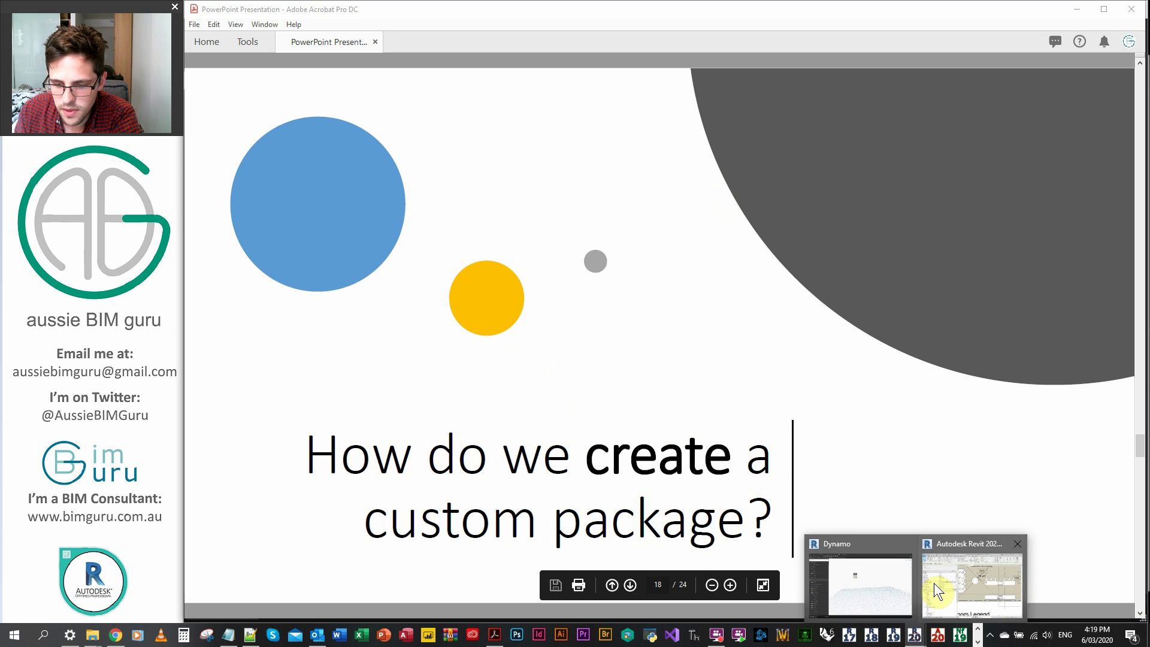
left_click(858, 580)
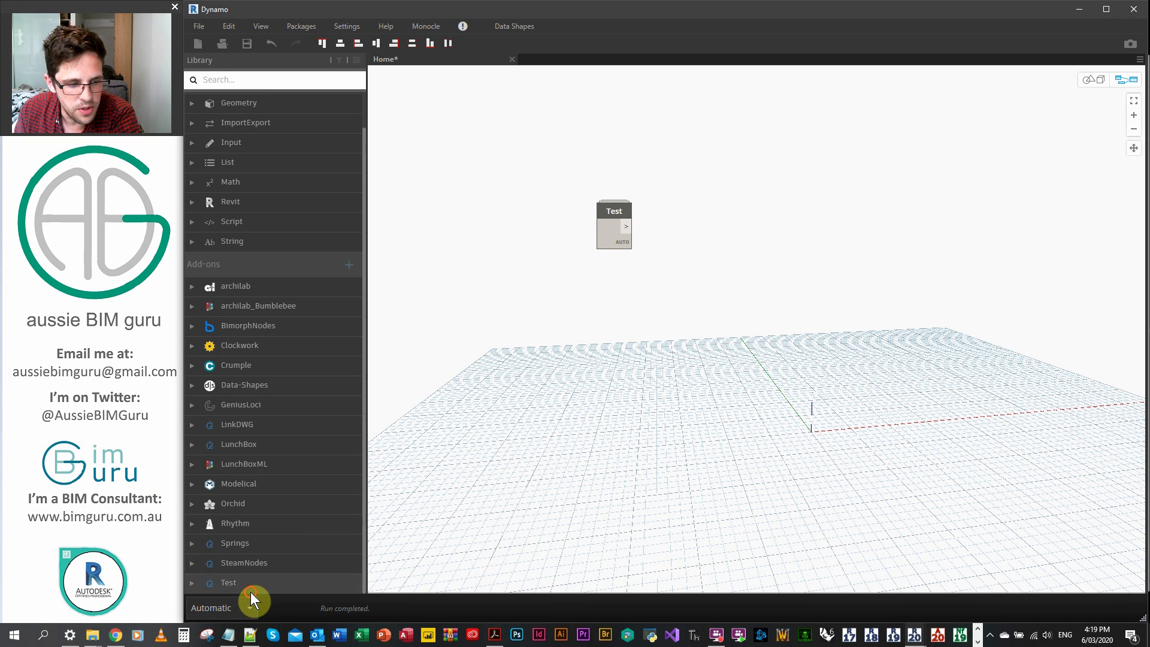
Step: Close Dynamo, discarding the unsaved changes to the Home workspace
left_click(227, 582)
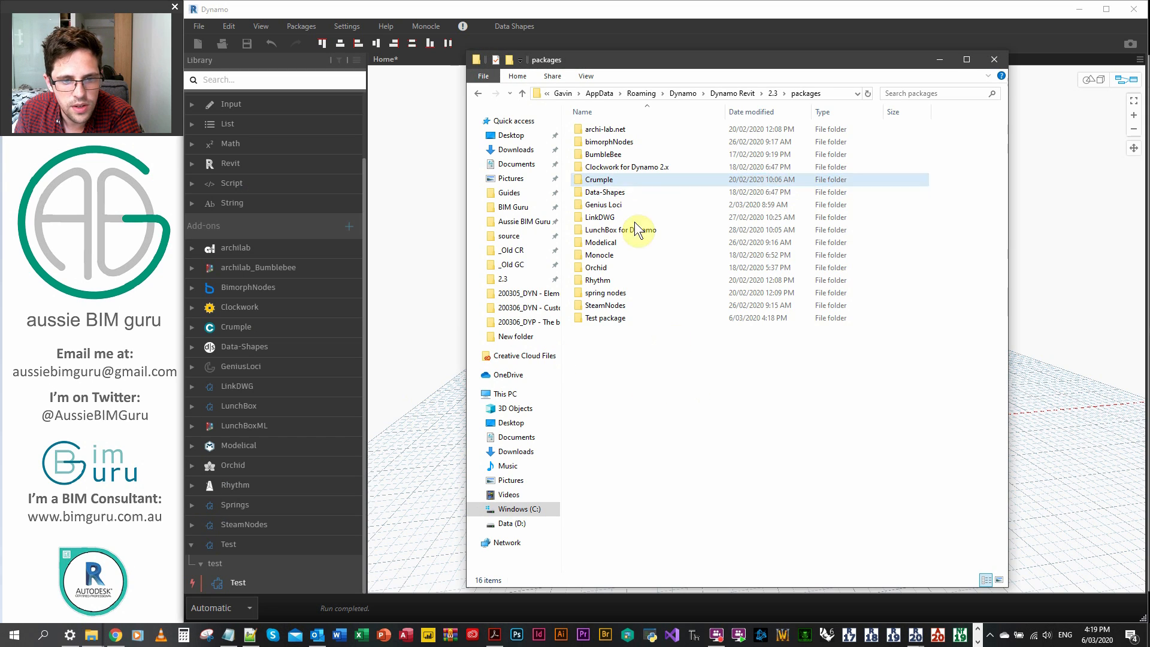
left_click(607, 317)
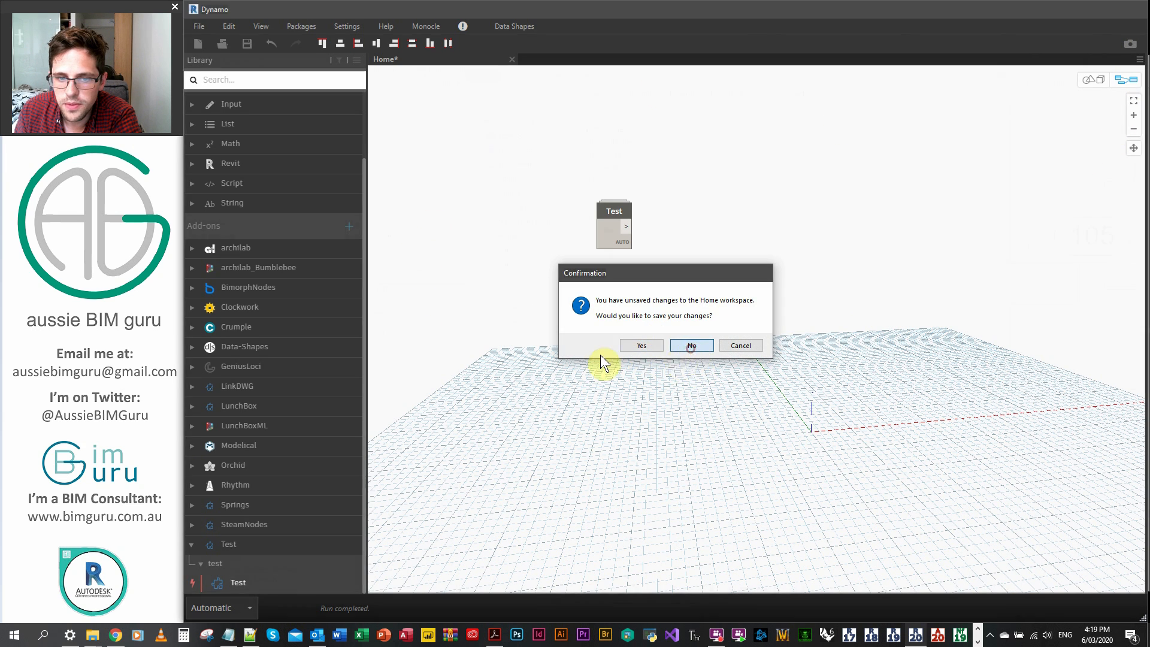
left_click(690, 345)
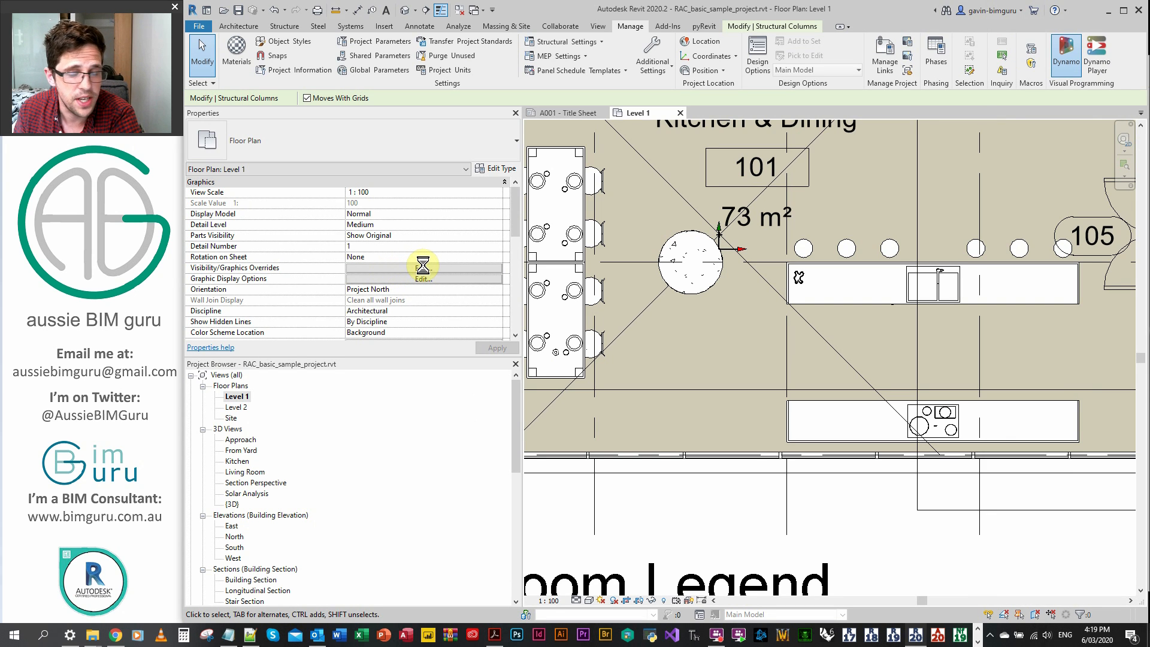
Step: Relaunch Dynamo from Revit and expand the Test package in the library
left_click(1066, 55)
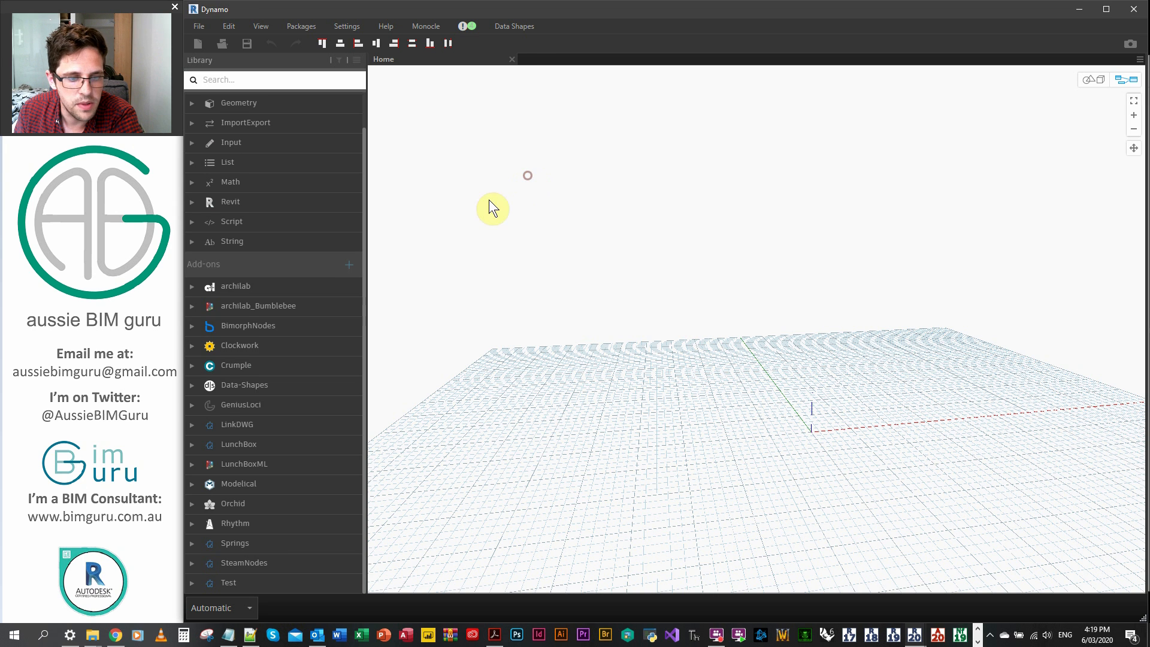
mouse_move(254, 587)
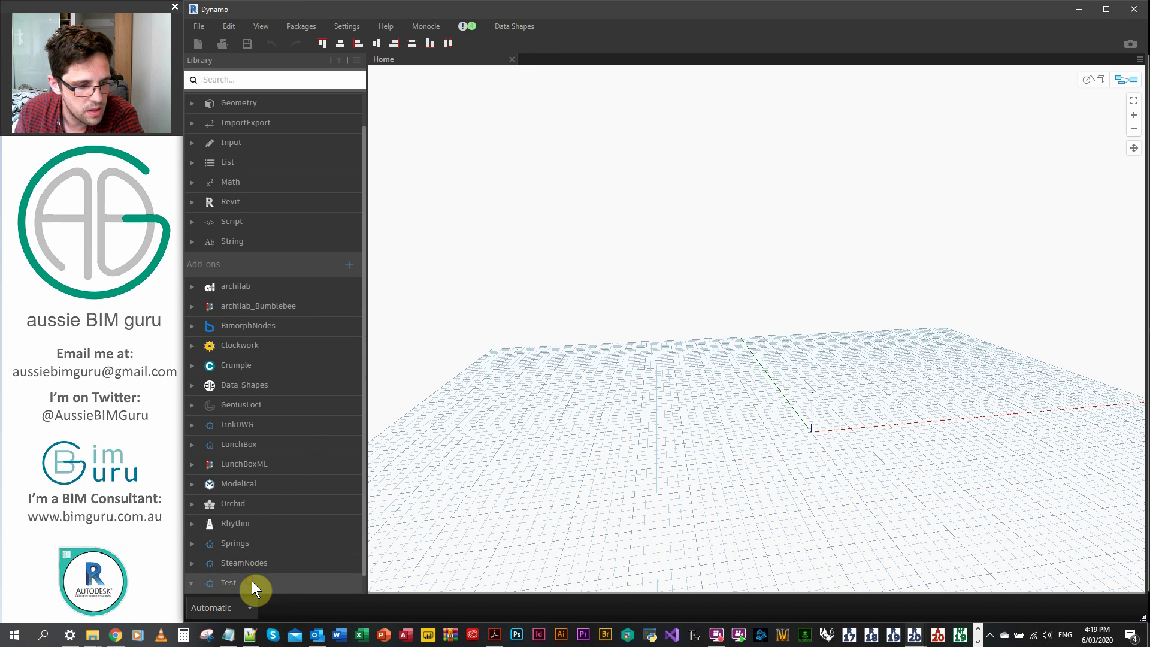
left_click(228, 583)
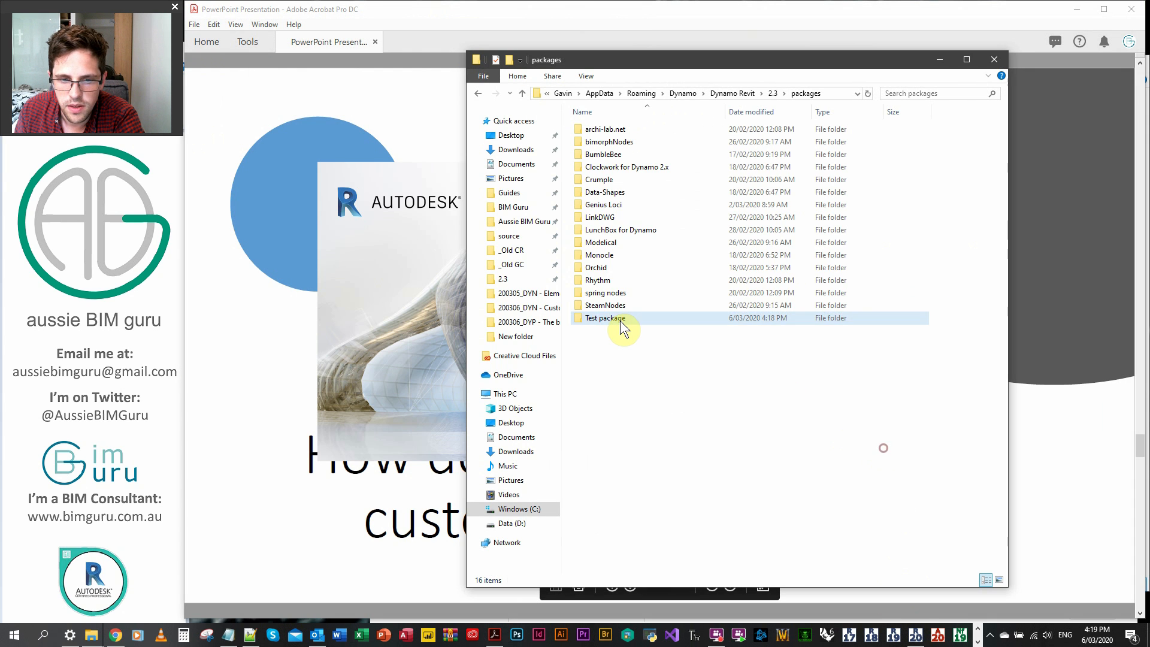
Step: Browse into the Test package folder and its dyf folder holding Test.dyf
double_click(607, 317)
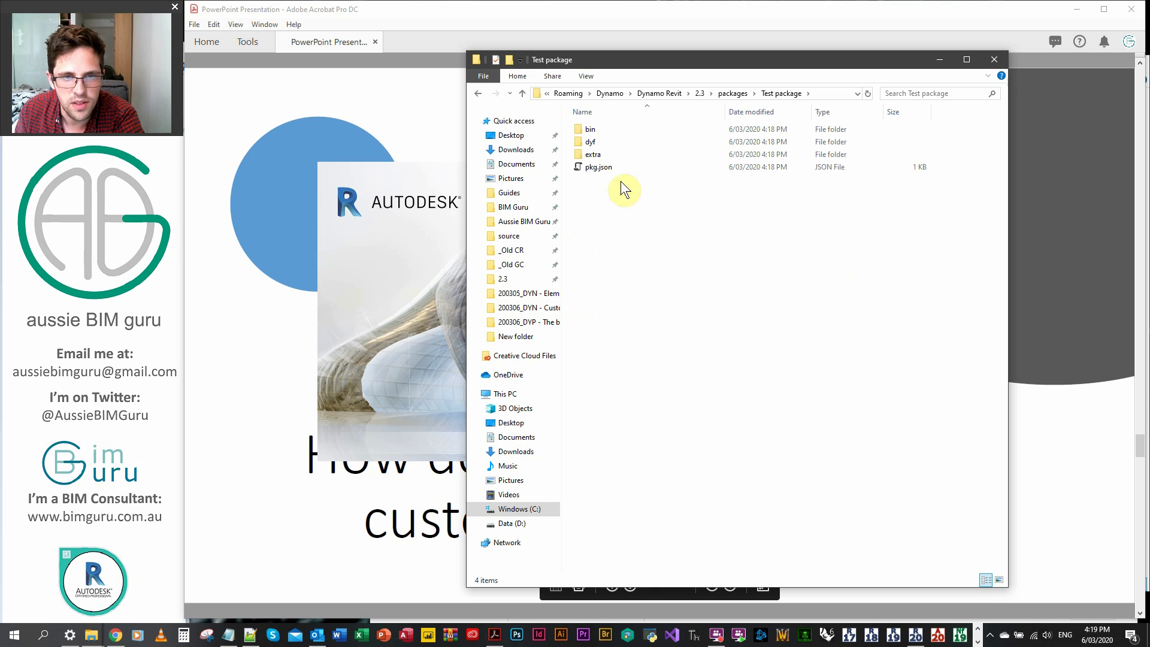
double_click(590, 141)
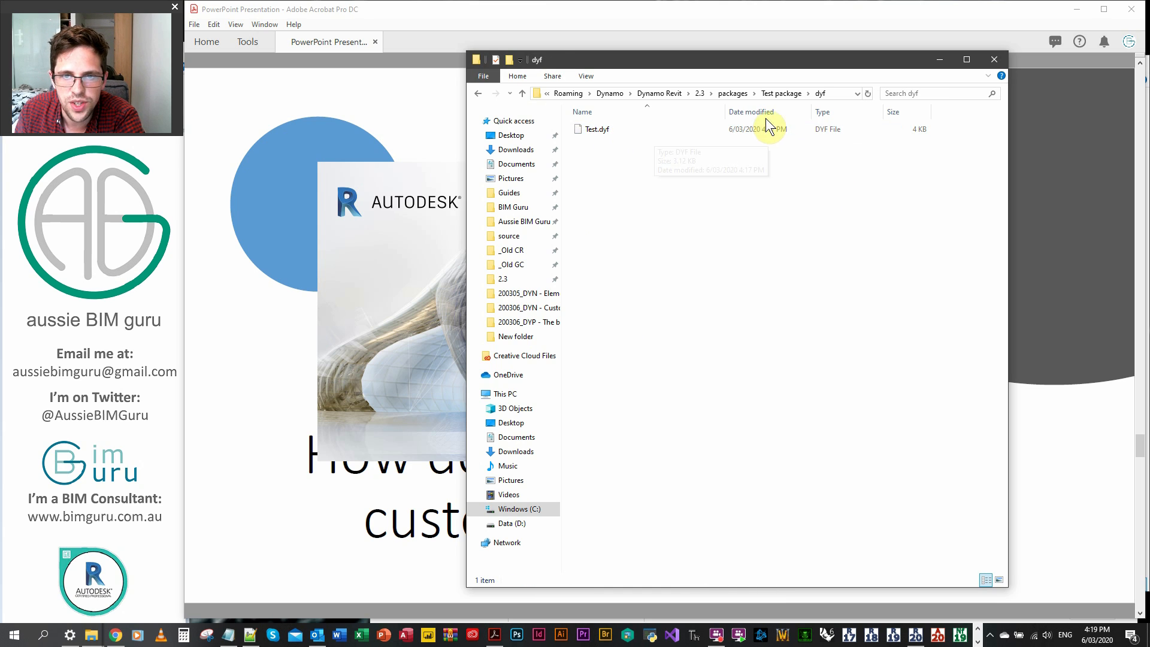
mouse_move(753, 97)
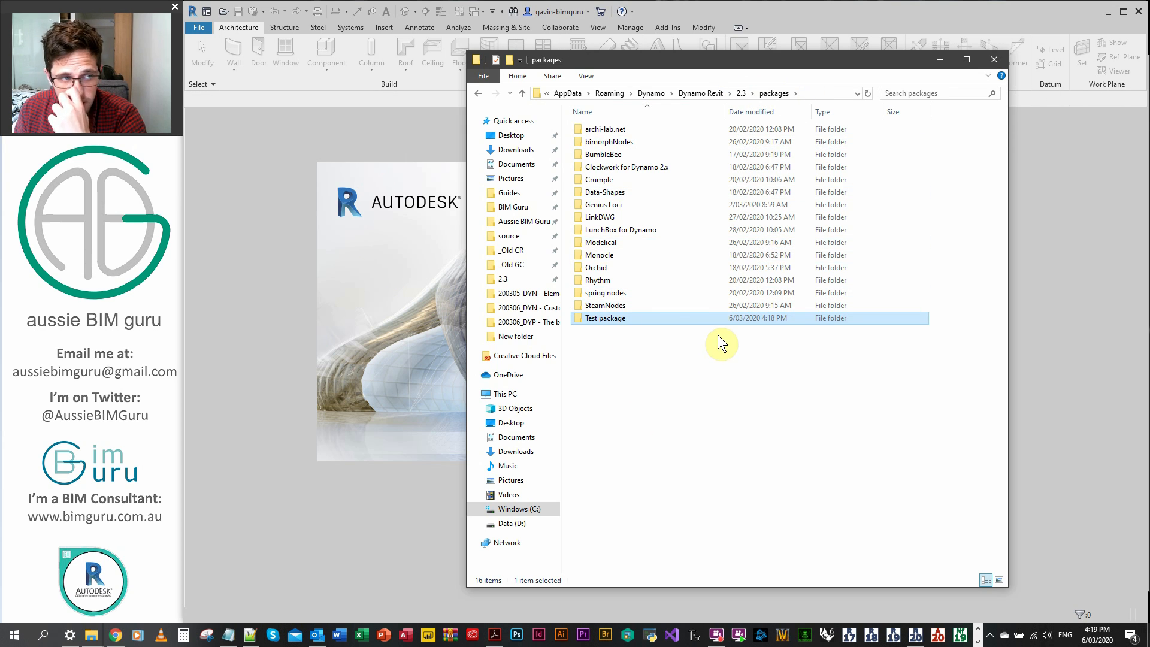
mouse_move(728, 336)
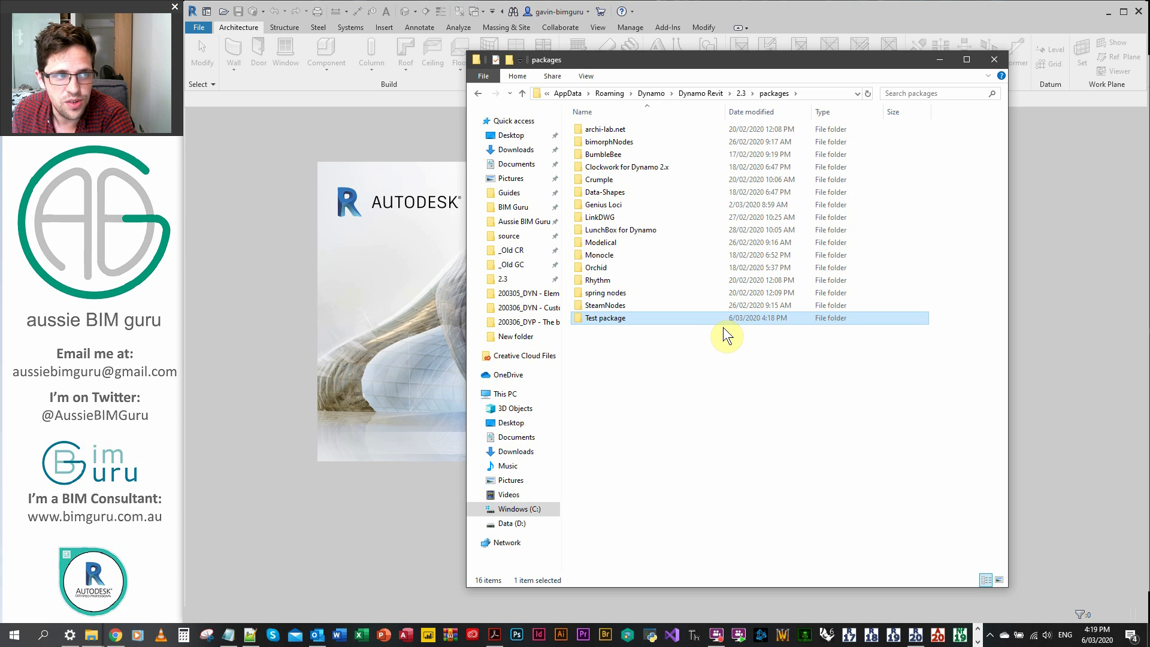
mouse_move(609, 342)
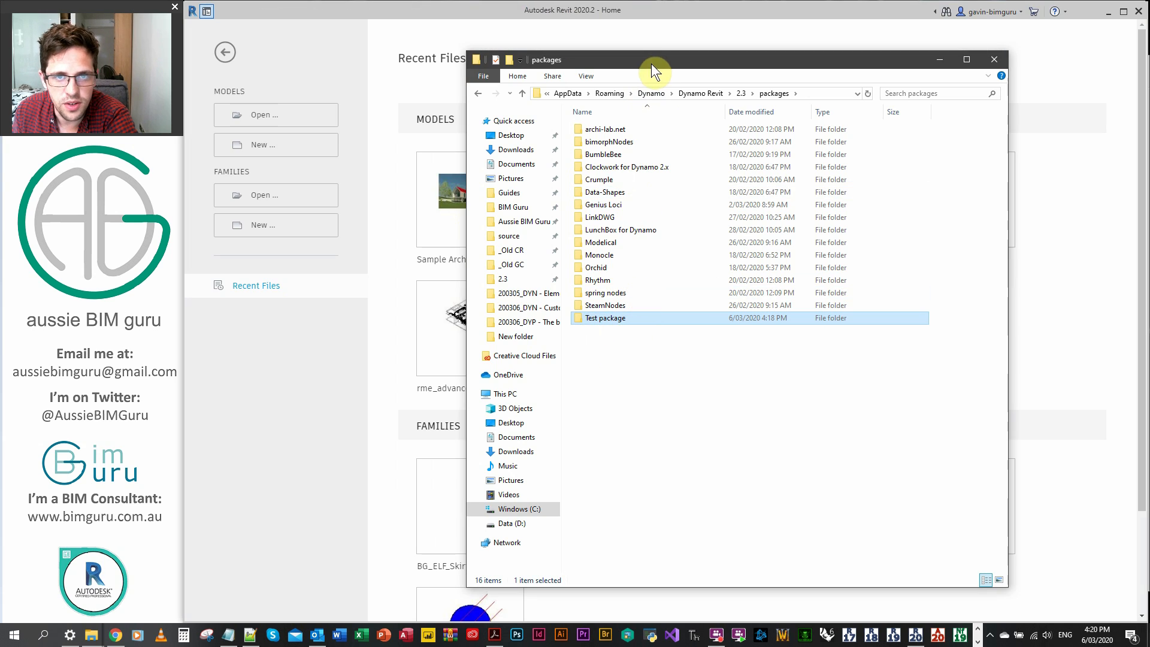
Step: Open RAC_basic_sample_project and launch Dynamo from the Manage tools
left_click(995, 60)
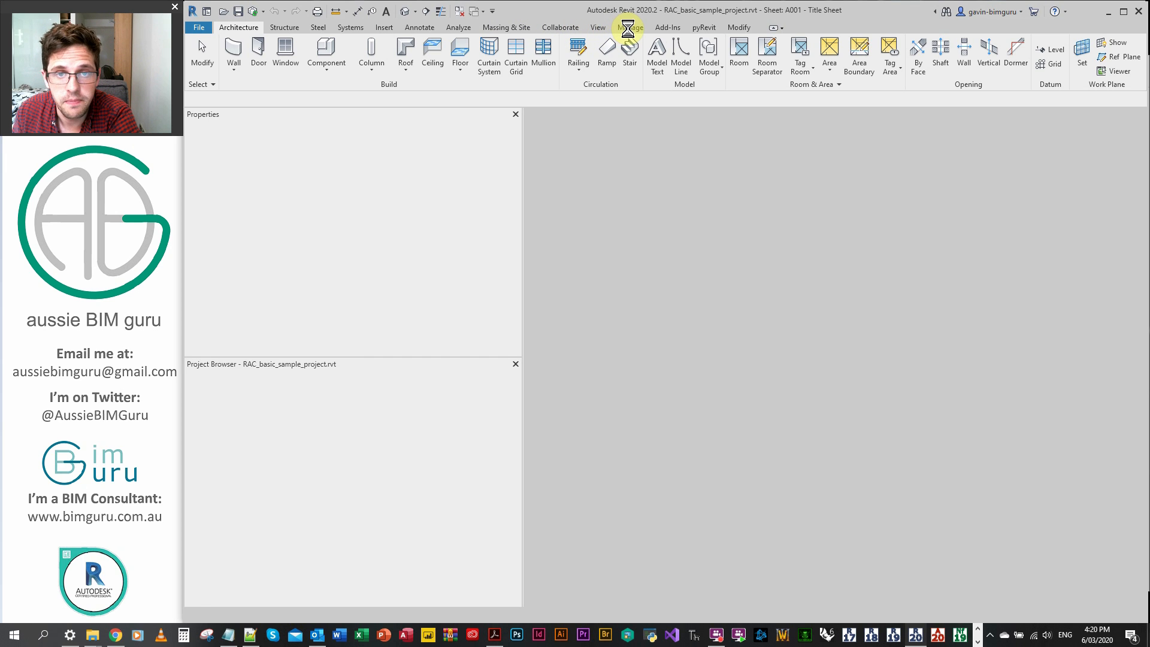
left_click(629, 28)
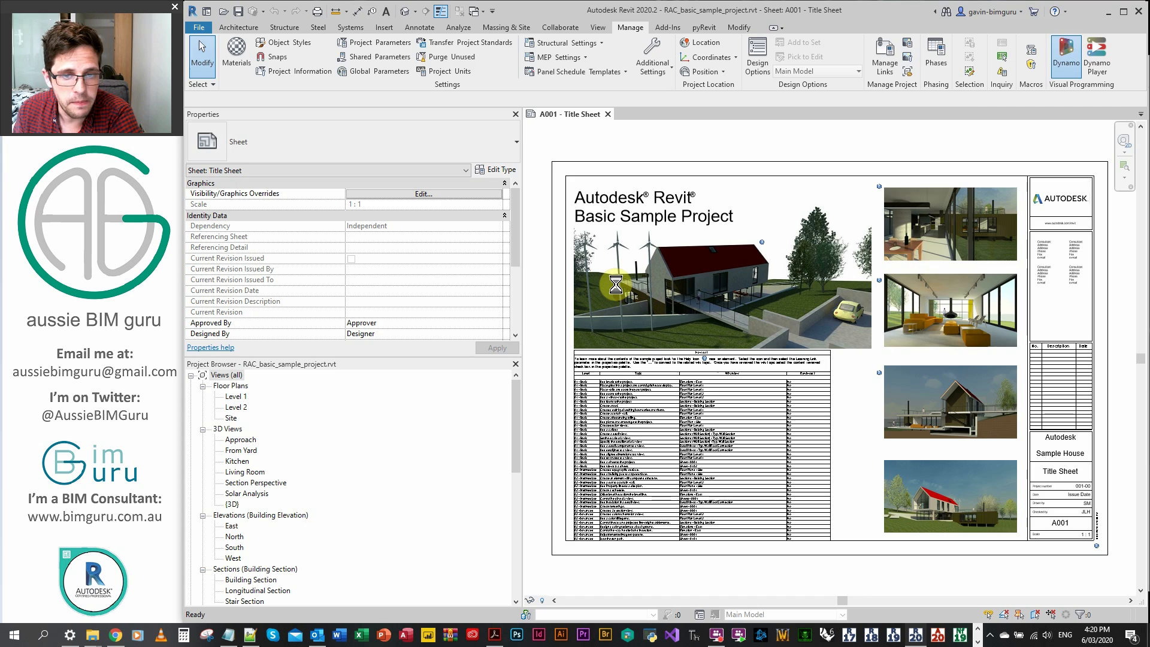
left_click(1064, 57)
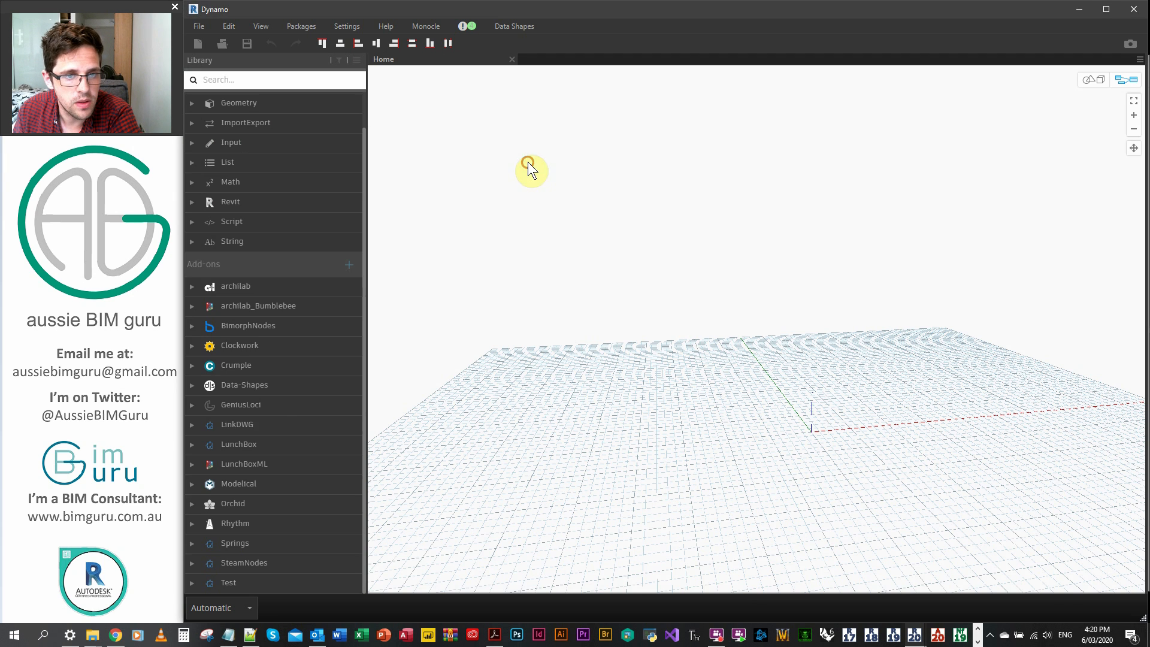
mouse_move(261, 593)
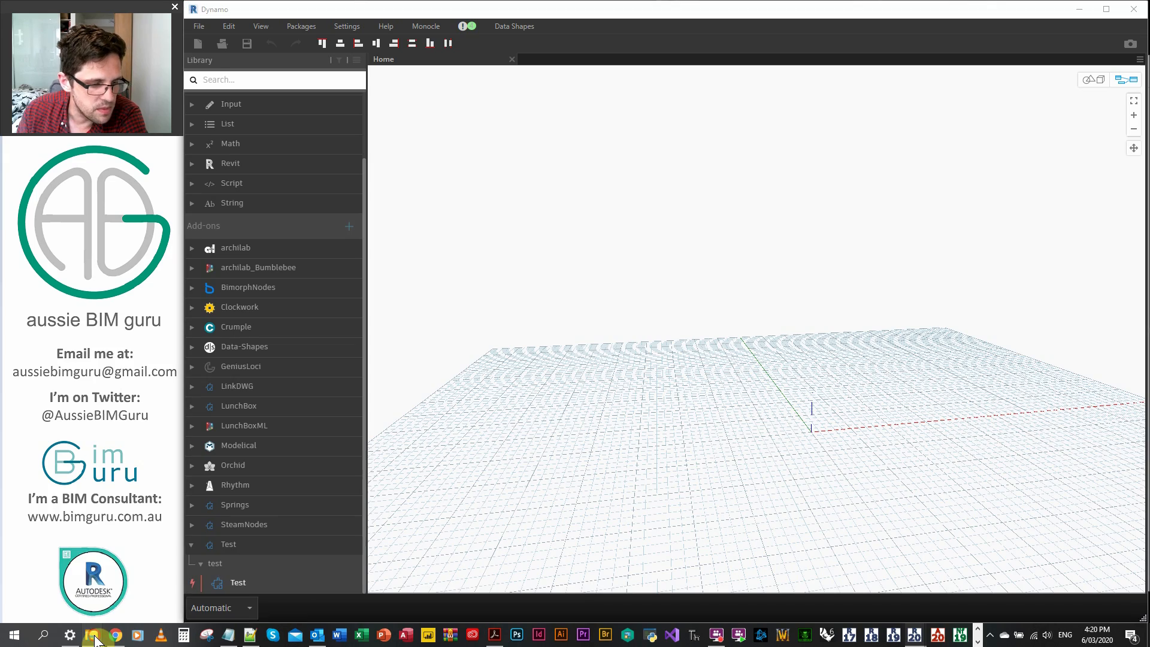
Step: Add a code block returning test2 and start turning it into a custom node
left_click(91, 635)
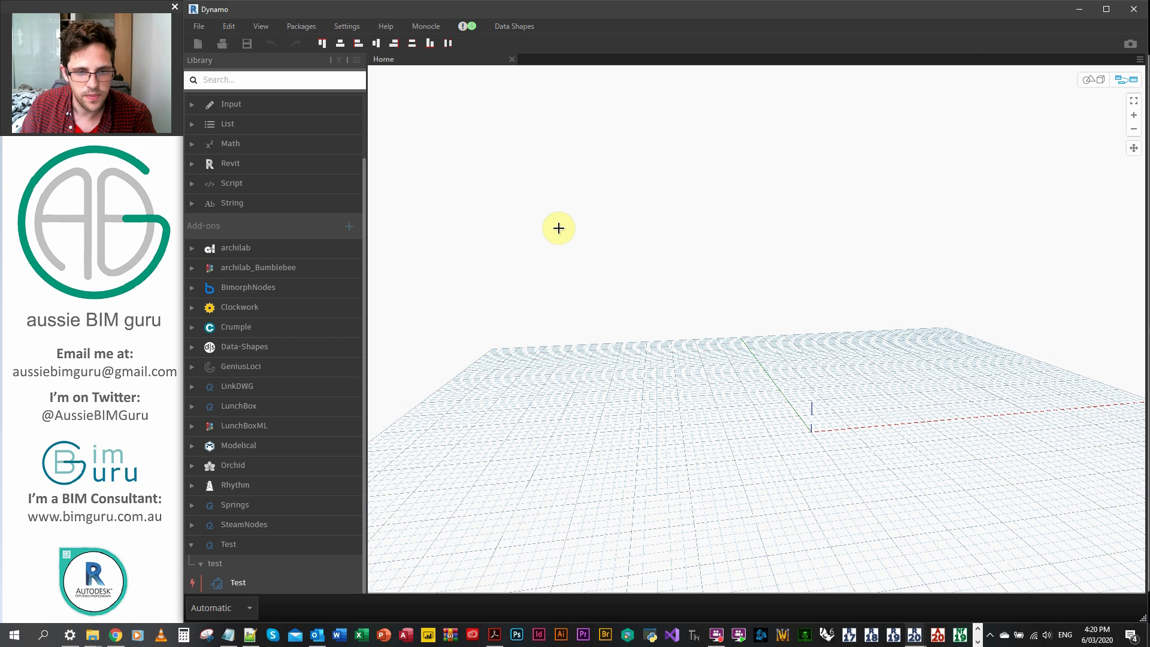
double_click(558, 228)
type("test2;")
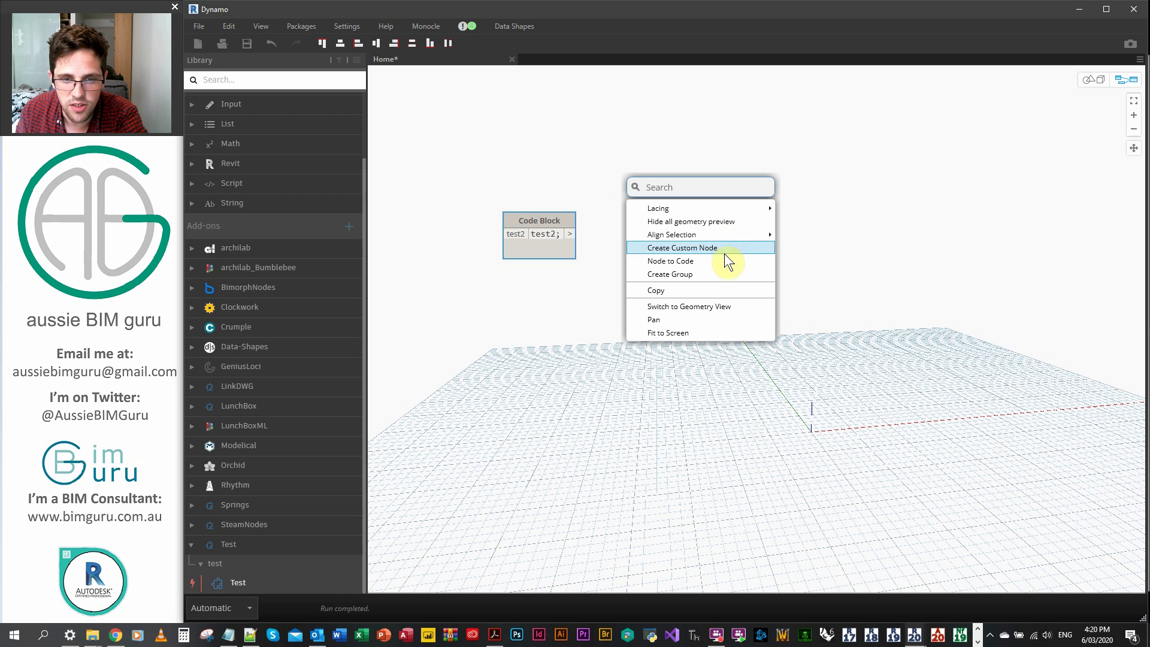
left_click(681, 247)
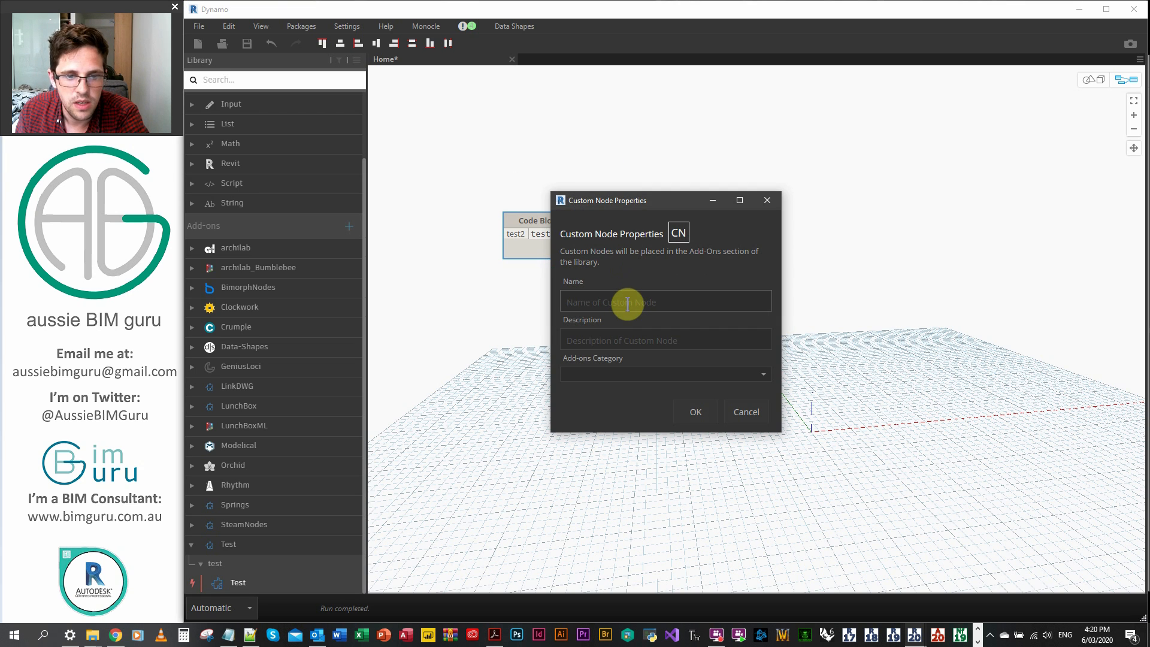
Step: Name the custom node Test2 with description test2 in category Test.test and confirm
type("Test2")
left_click(665, 374)
type("Test.")
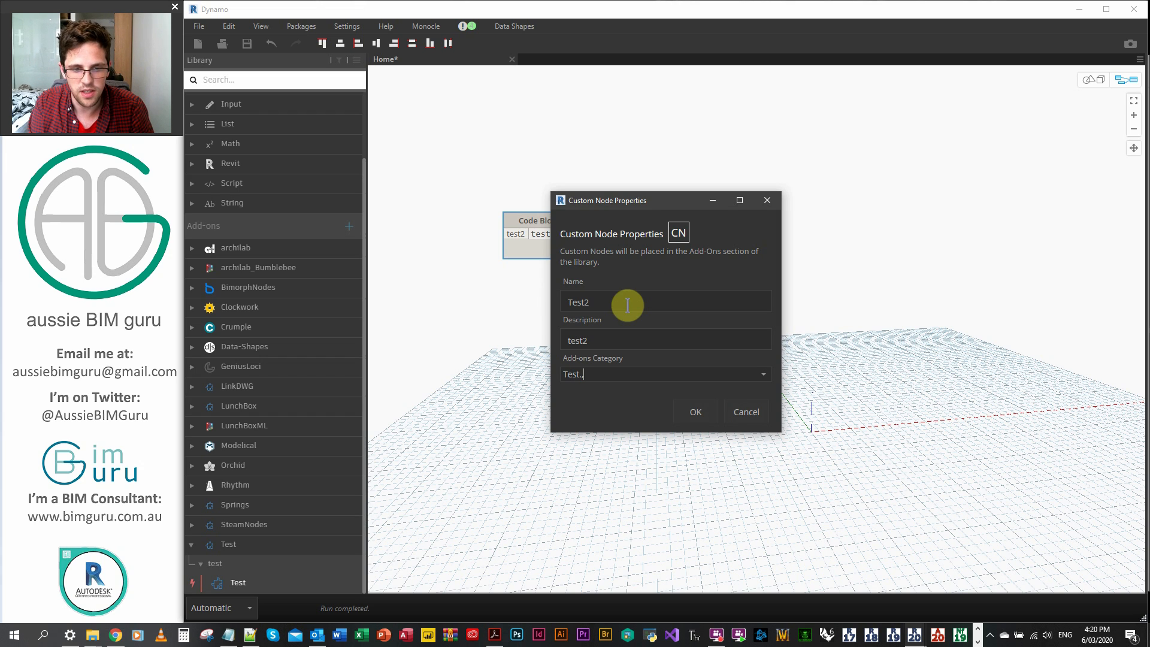
type("test")
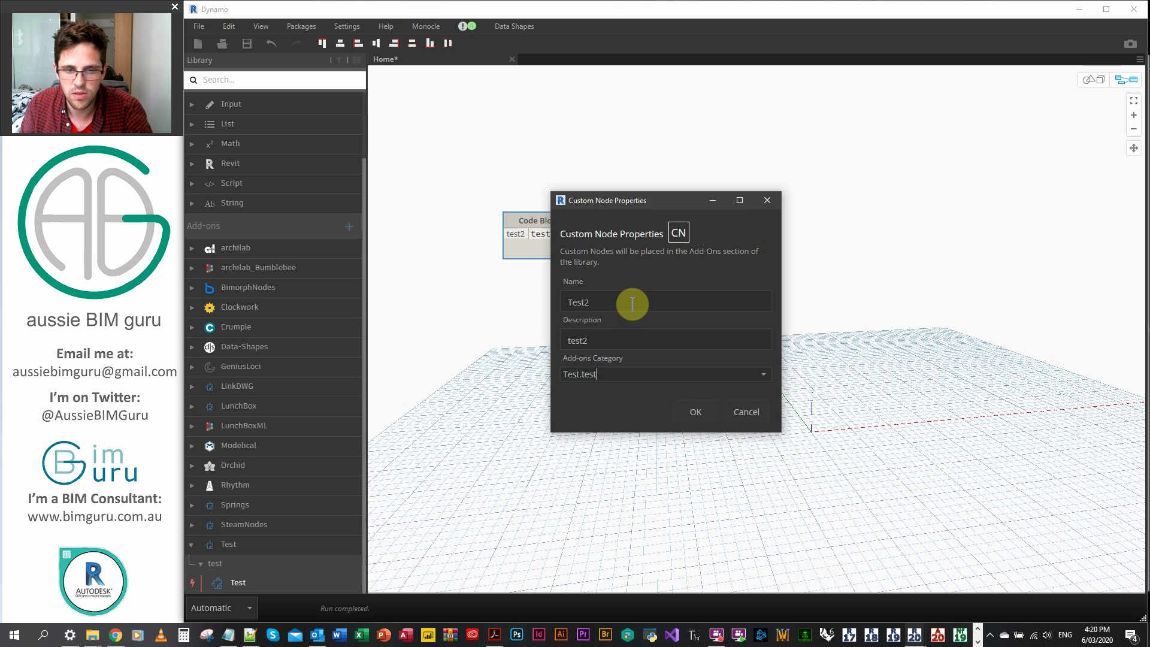
left_click(694, 411)
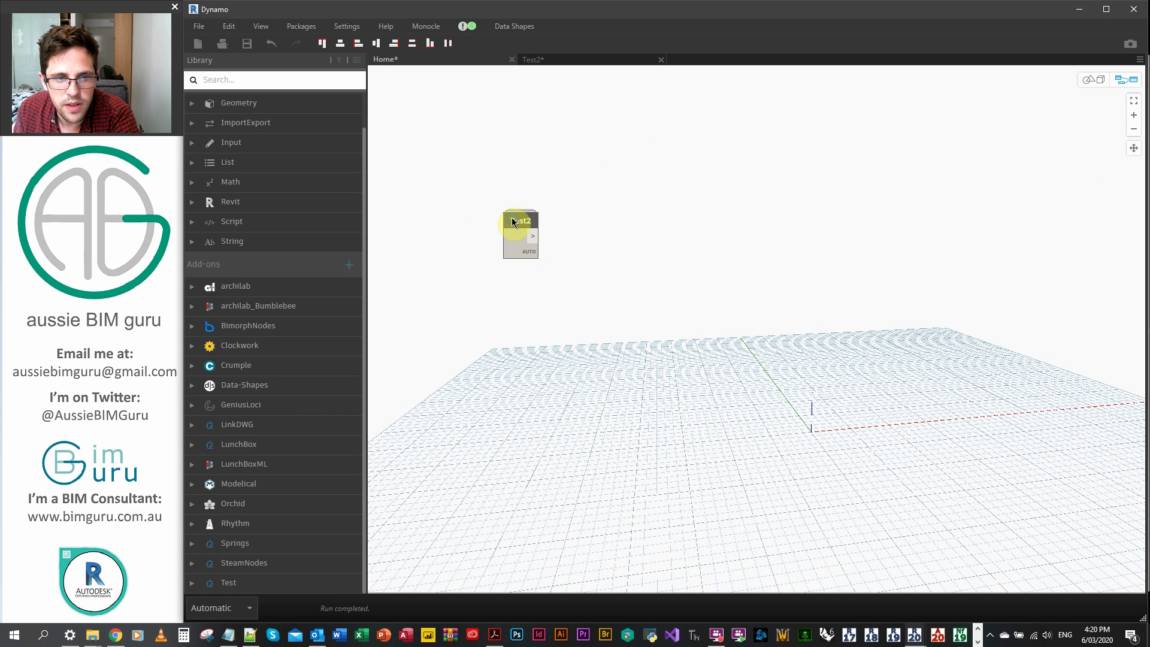
Step: Save the Test2 definition as Test2.dyf in the Test package's dyf folder
left_click(533, 60)
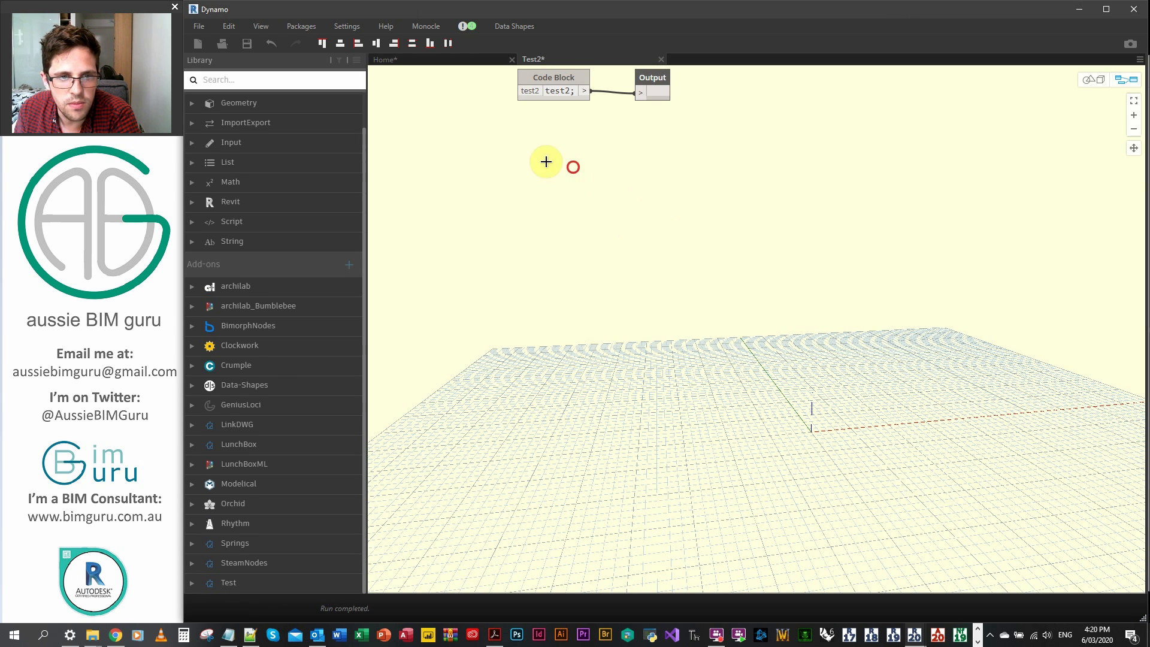
left_click(198, 26)
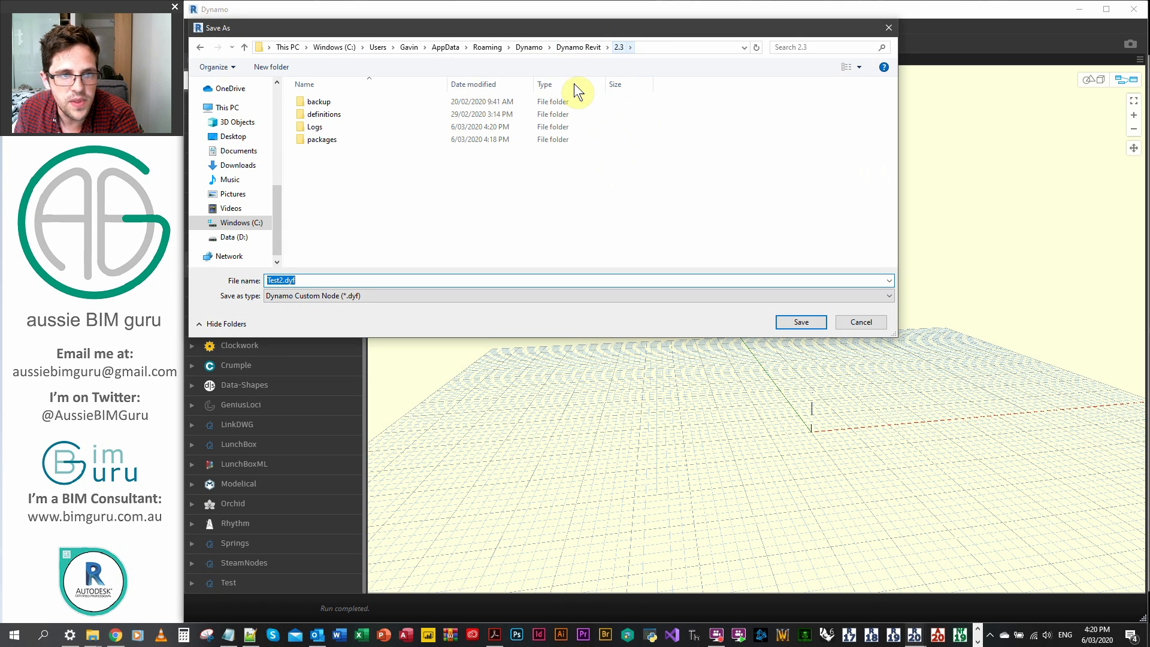
mouse_move(345, 127)
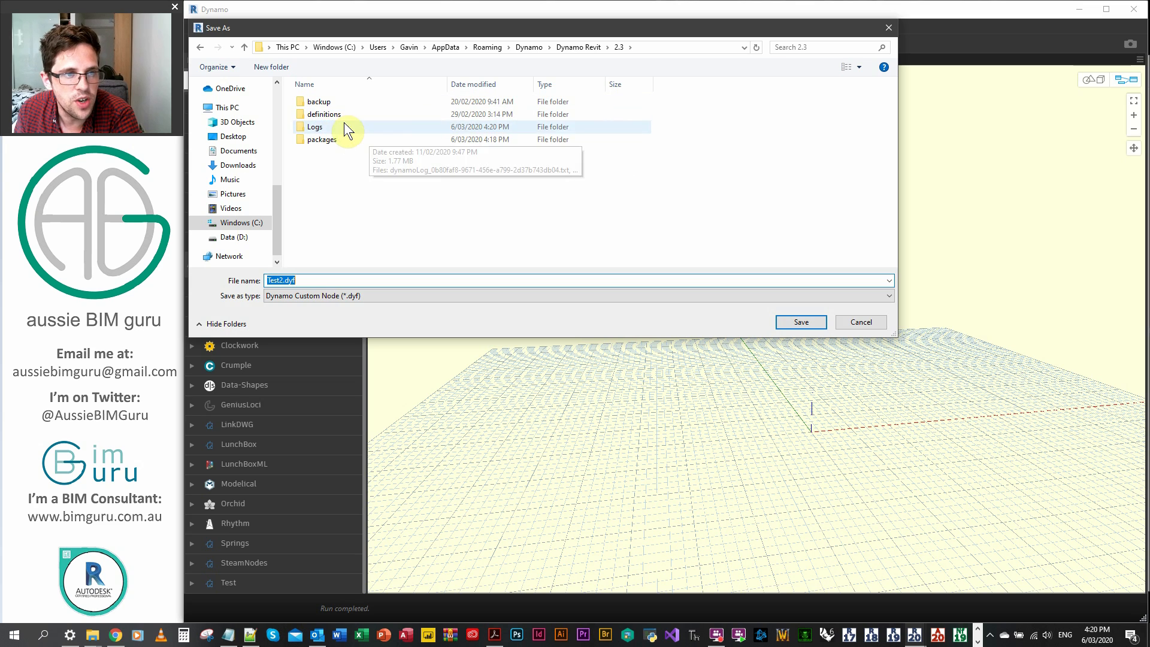
double_click(323, 139)
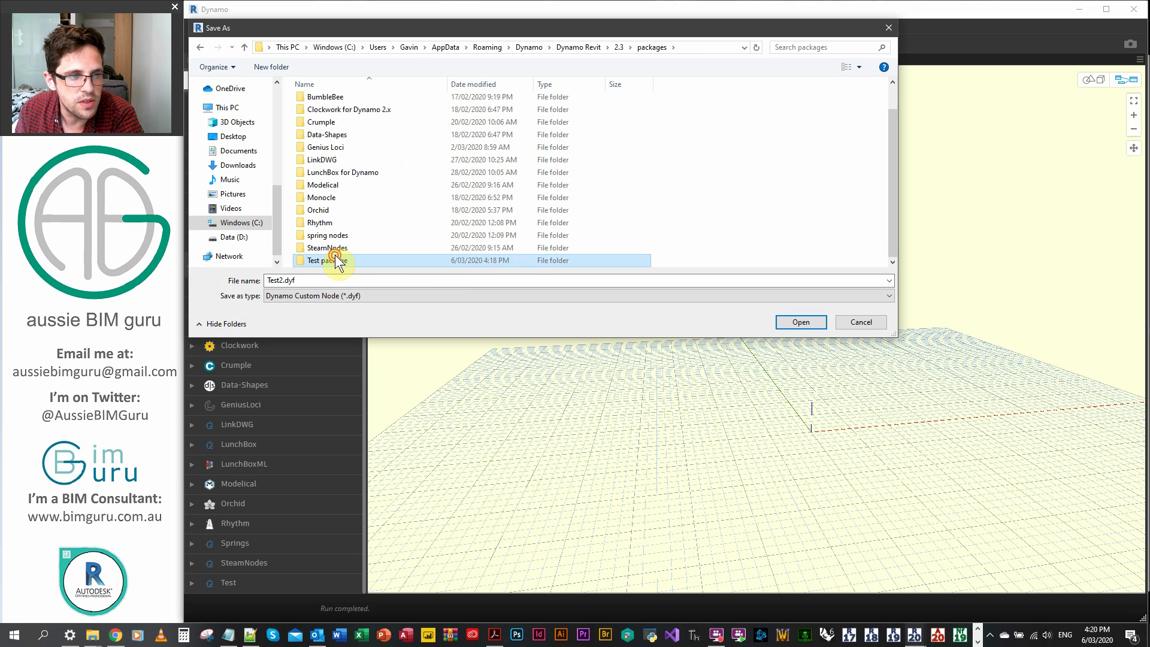
double_click(322, 260)
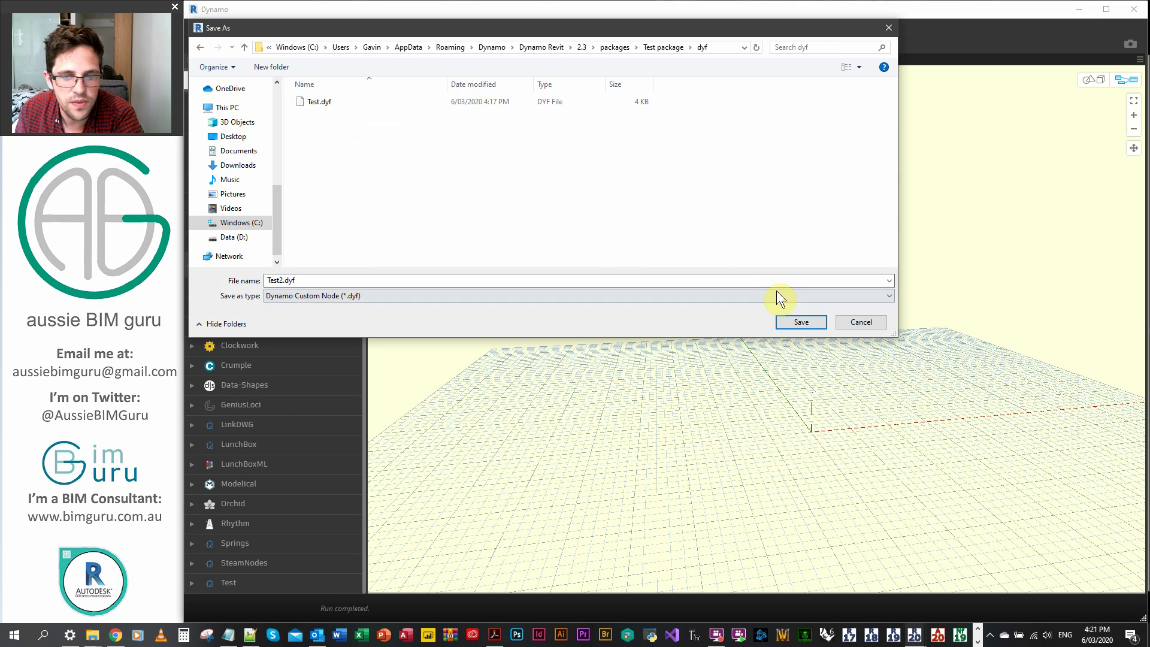
left_click(799, 322)
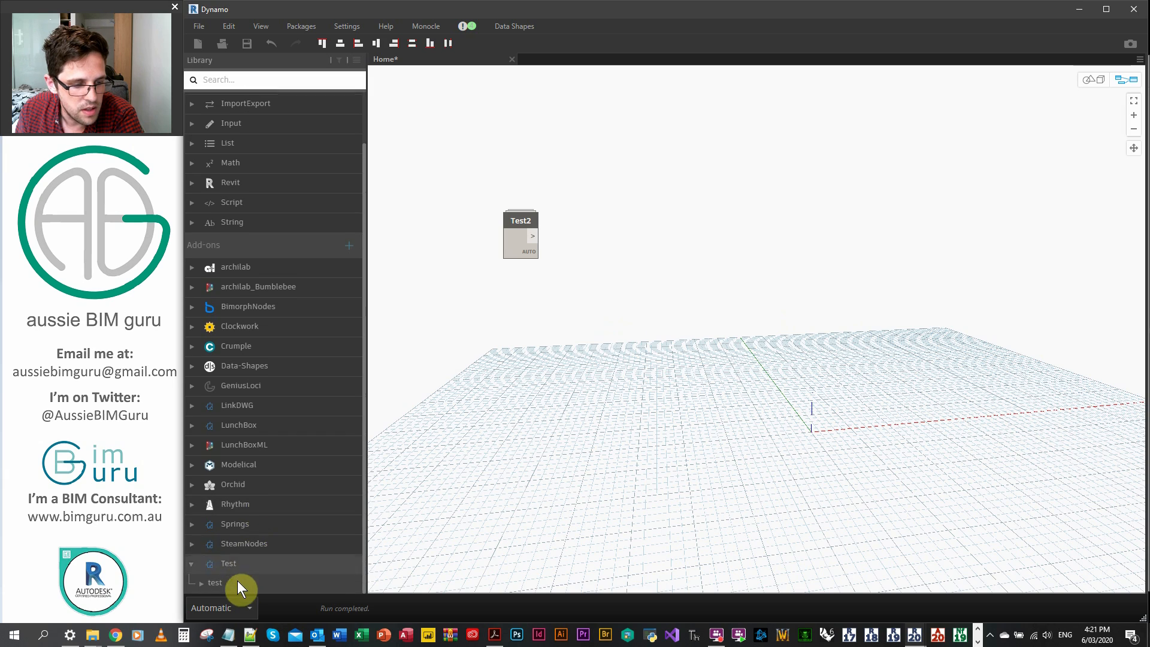
Step: List Test and Test2 under the test category, then close Dynamo without saving Home
left_click(214, 583)
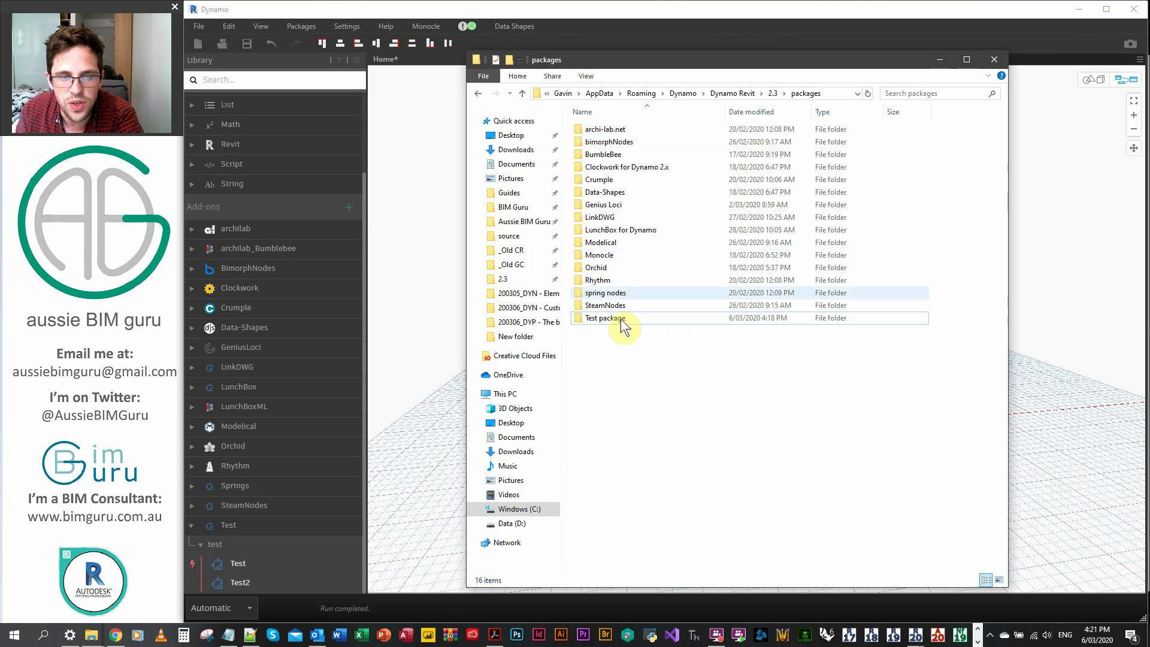
double_click(603, 318)
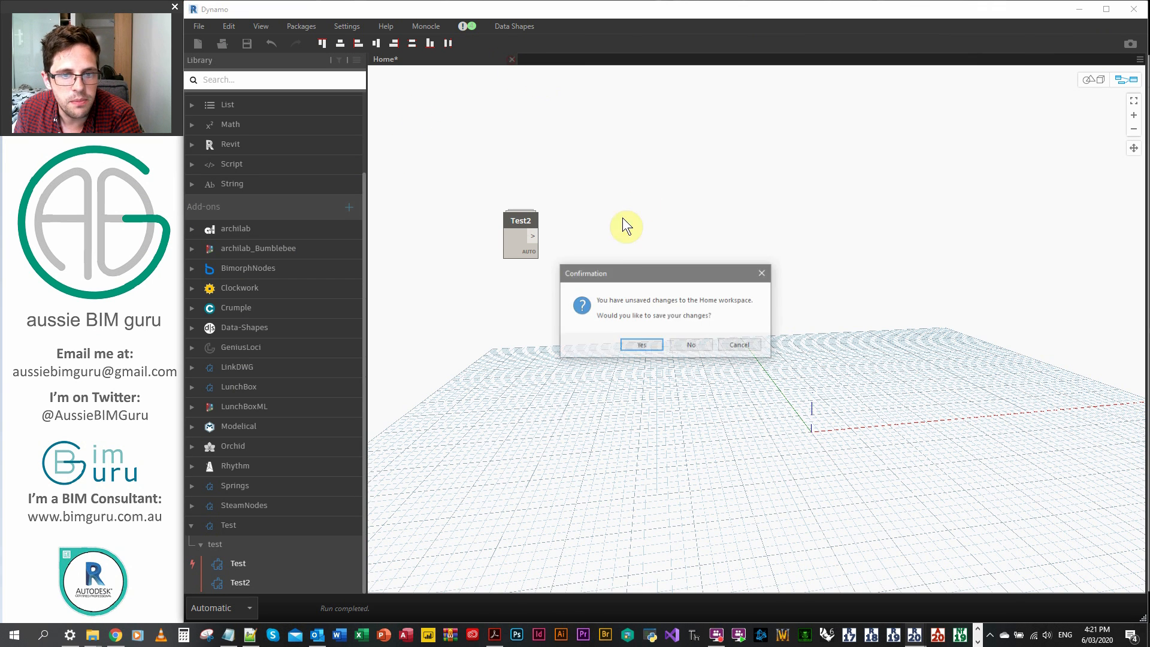
left_click(691, 346)
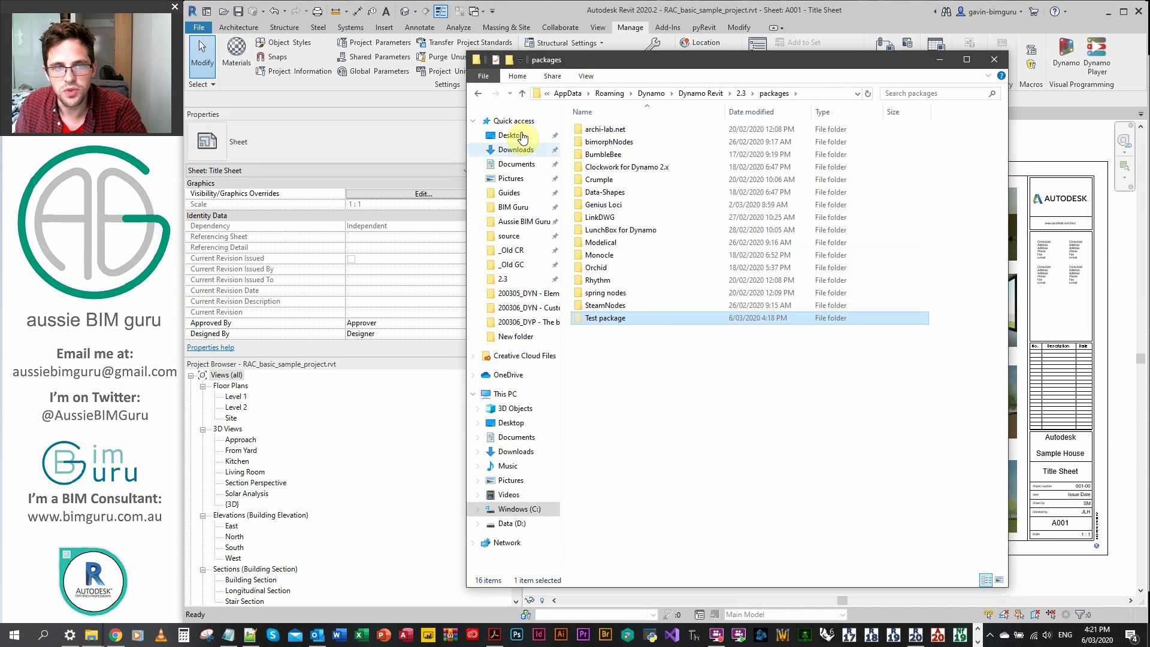
Step: Go to the Desktop folder in File Explorer and bring the Revit project forward
right_click(865, 491)
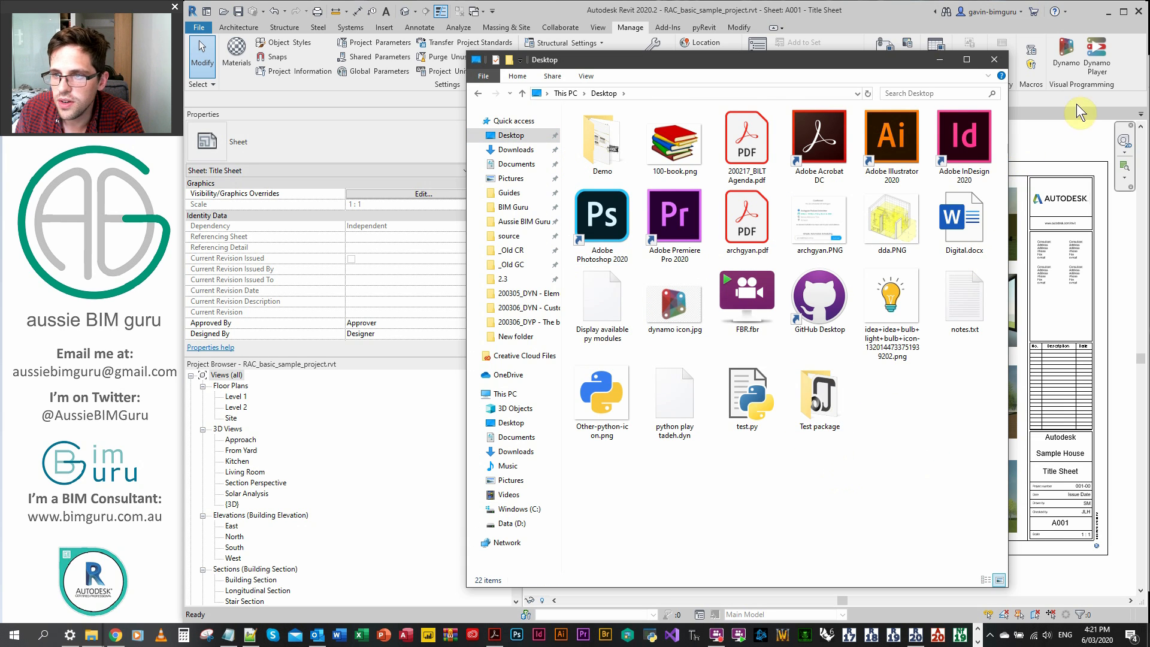
left_click(994, 60)
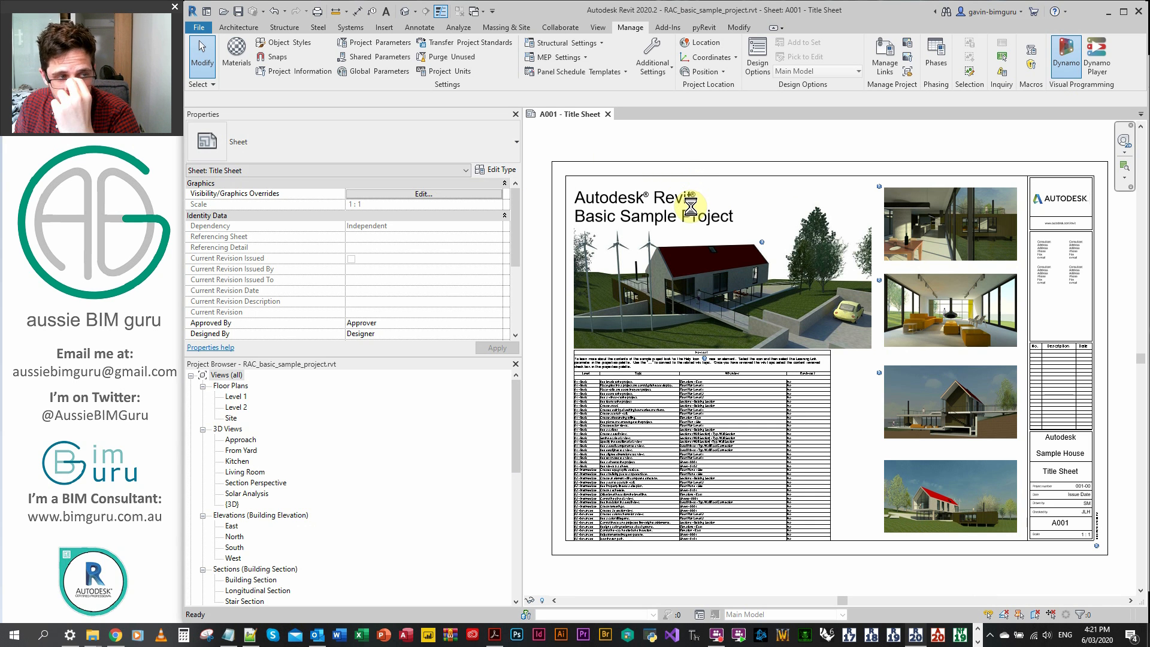
left_click(1064, 57)
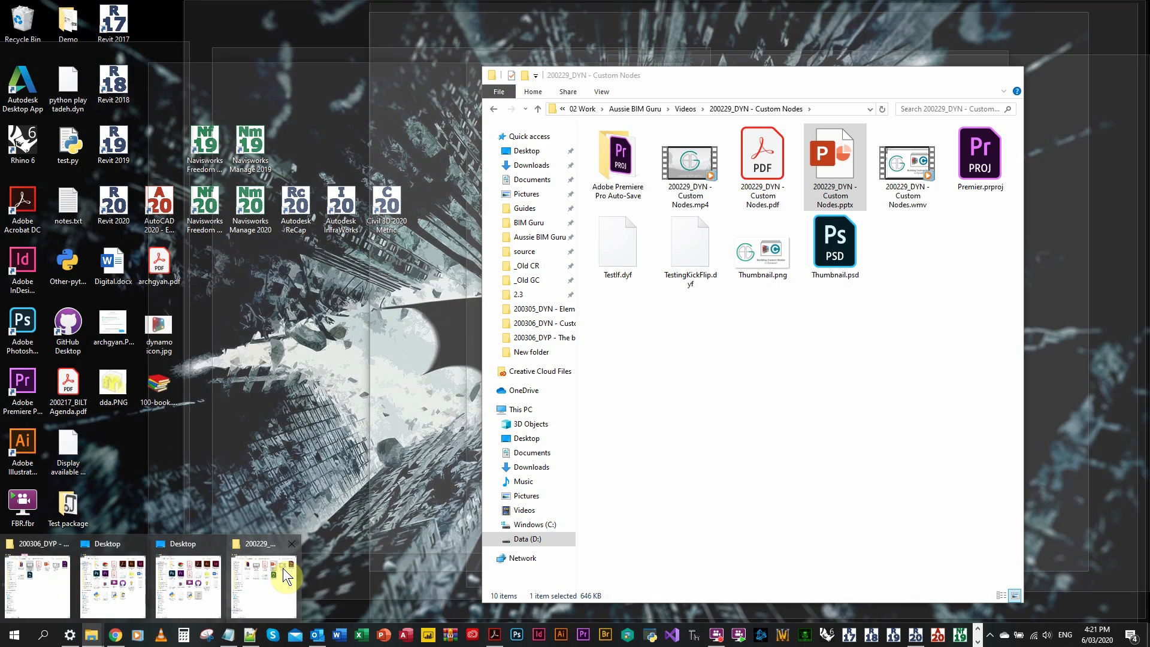
mouse_move(270, 580)
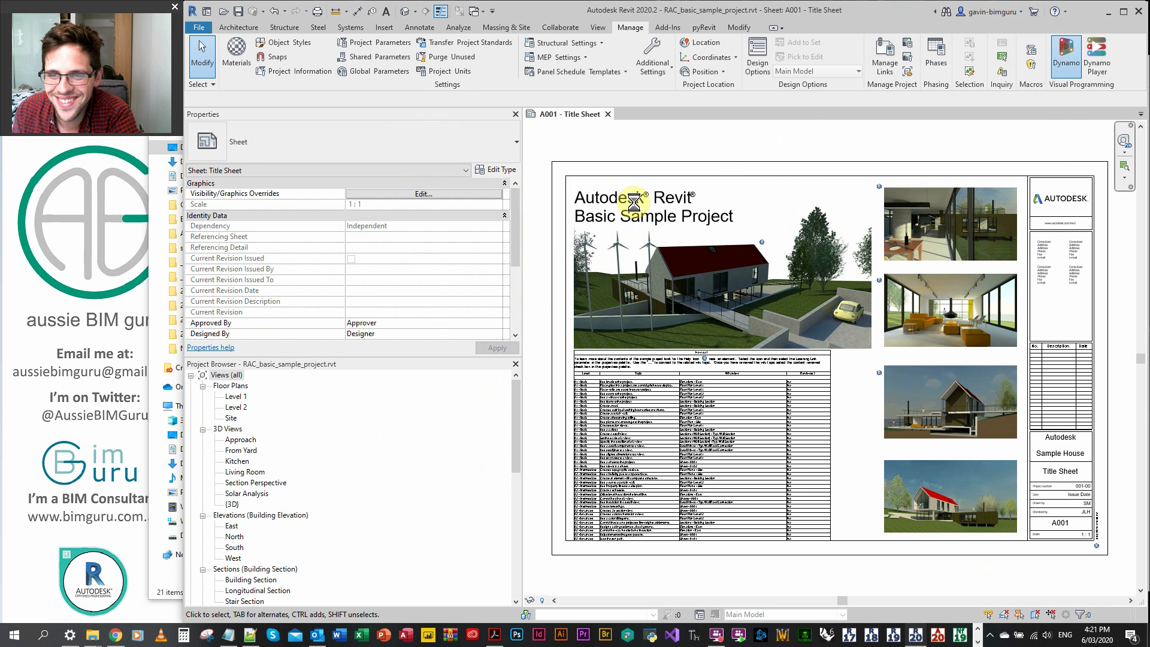
Step: Relaunch Dynamo from the project with Test and Test2 under the test category
left_click(1065, 58)
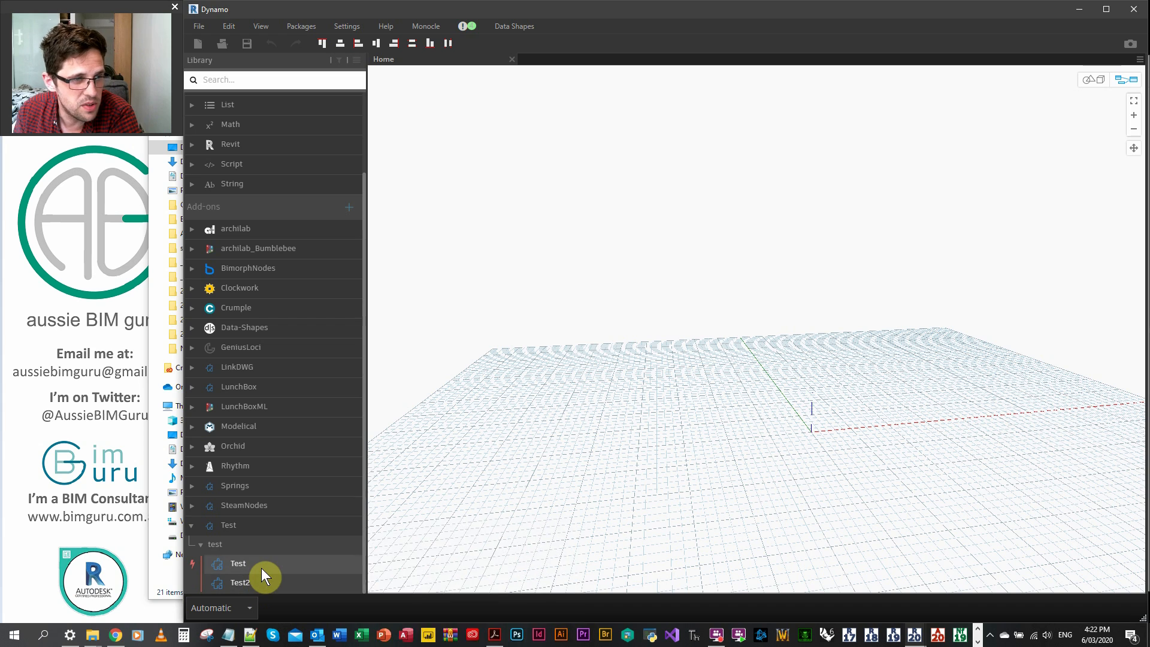
mouse_move(836, 426)
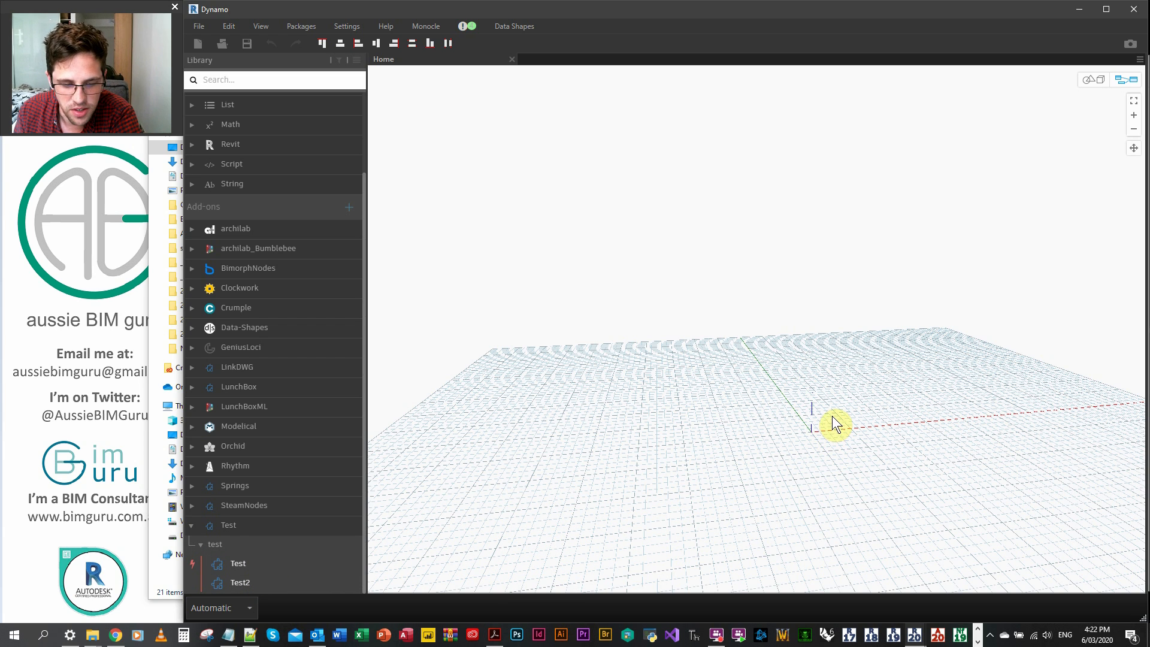
mouse_move(495, 636)
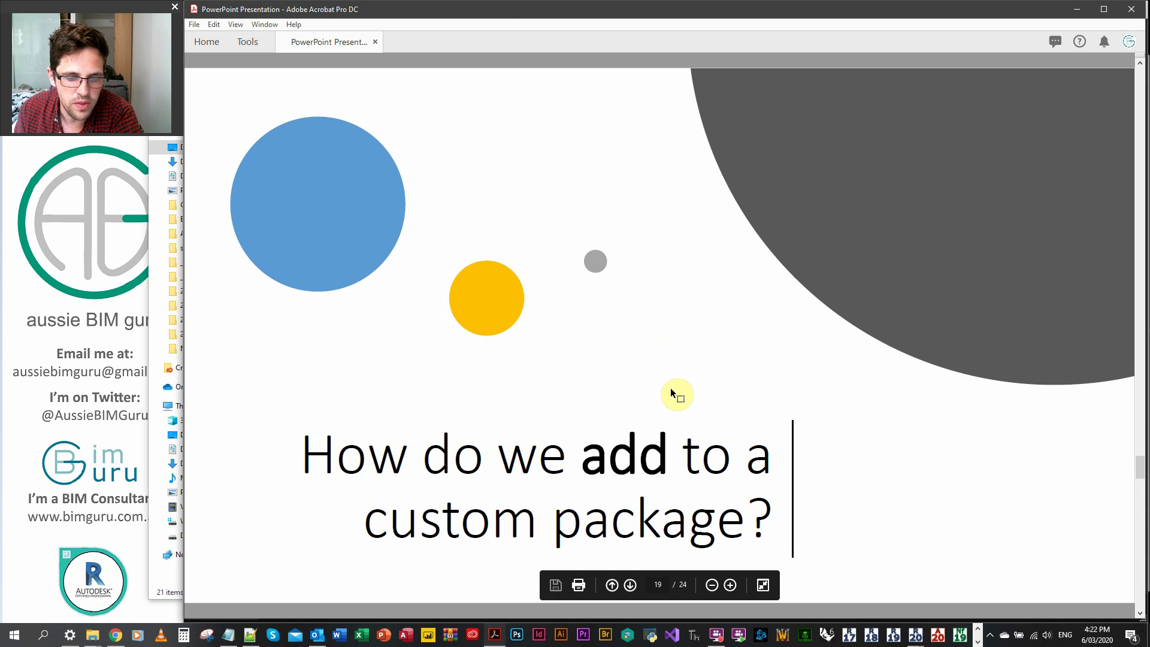
left_click(629, 585)
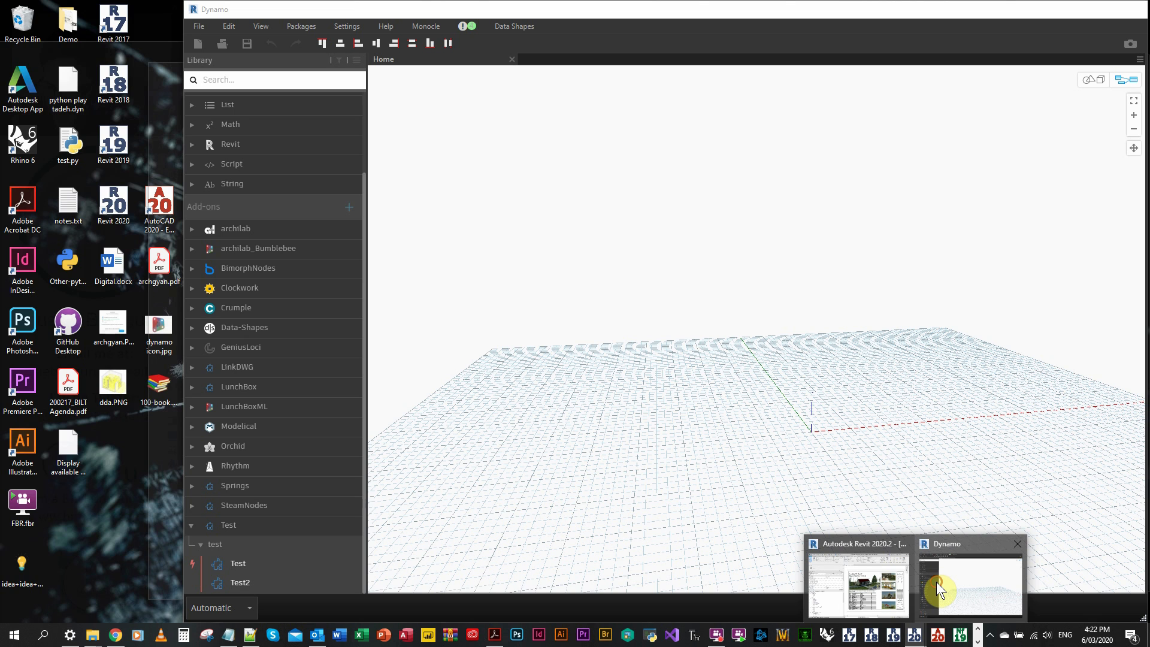
Step: View the Installed Packages list scrolled to Test package 0.0.1, then close it
left_click(301, 25)
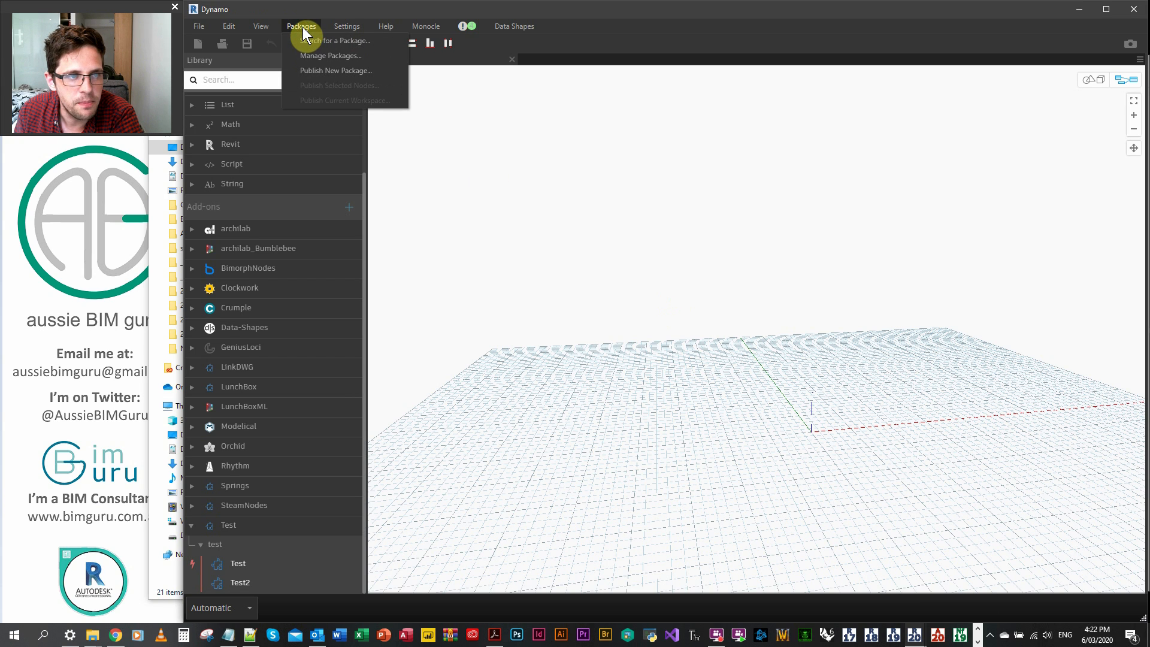
left_click(331, 55)
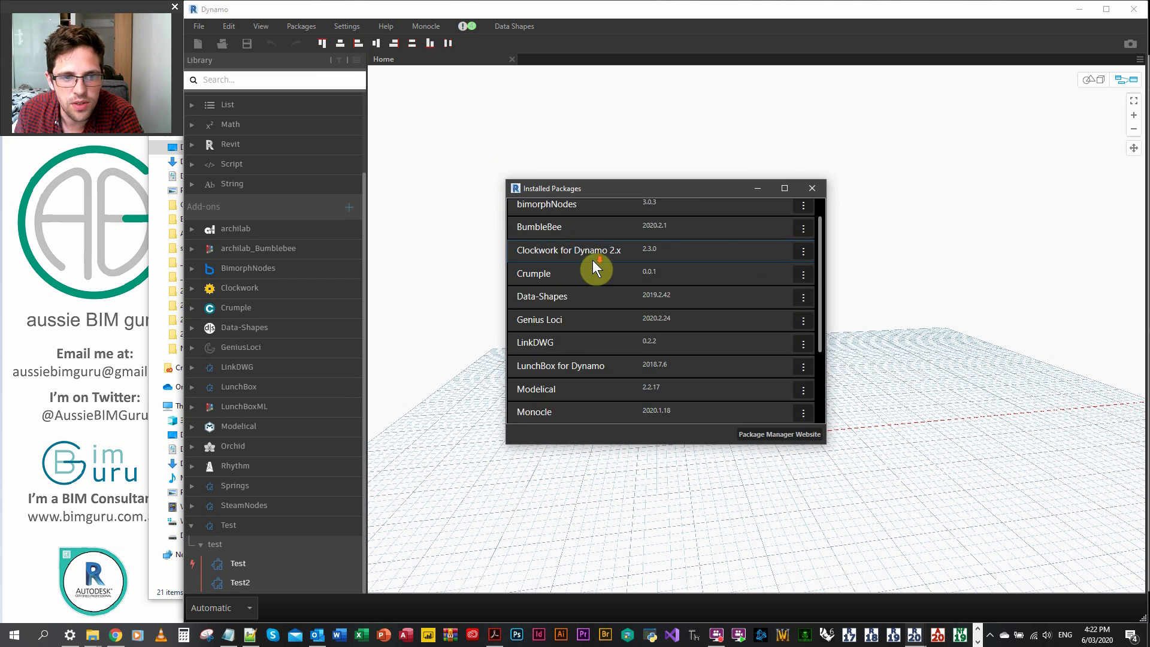
scroll("down", 3)
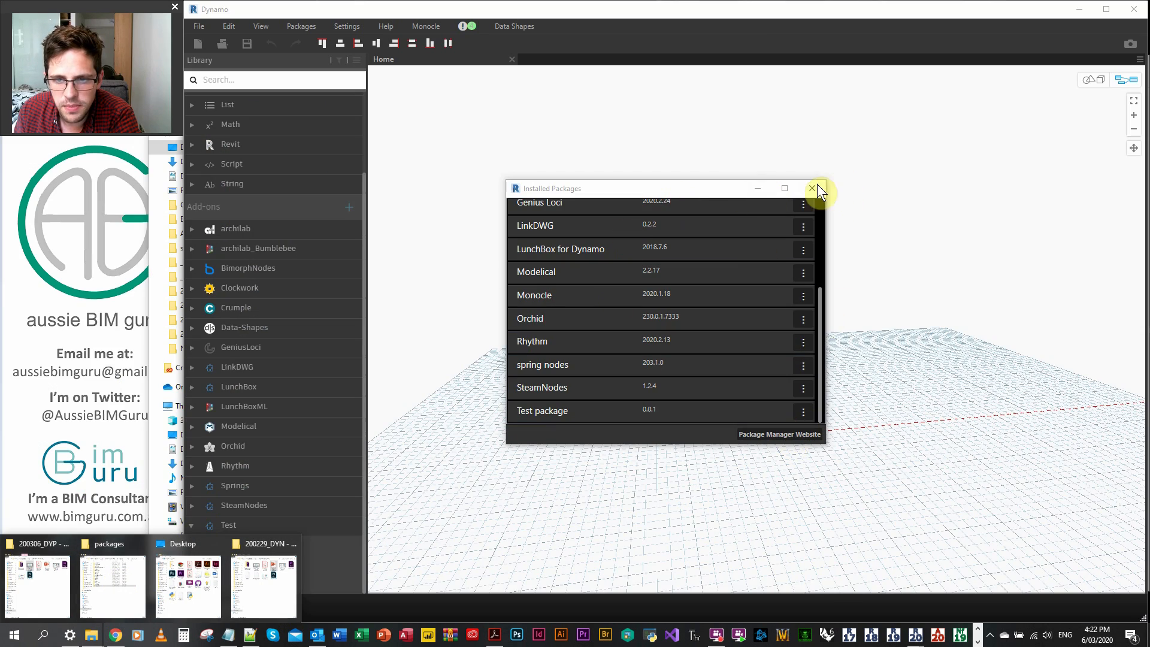
left_click(301, 25)
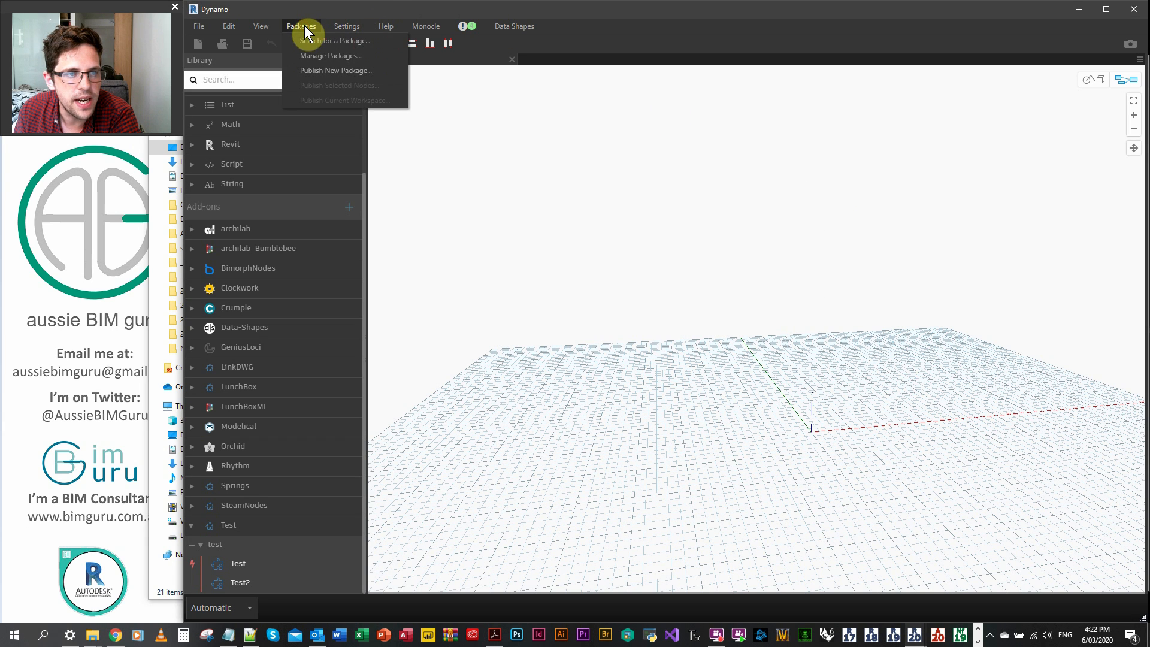
Step: Look through the Settings menu, then reopen the Installed Packages list
left_click(346, 25)
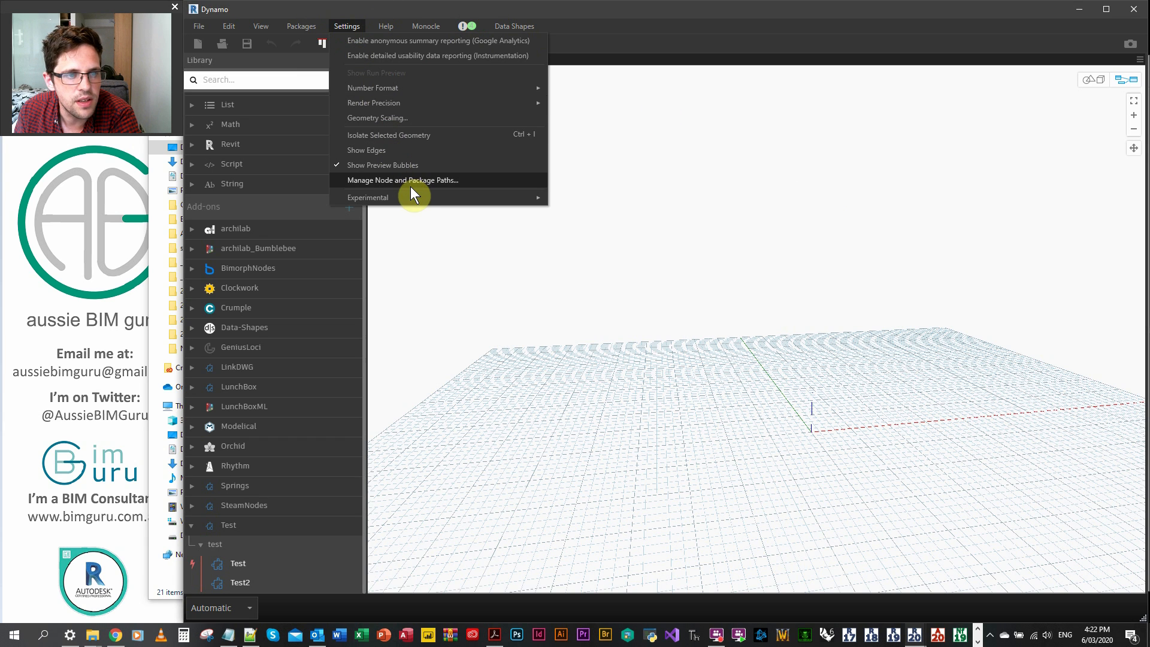
left_click(403, 180)
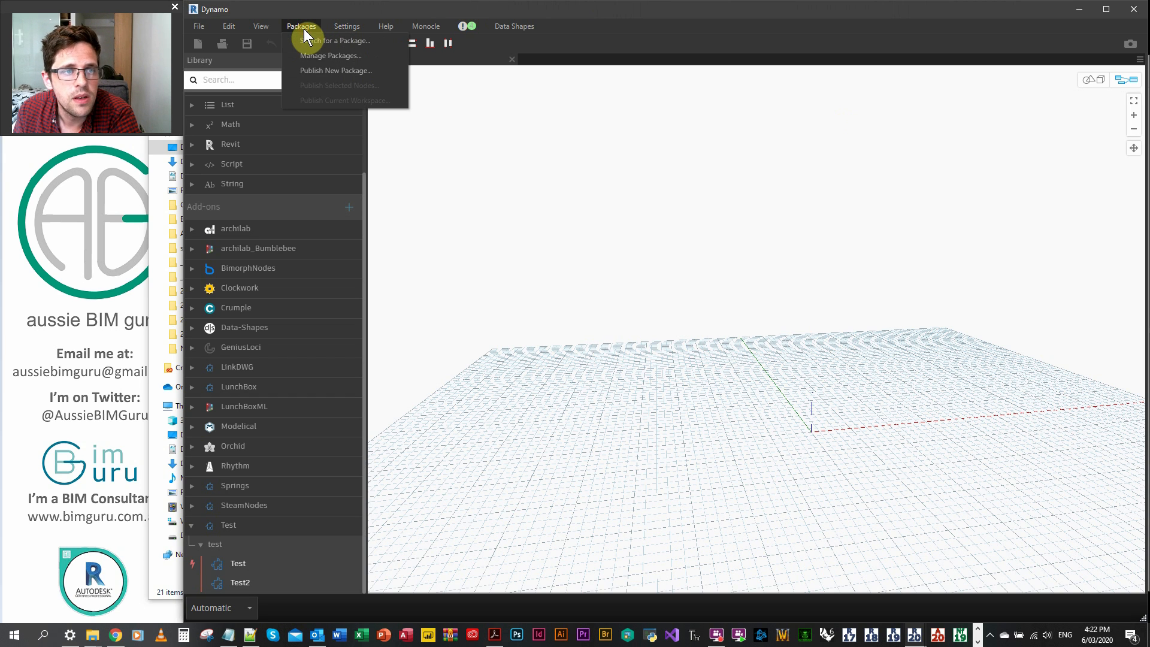
left_click(330, 56)
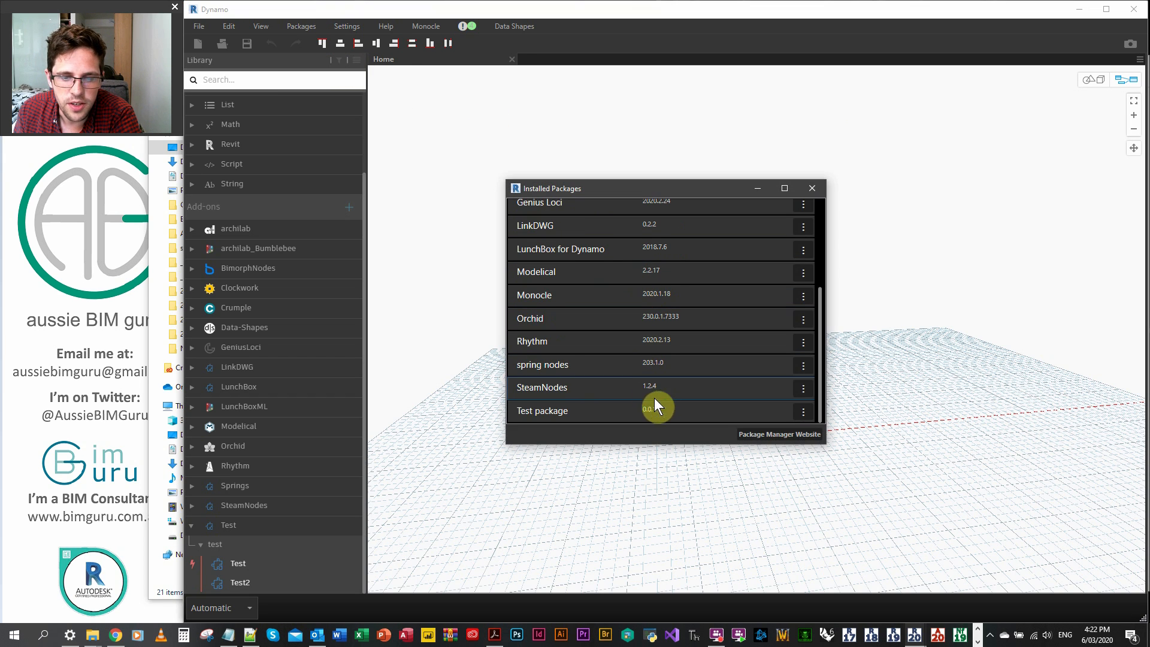
Step: Start publishing a new version 0.0.2 of Test package locally
left_click(803, 411)
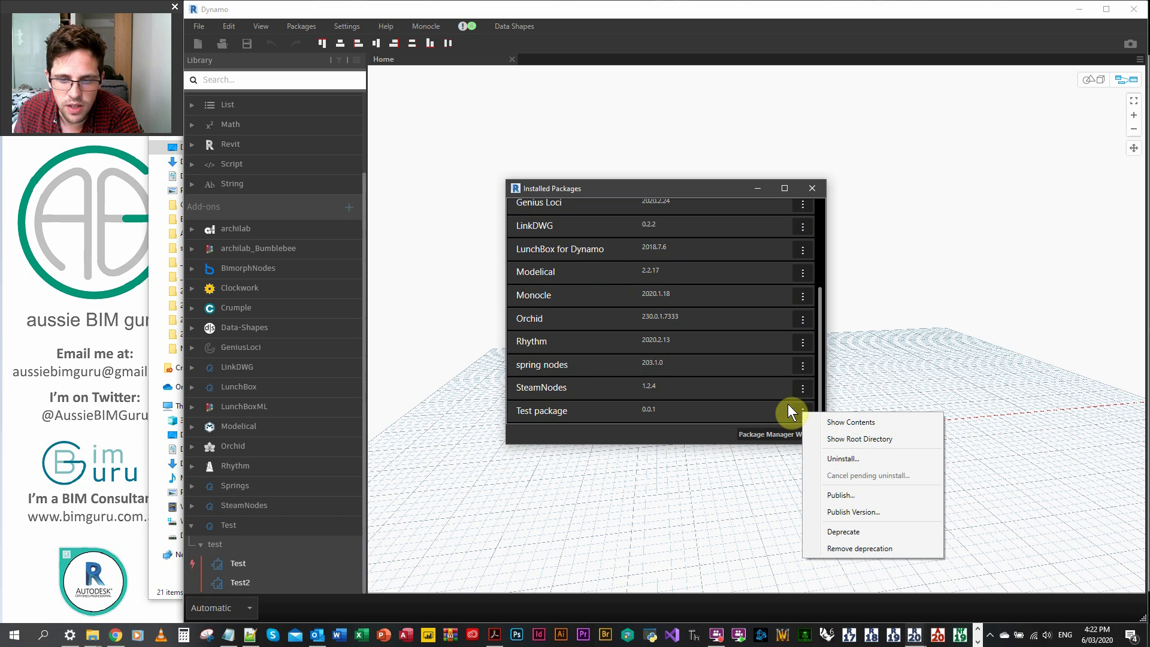
mouse_move(870, 512)
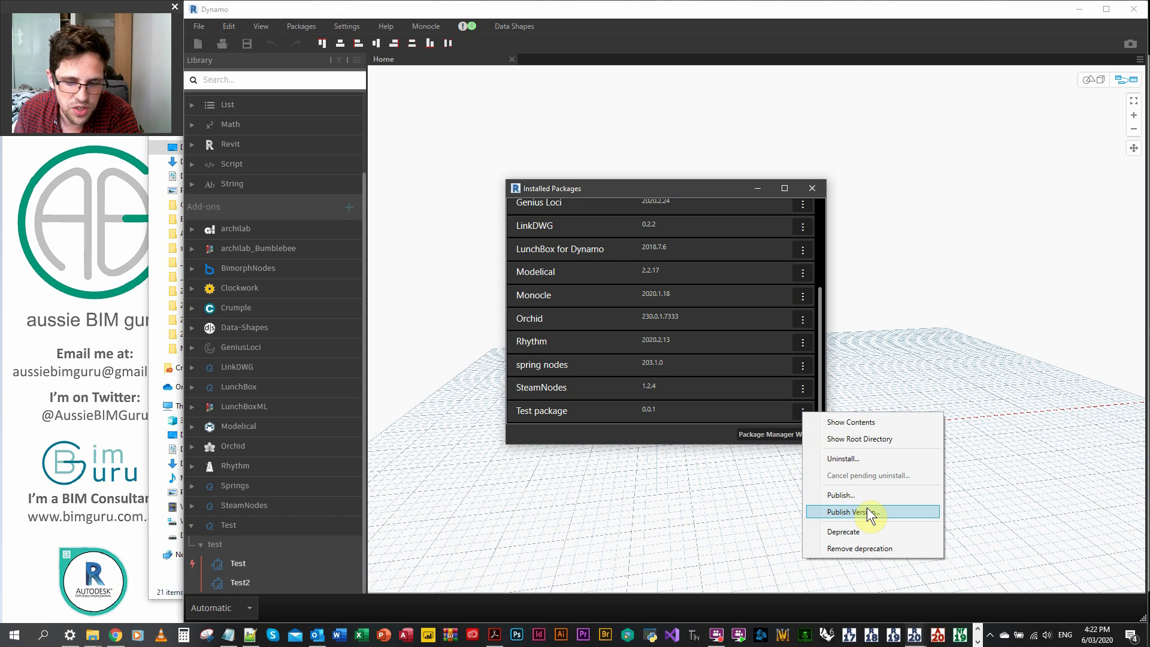
mouse_move(782, 431)
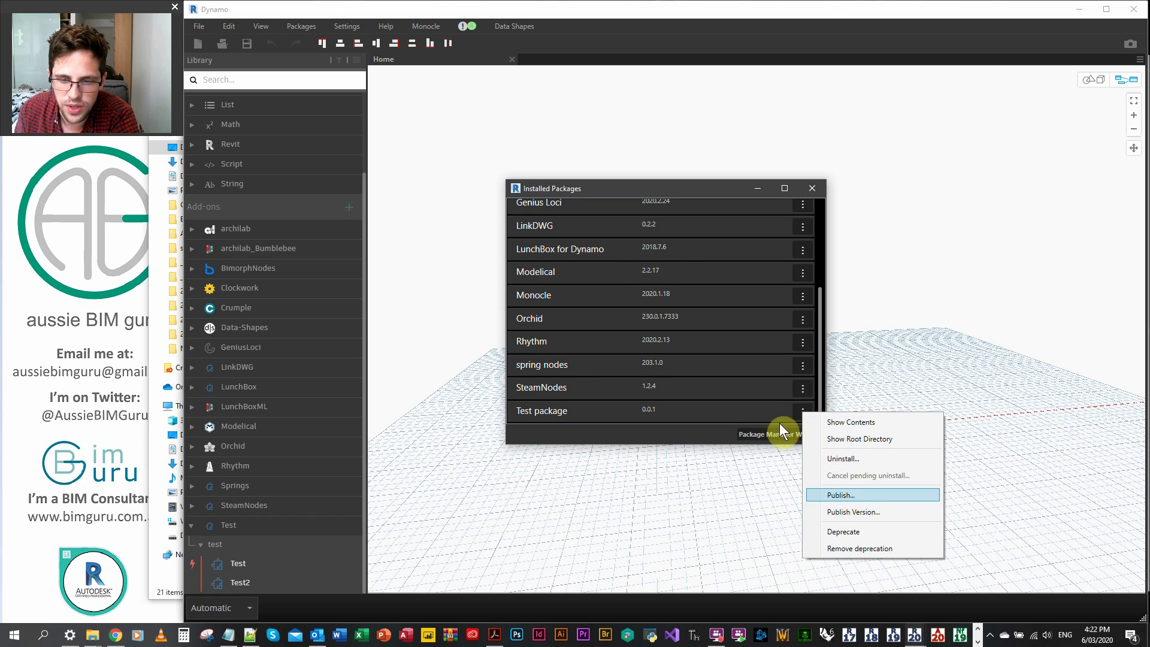
mouse_move(853, 510)
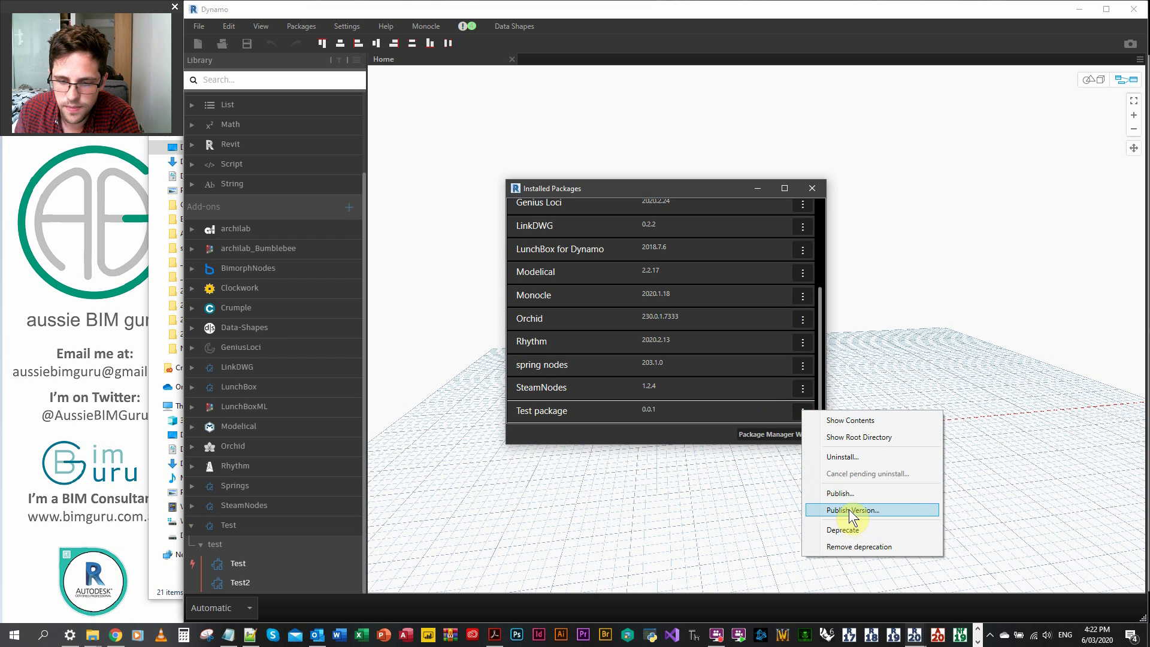
left_click(852, 511)
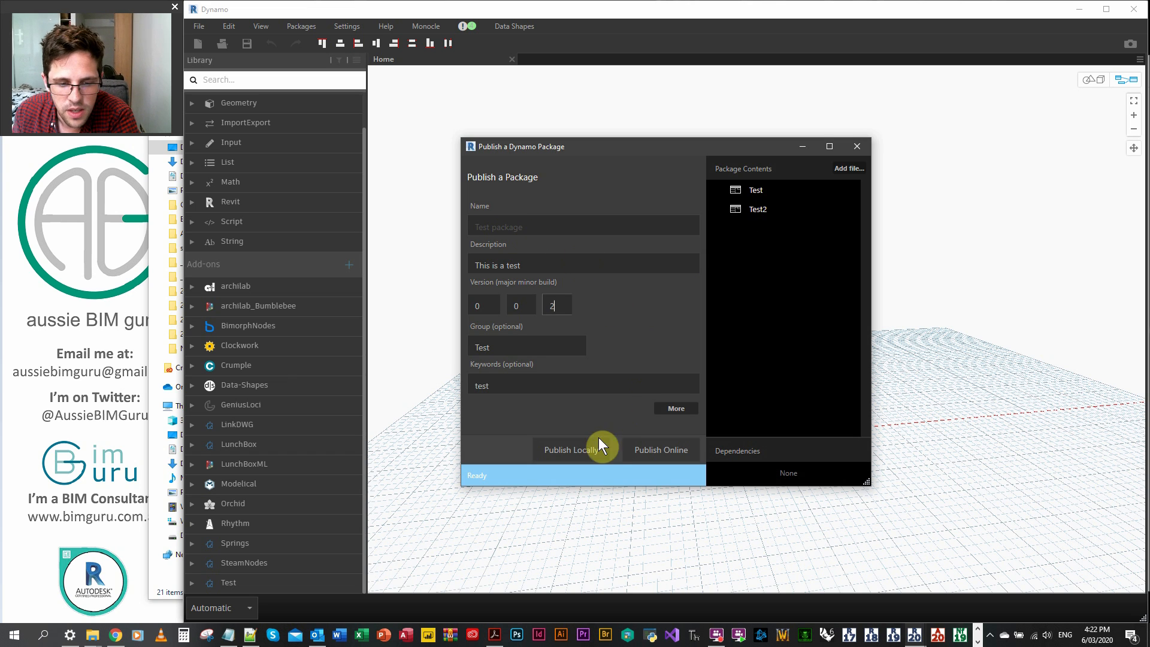
left_click(570, 450)
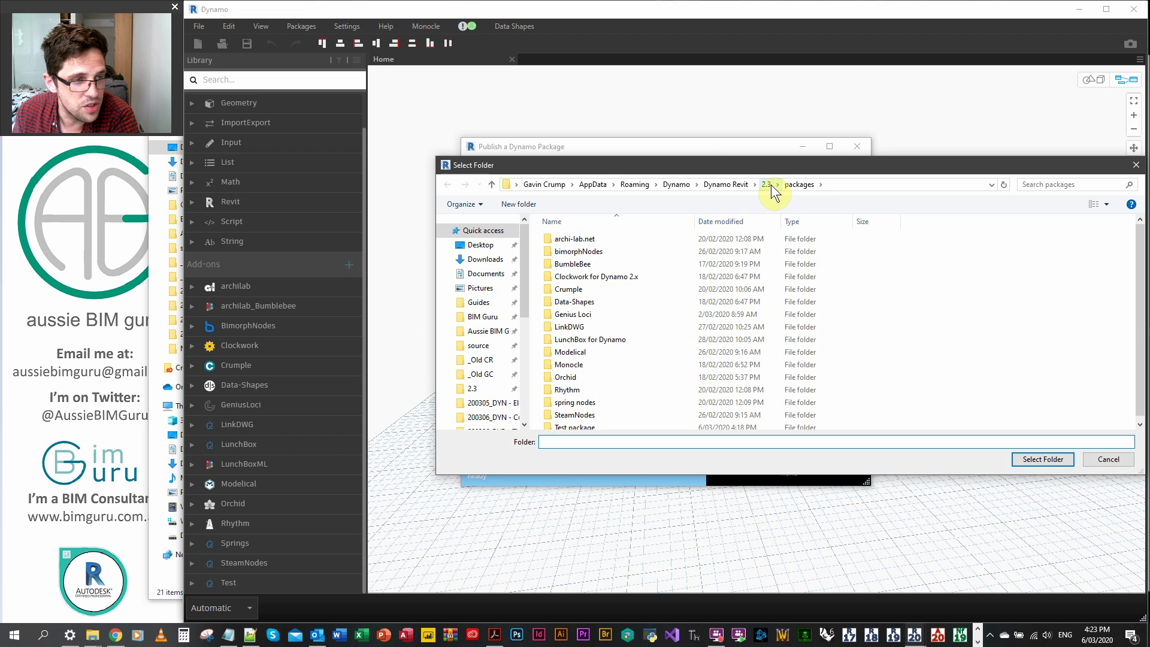
Step: Select the Test package folder as destination and decline publishing another package
left_click(574, 427)
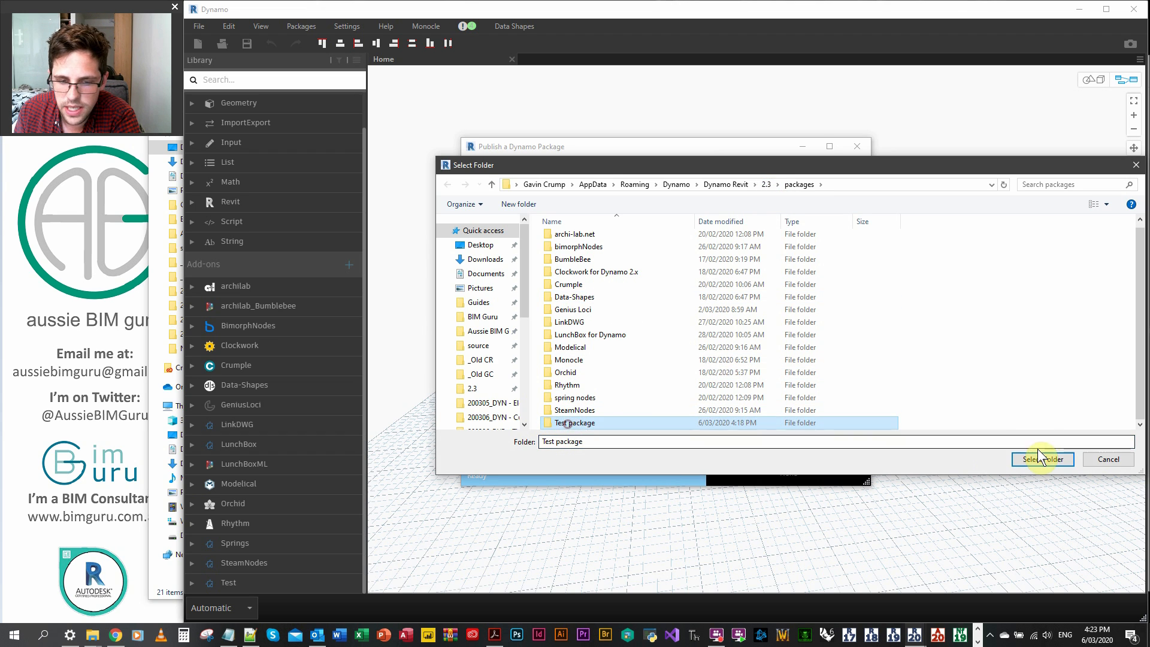
left_click(1042, 459)
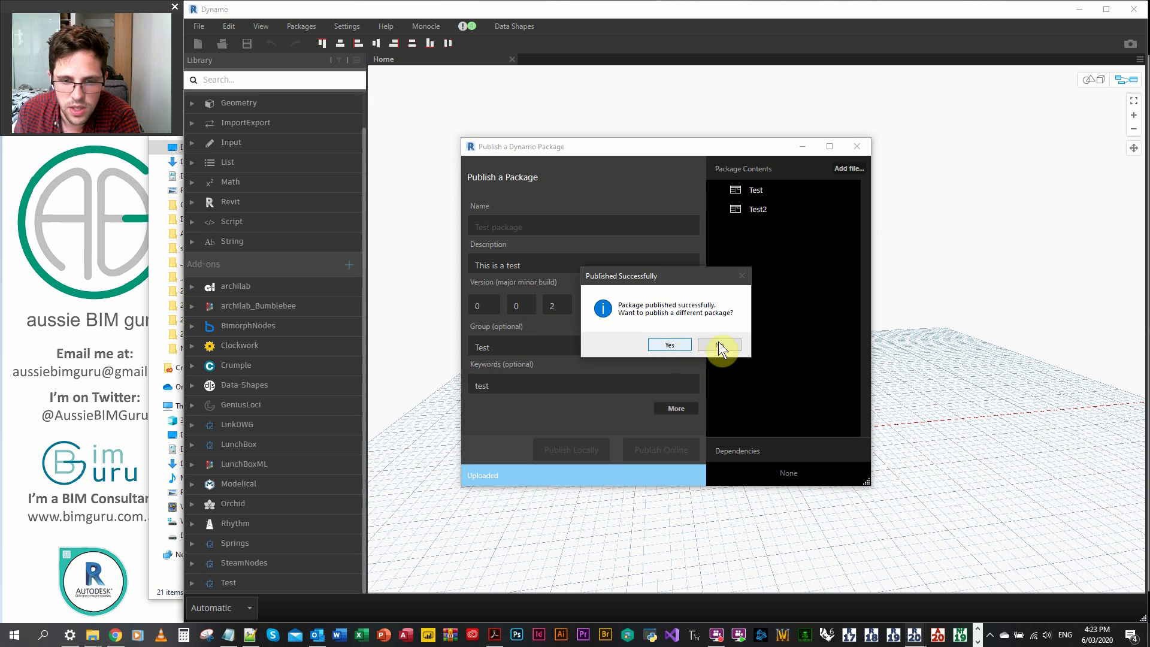
left_click(719, 345)
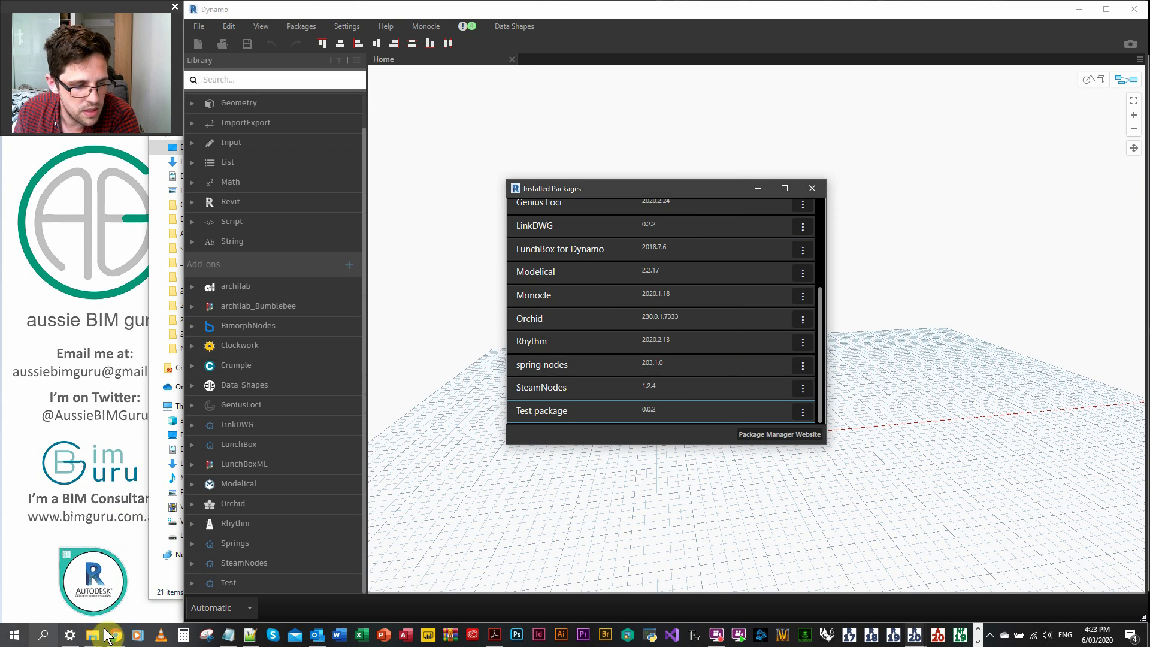
Step: Move the nested Test package folder's contents up, replacing pkg.json, and dismiss Installed Packages
left_click(93, 635)
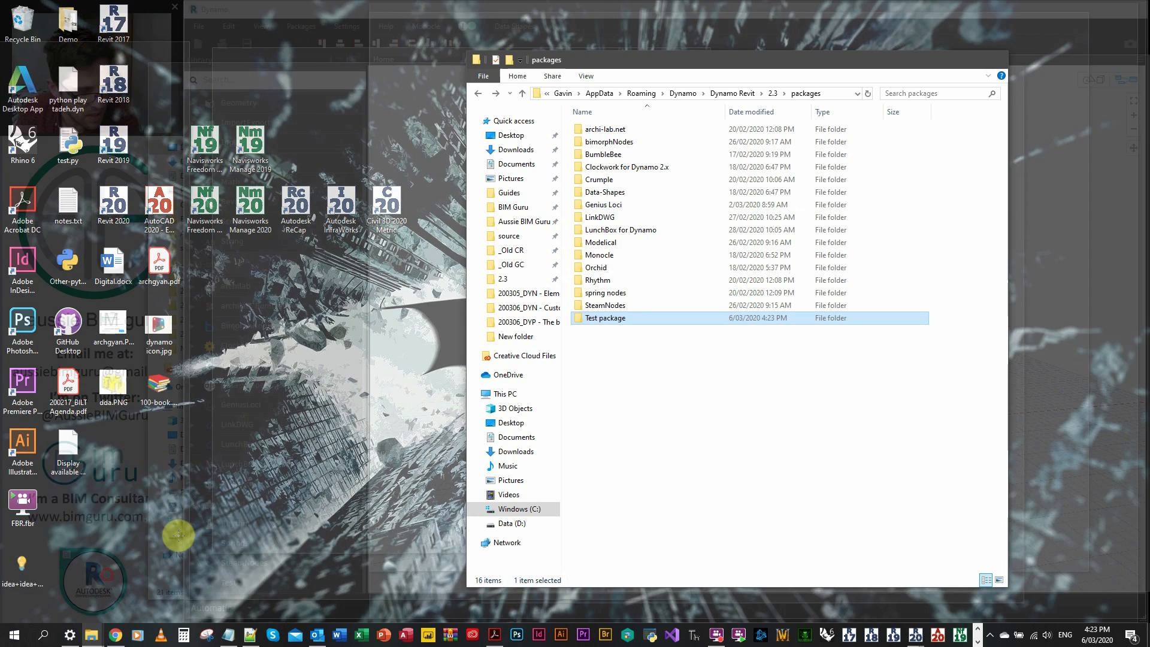
double_click(605, 317)
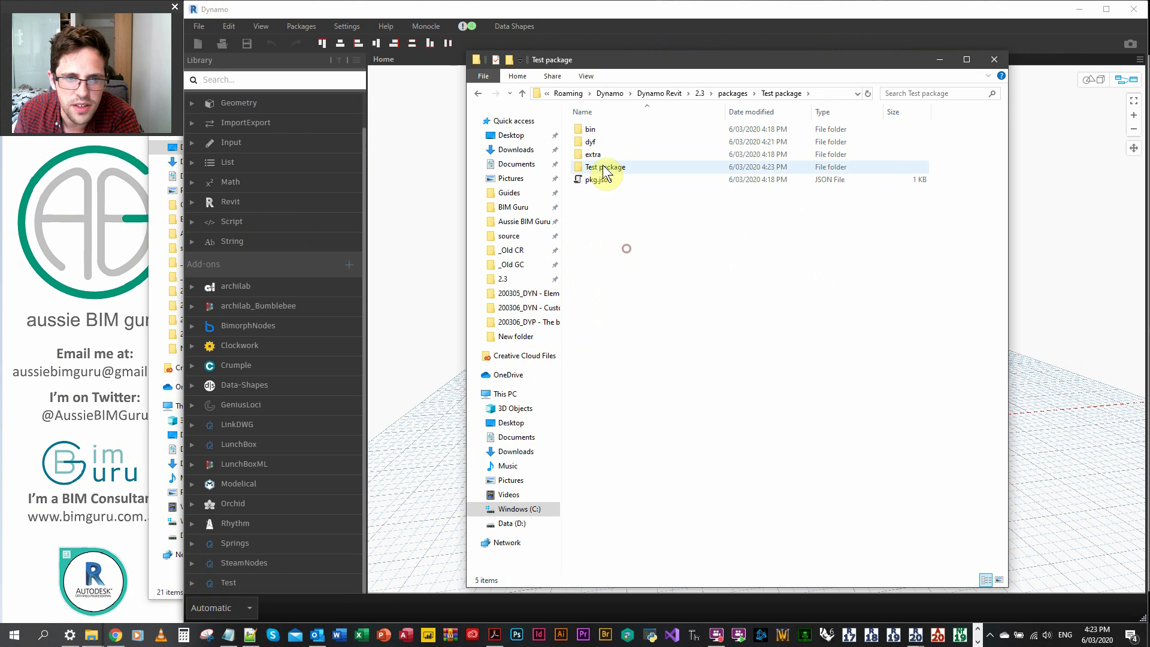
left_click(605, 167)
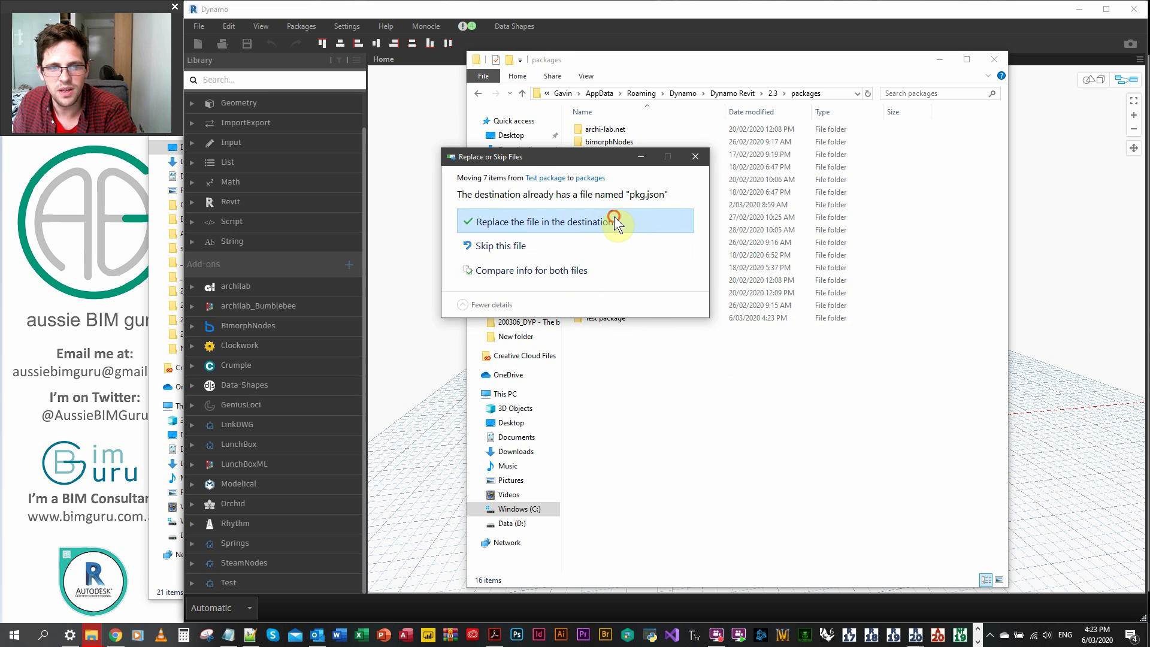
left_click(544, 220)
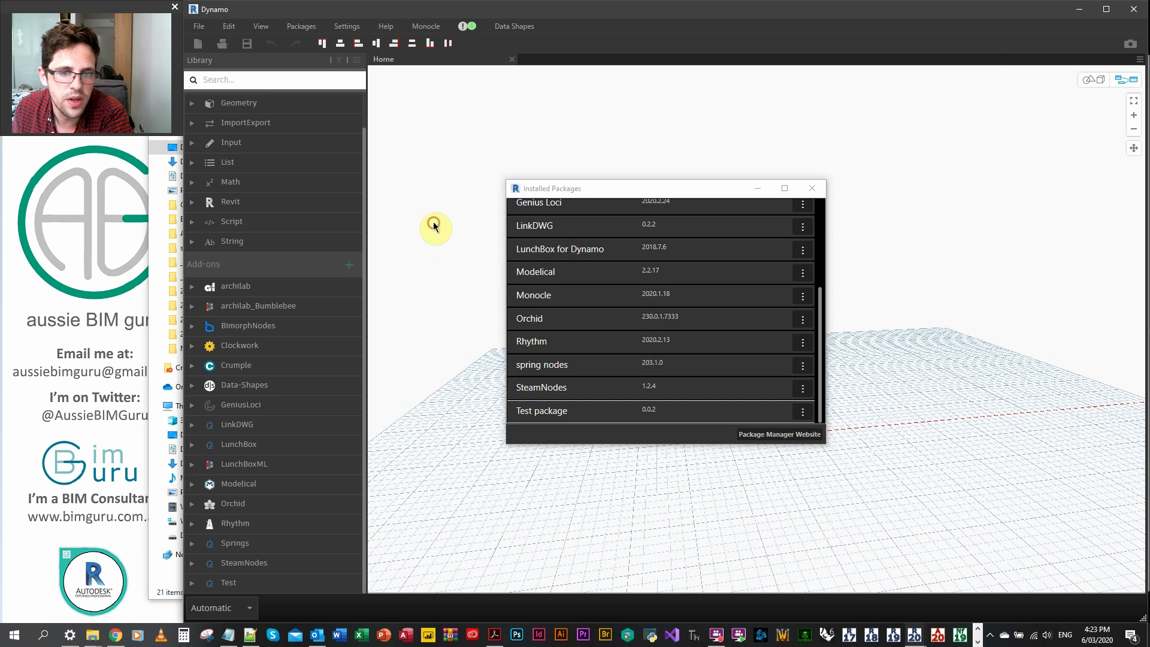
mouse_move(813, 189)
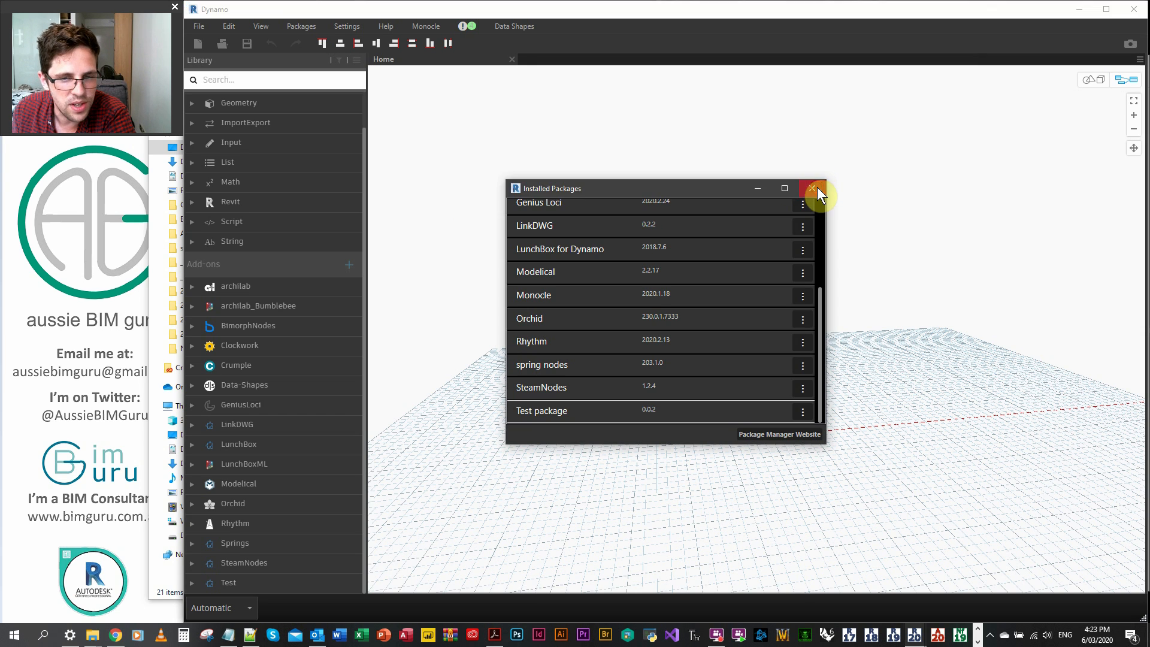
left_click(812, 188)
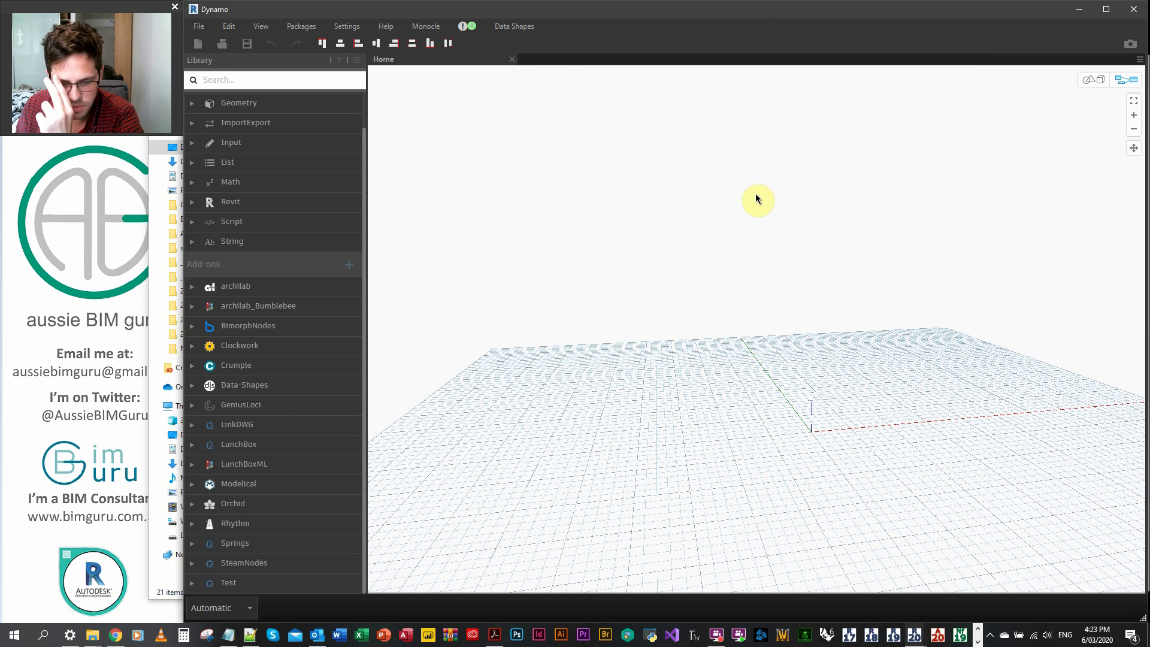
Step: Bring the Acrobat presentation forward to the Future Videos slide
left_click(495, 635)
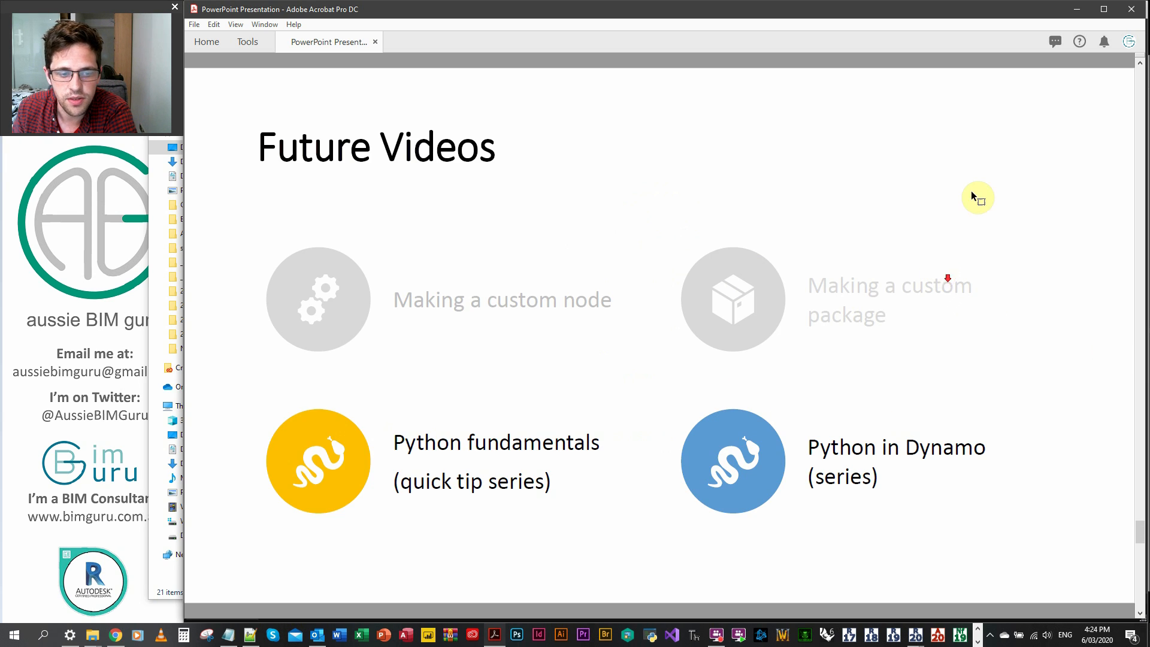
mouse_move(996, 199)
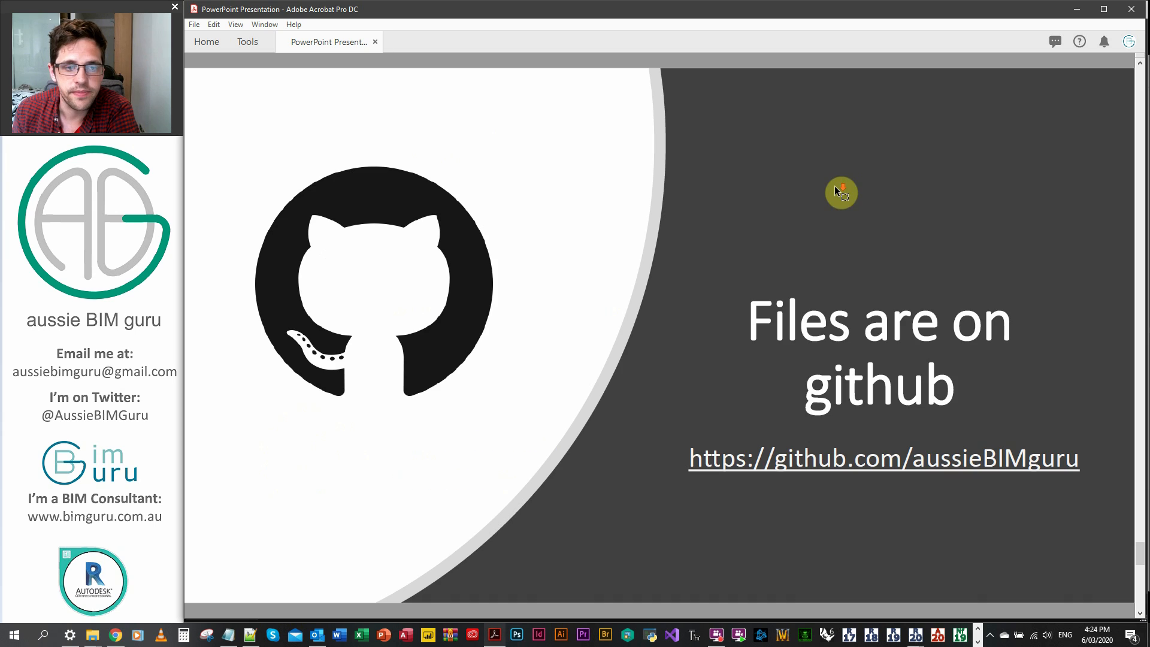
mouse_move(864, 184)
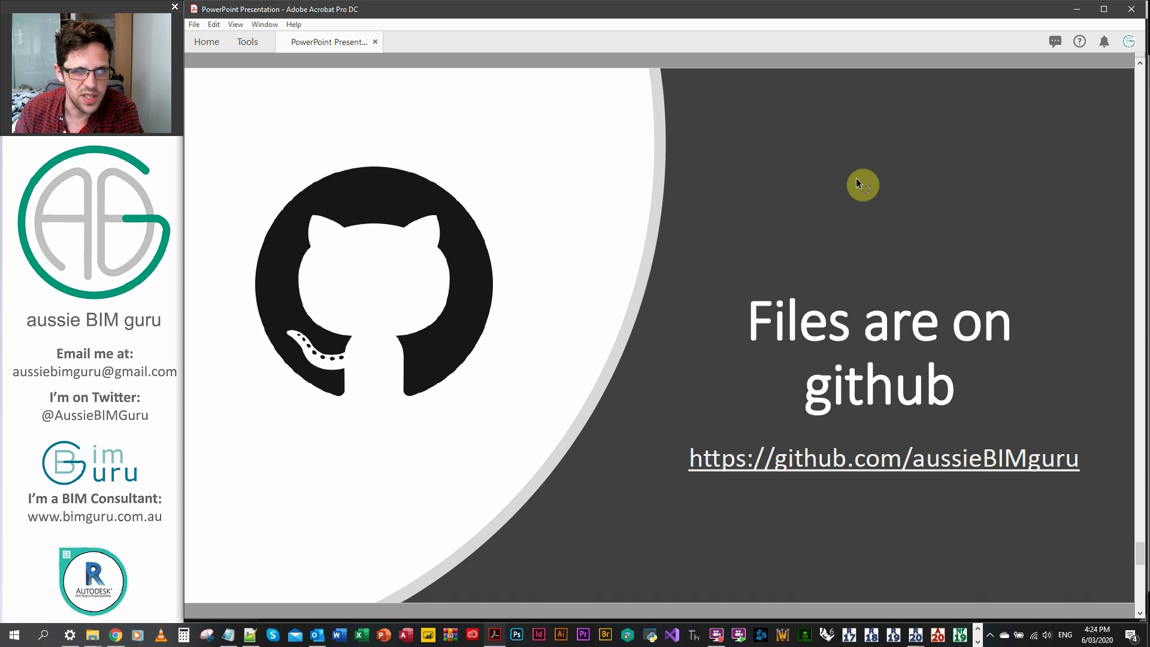